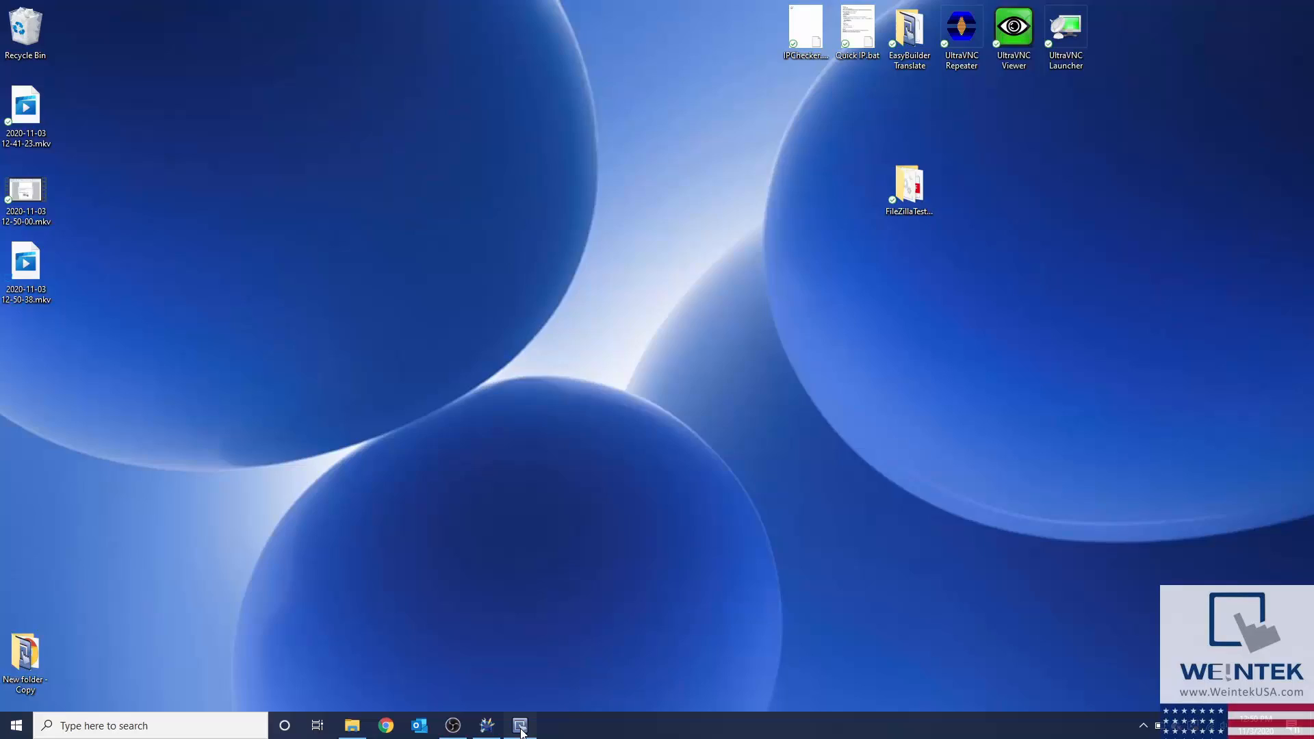
Step: Start a new Combo Button on WINDOW_010 and begin adding a down action to group 0
click(520, 725)
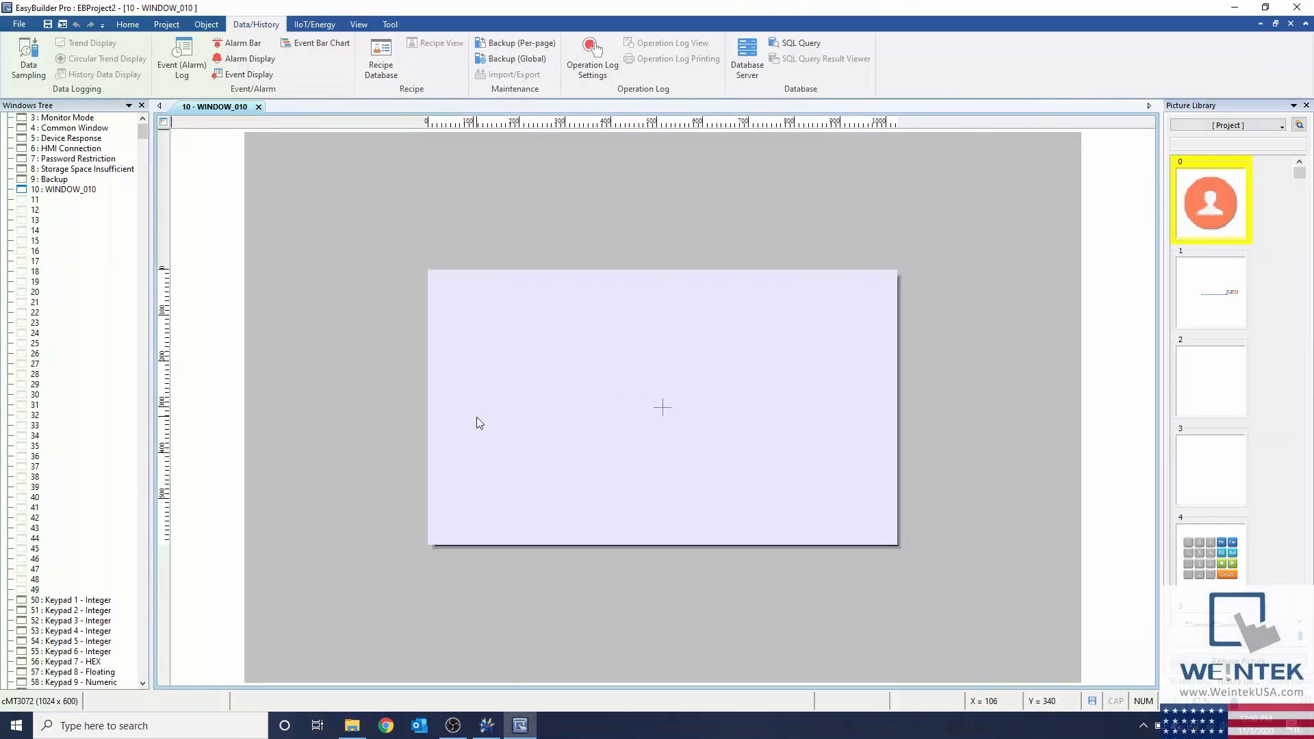
click(206, 23)
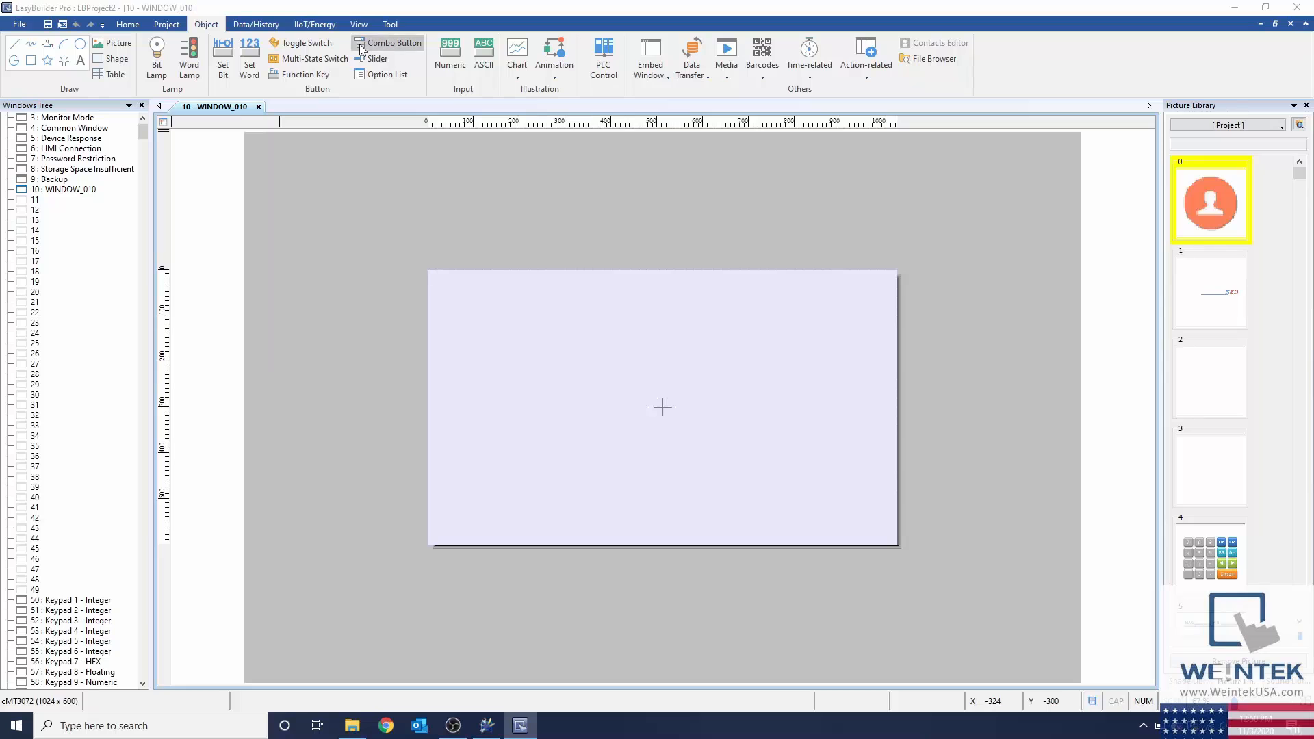
click(389, 42)
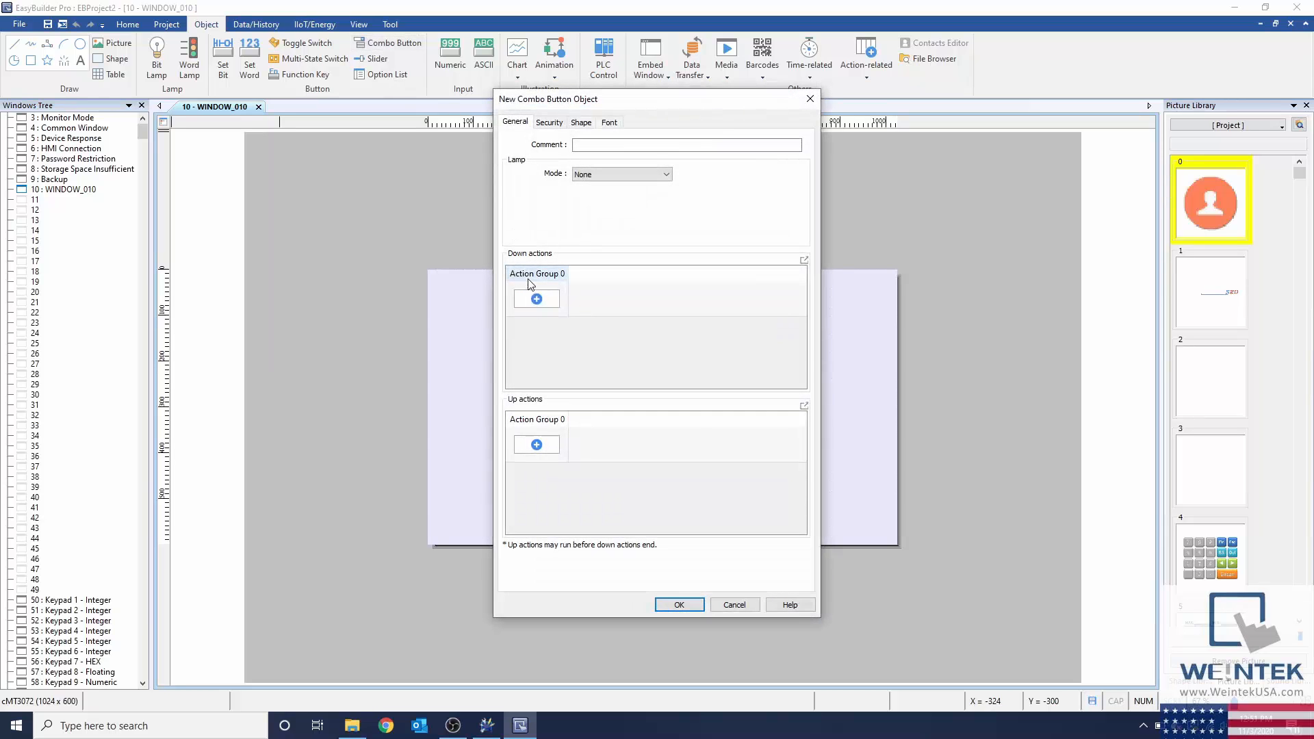
click(536, 299)
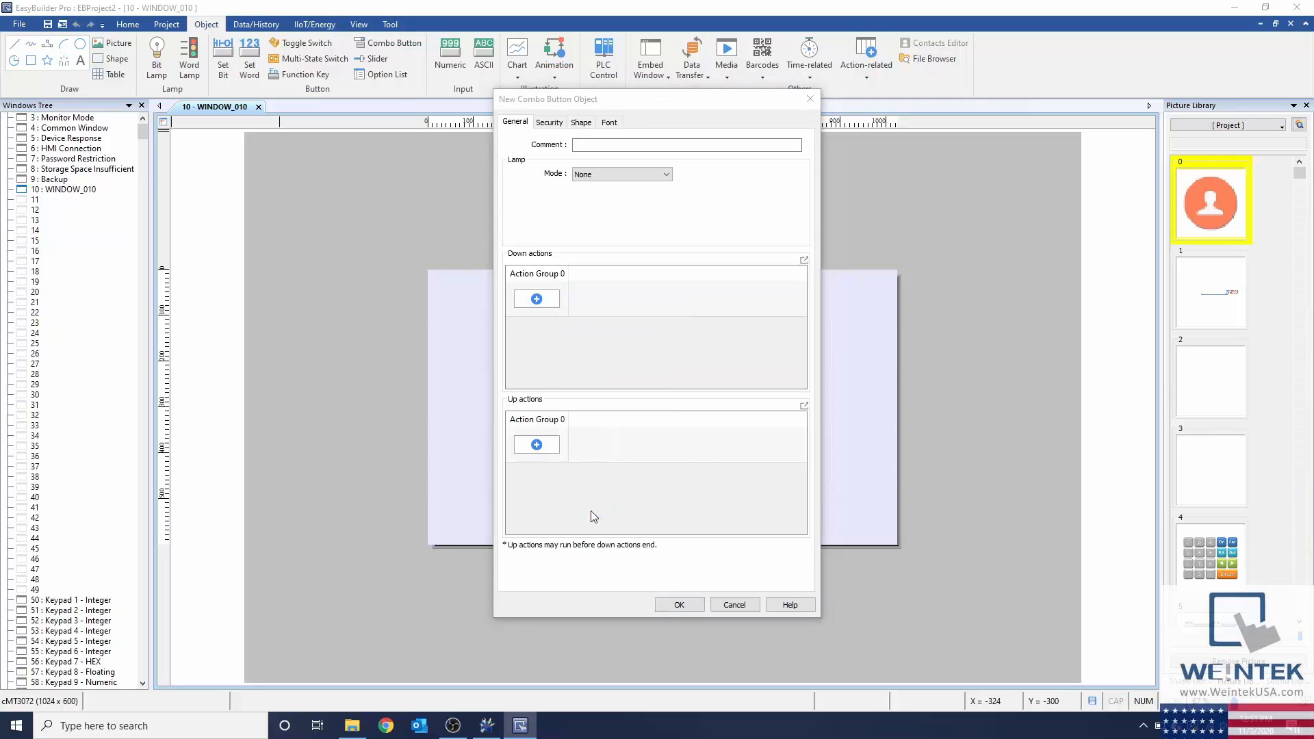
Step: Add a File Transfer download action from FTP host 192.168.1.10, port 21, with username Testcue and password
click(537, 299)
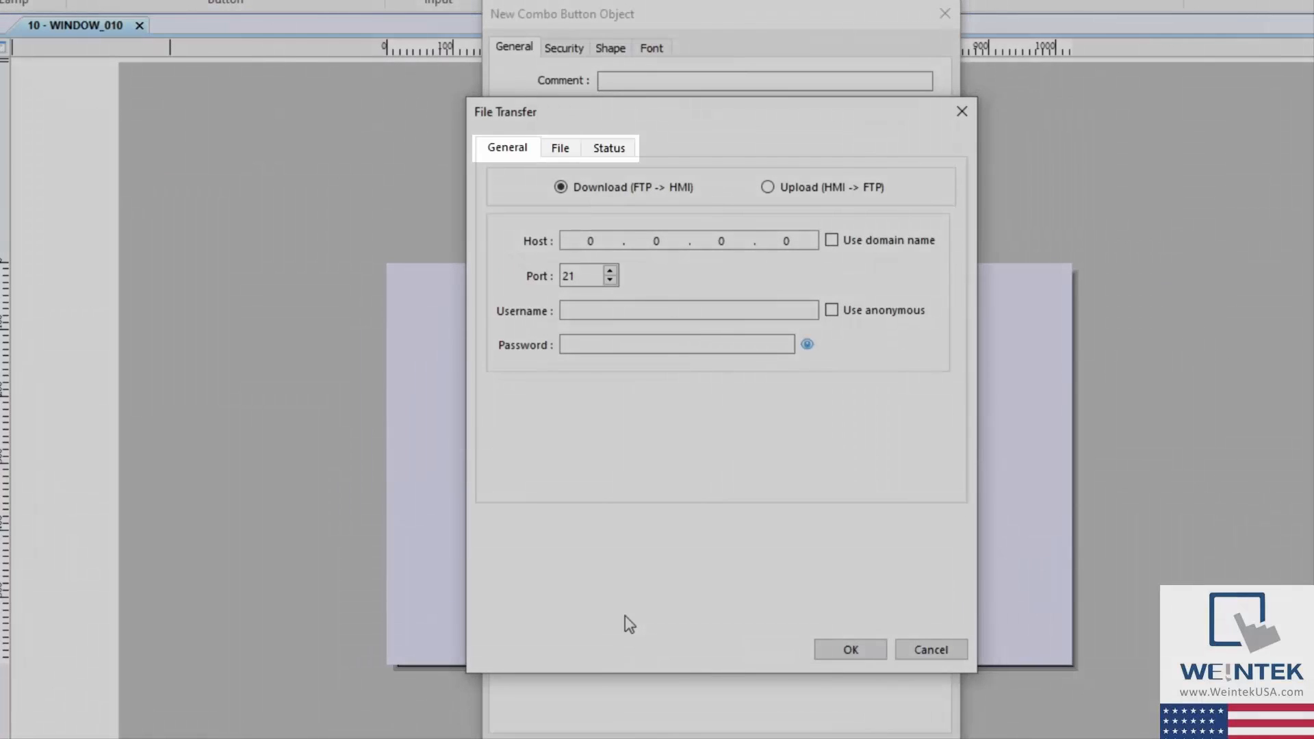
text(password)
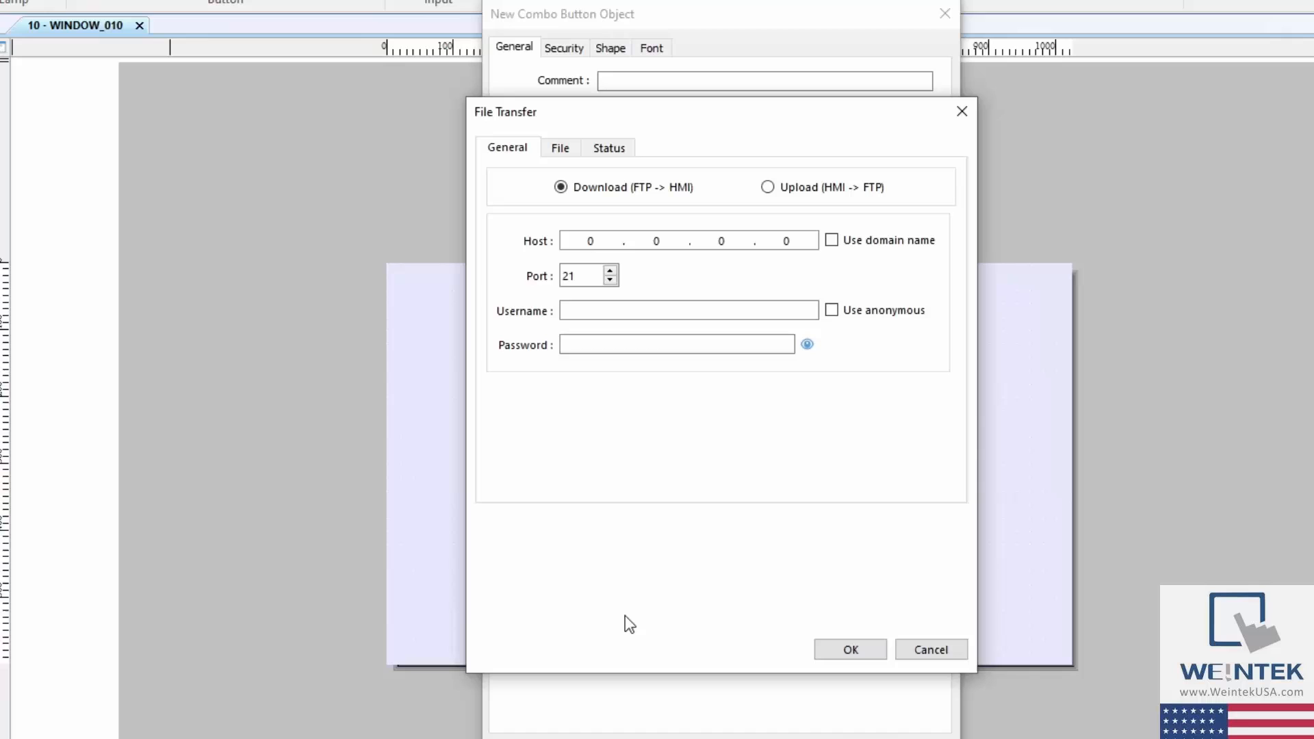
click(591, 241)
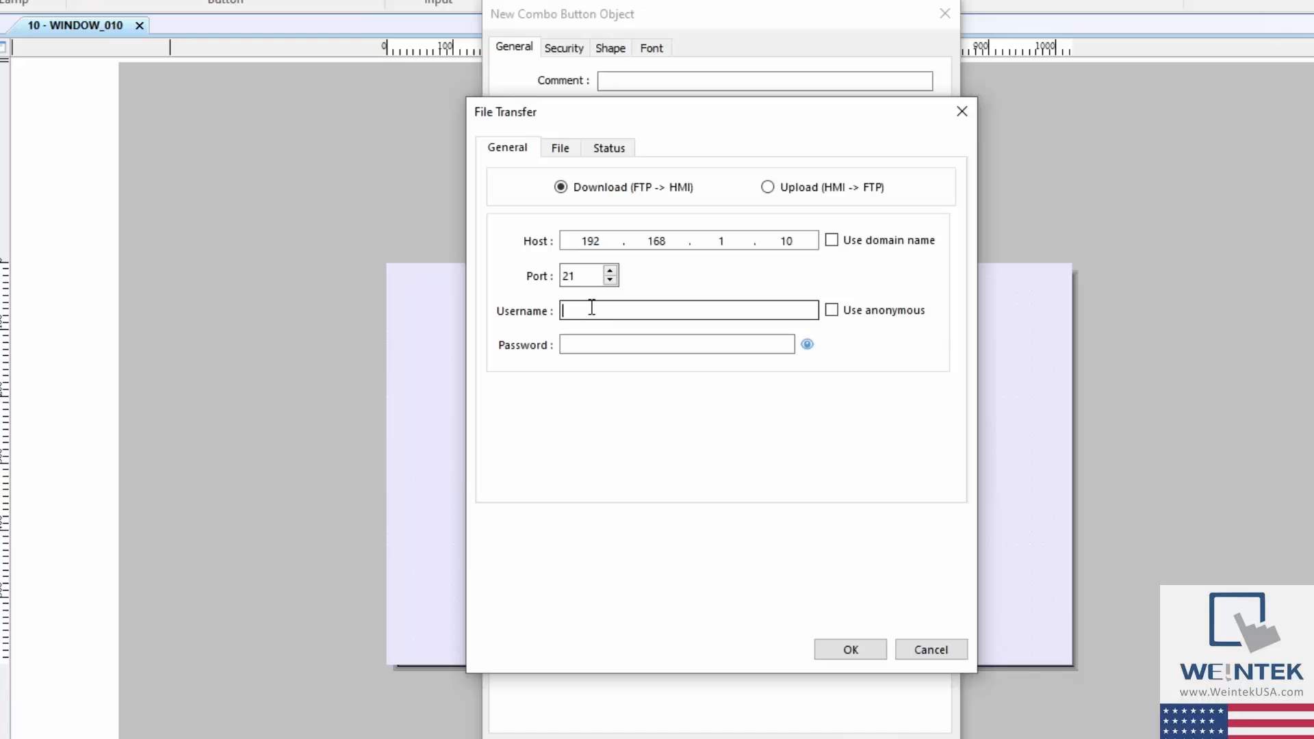
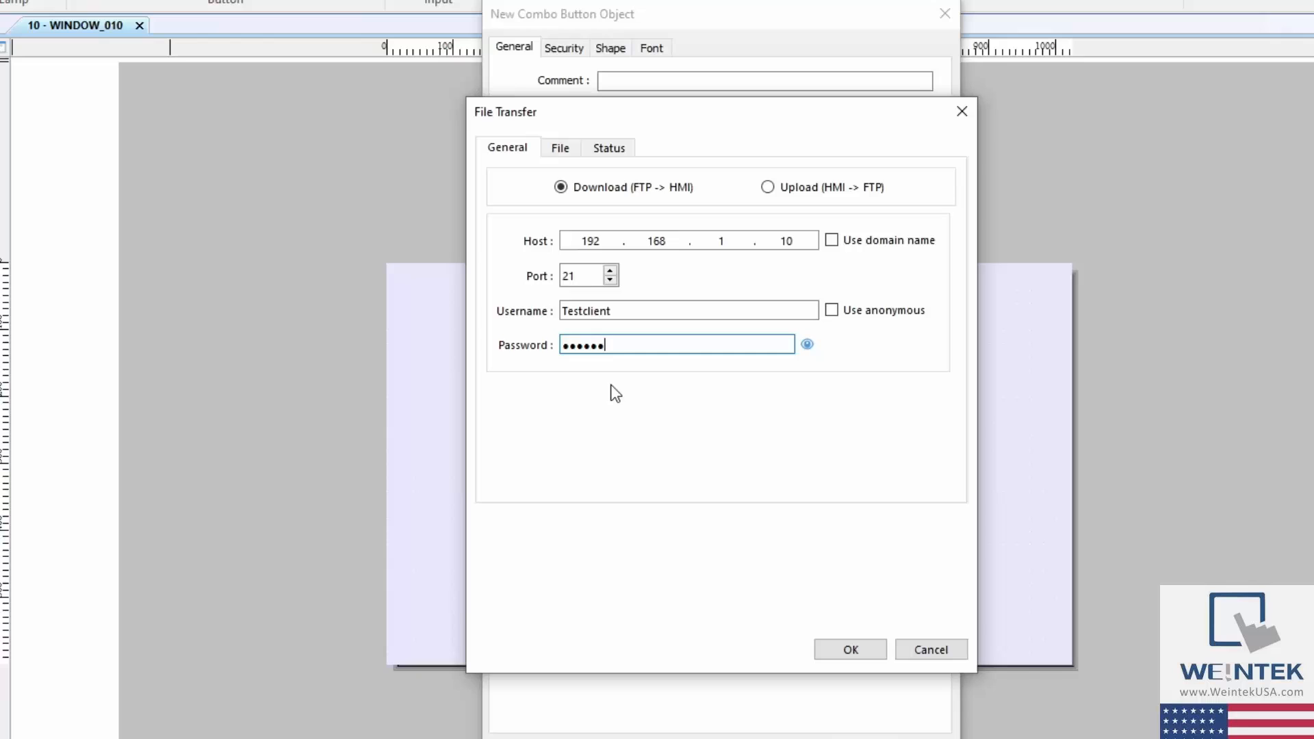
click(560, 148)
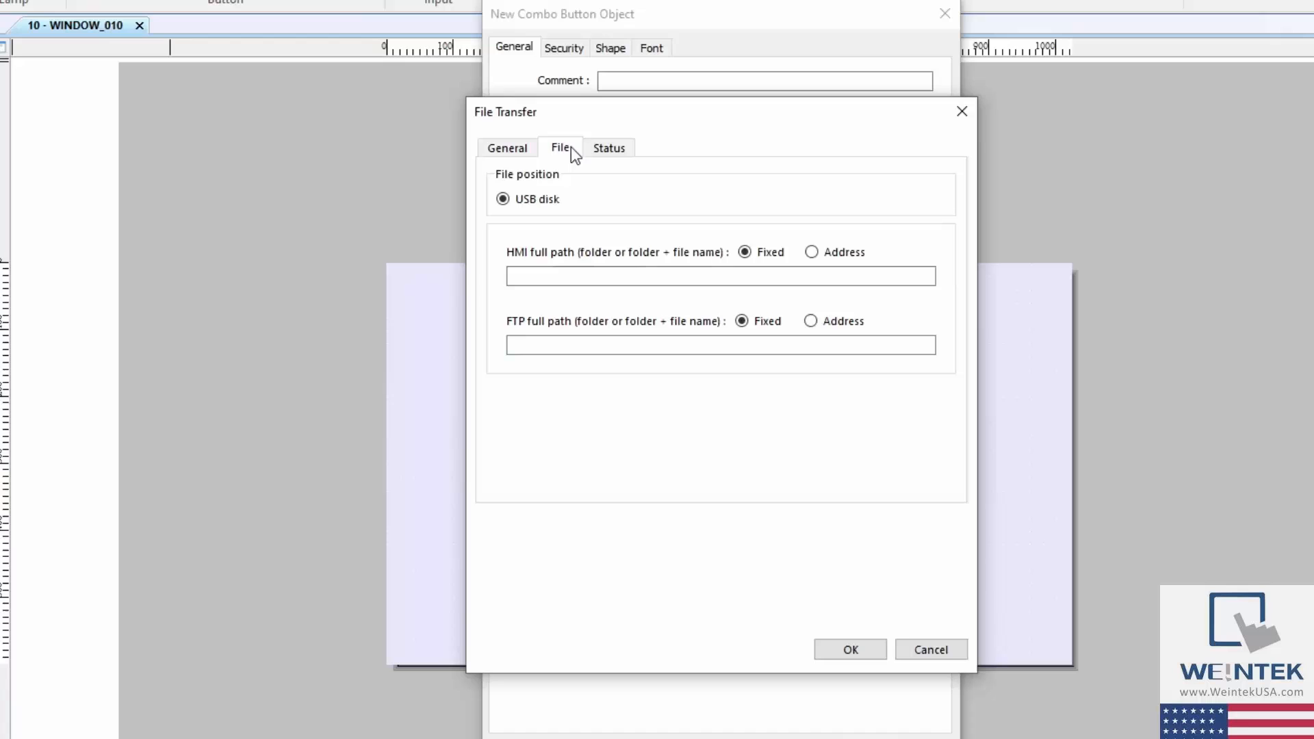
Step: Source the HMI full path from address LW 100 and the FTP full path from LW 120
click(810, 252)
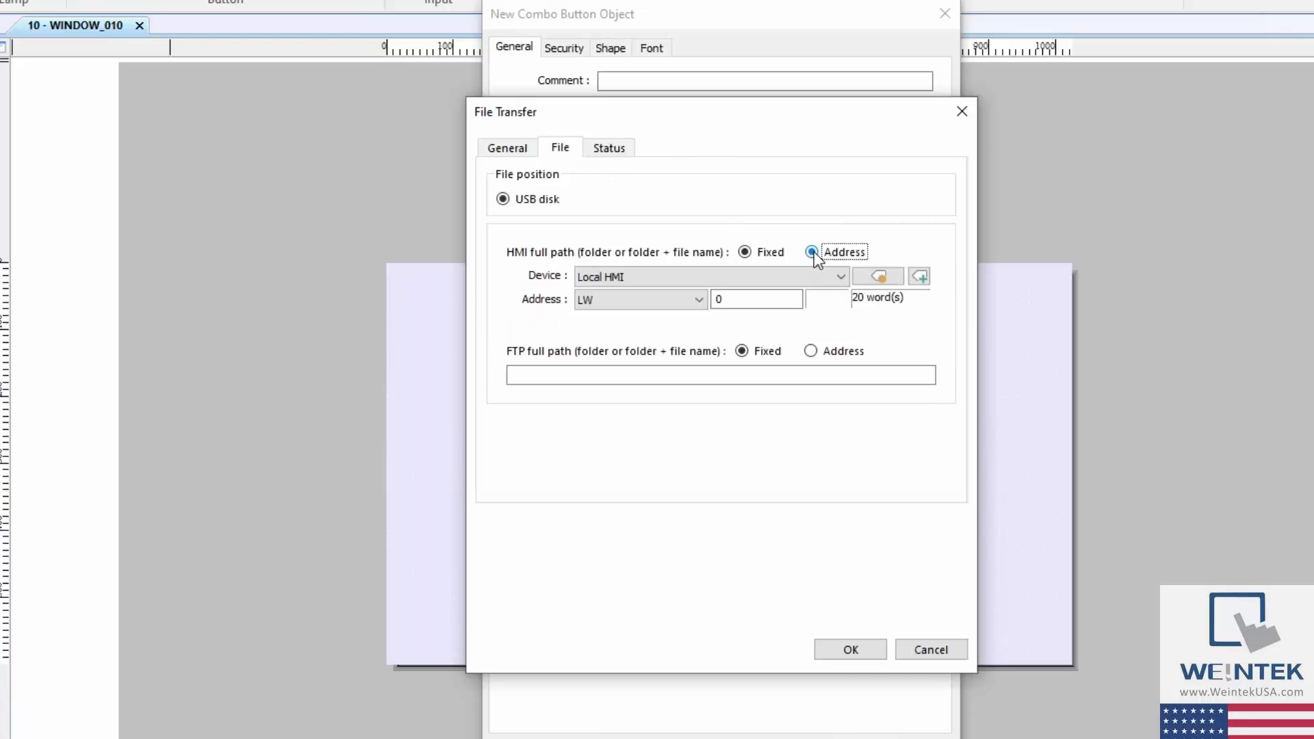
click(811, 351)
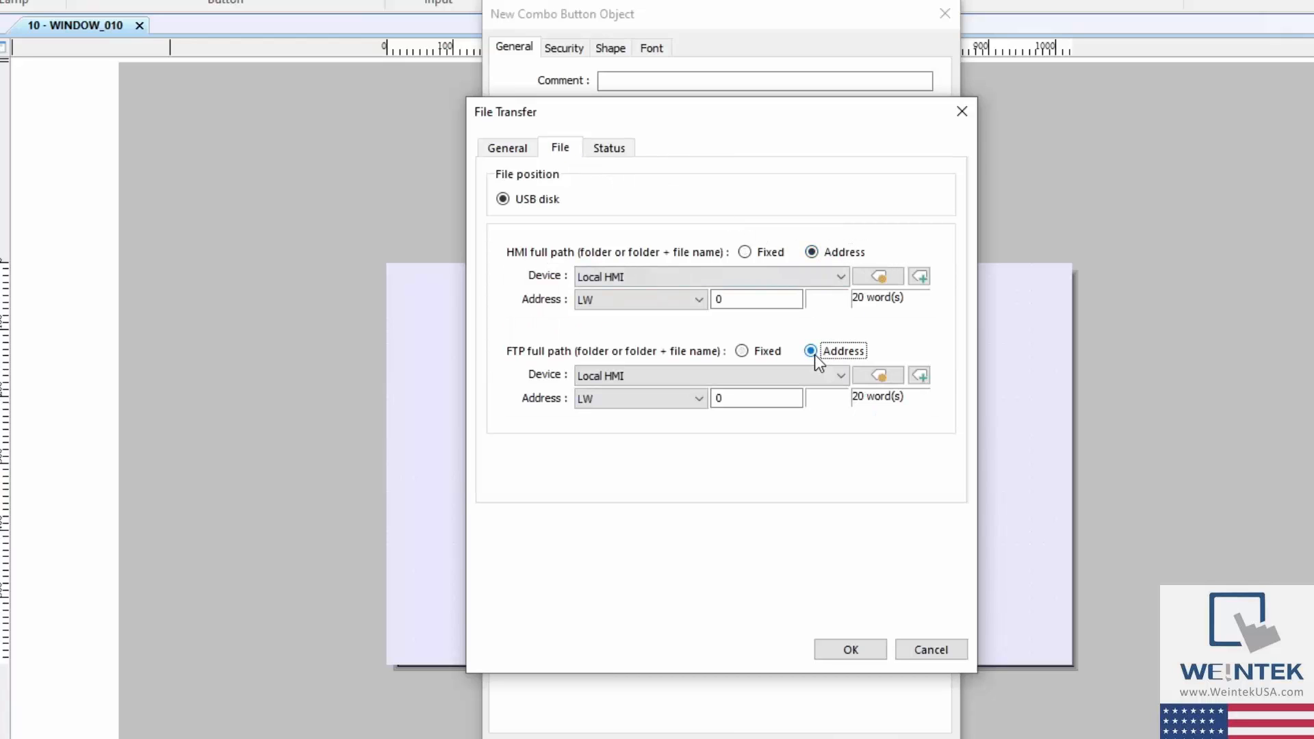
click(755, 300)
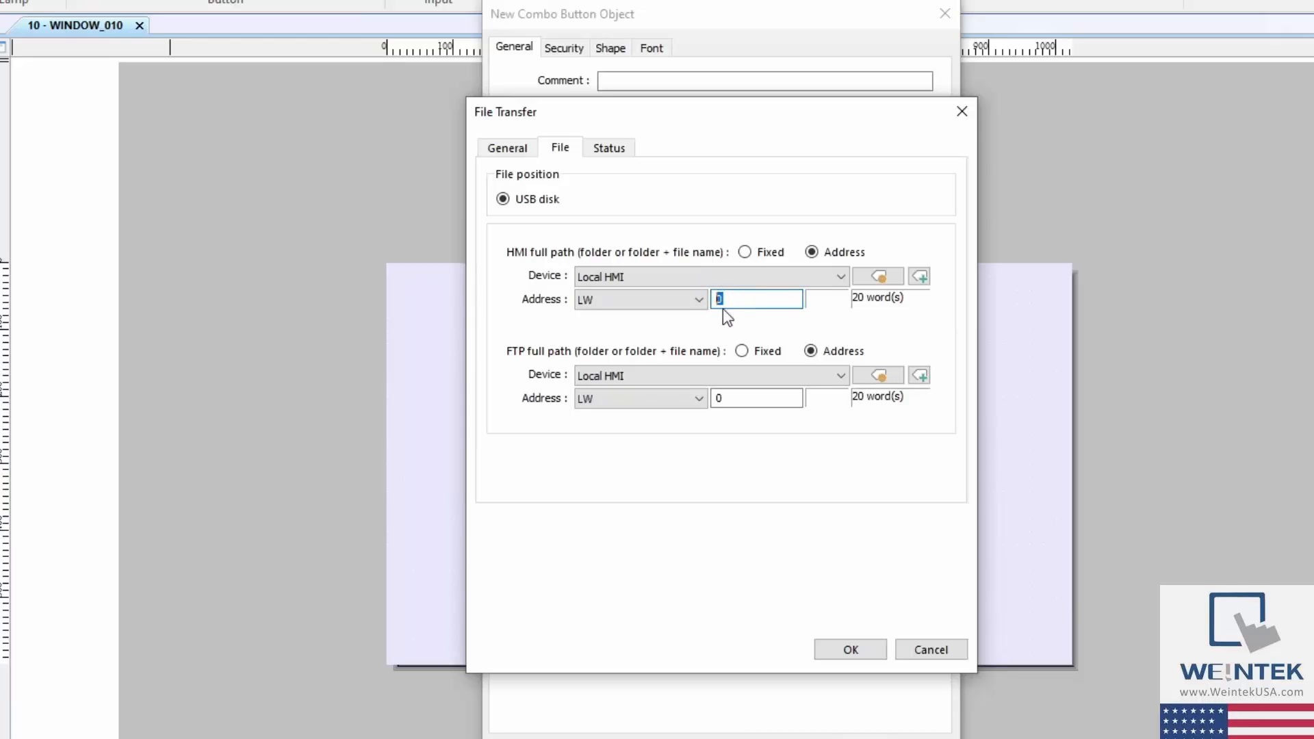
text(100)
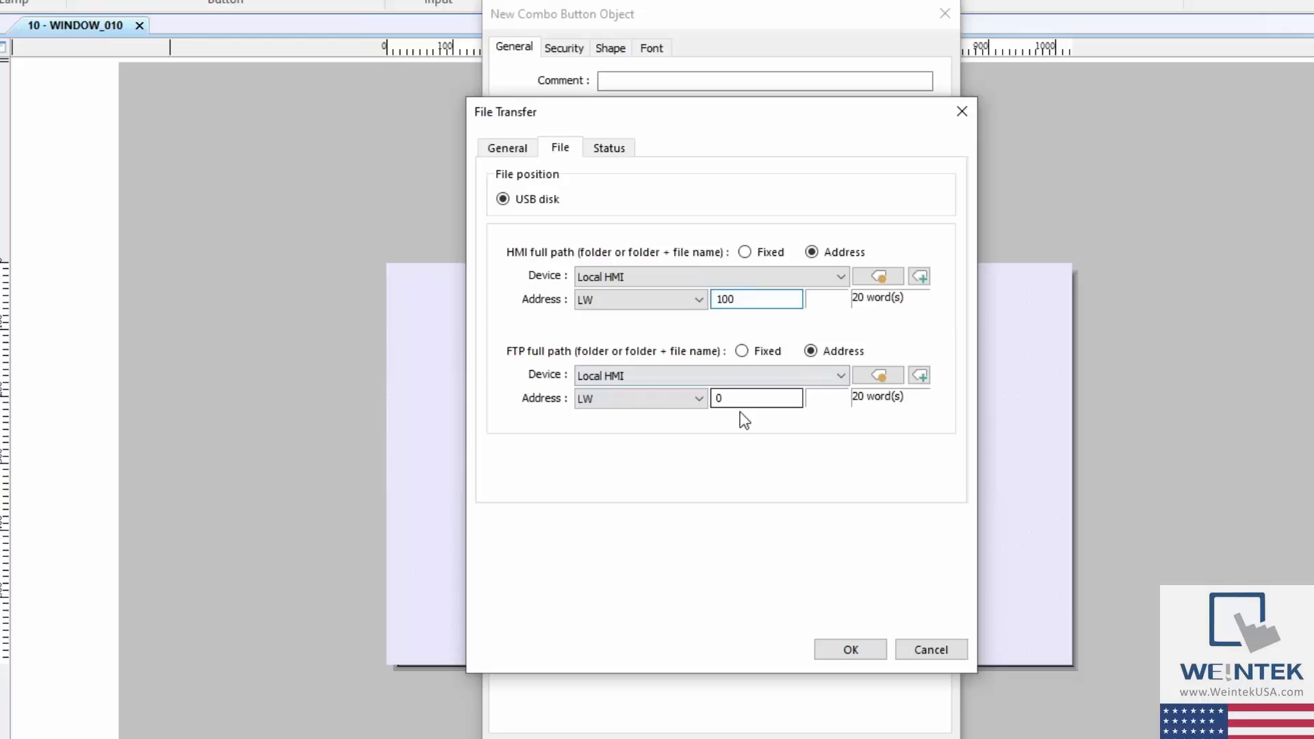
click(755, 396)
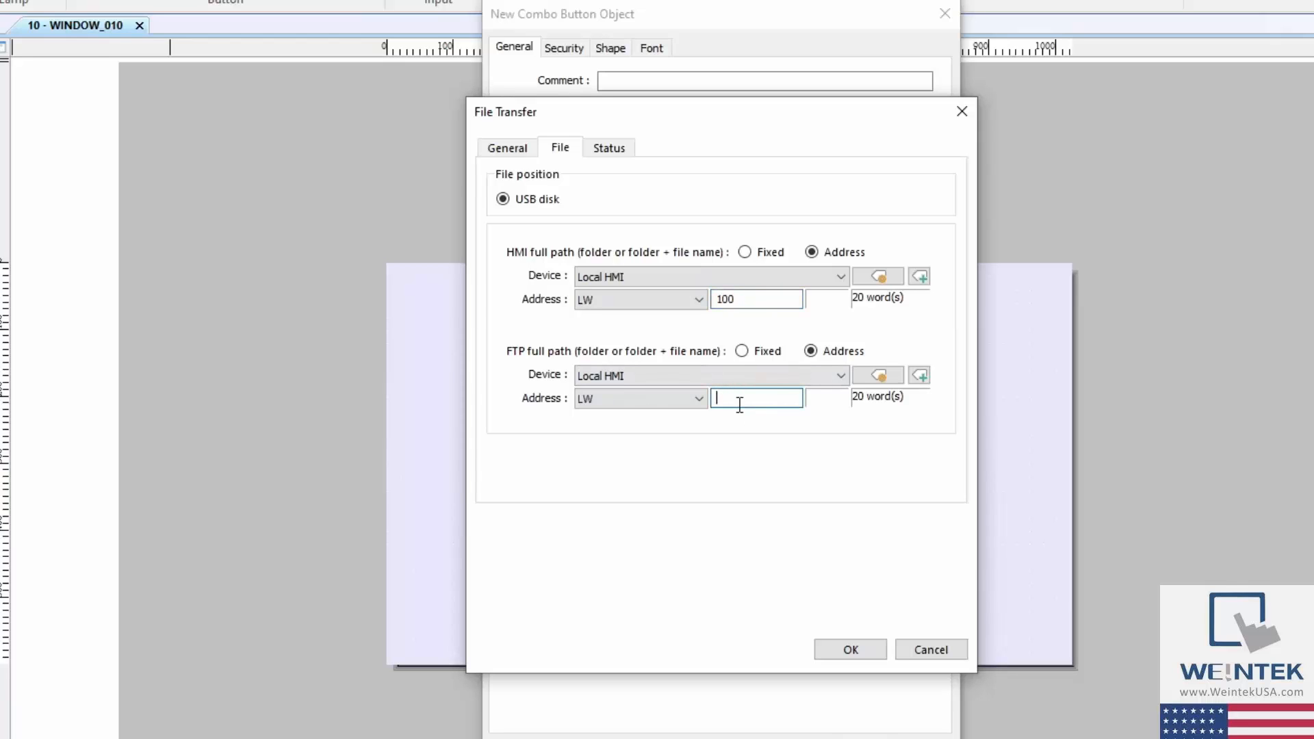
text(120)
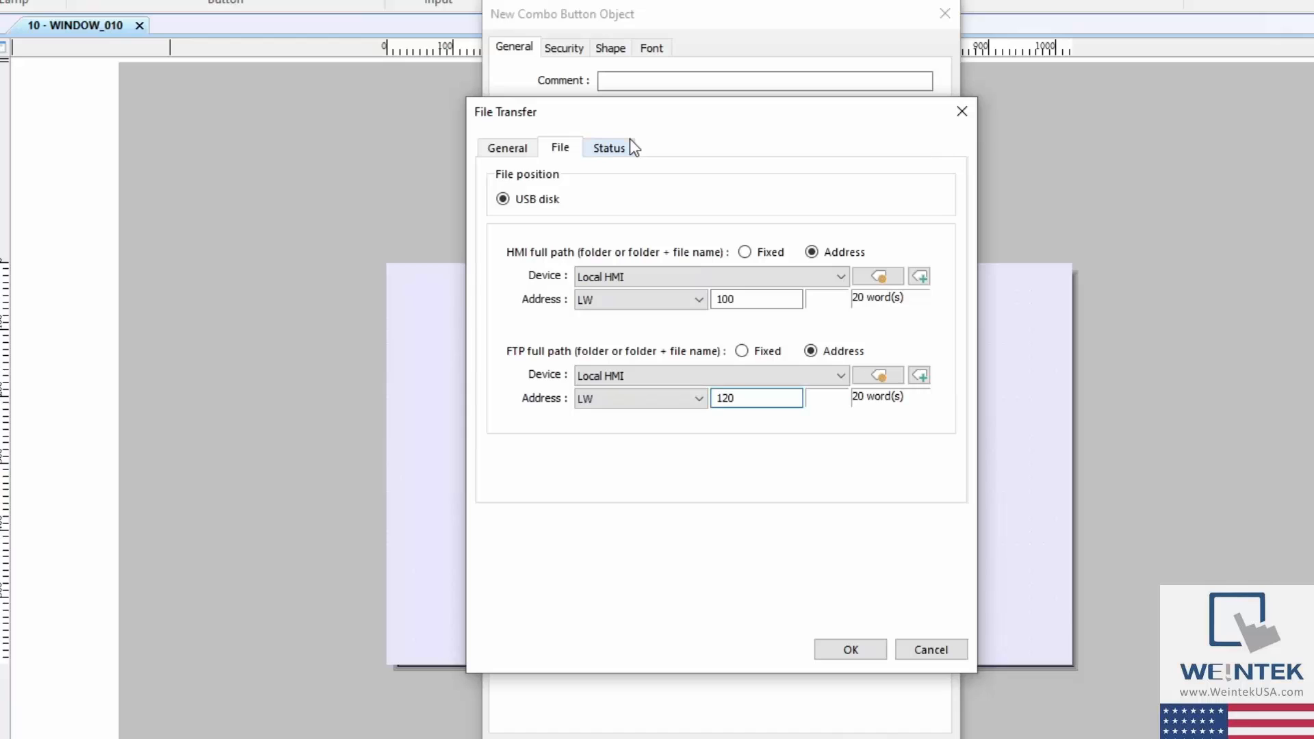
Step: Report the transfer result at LW 20 with percentage progress and confirm the action
click(608, 148)
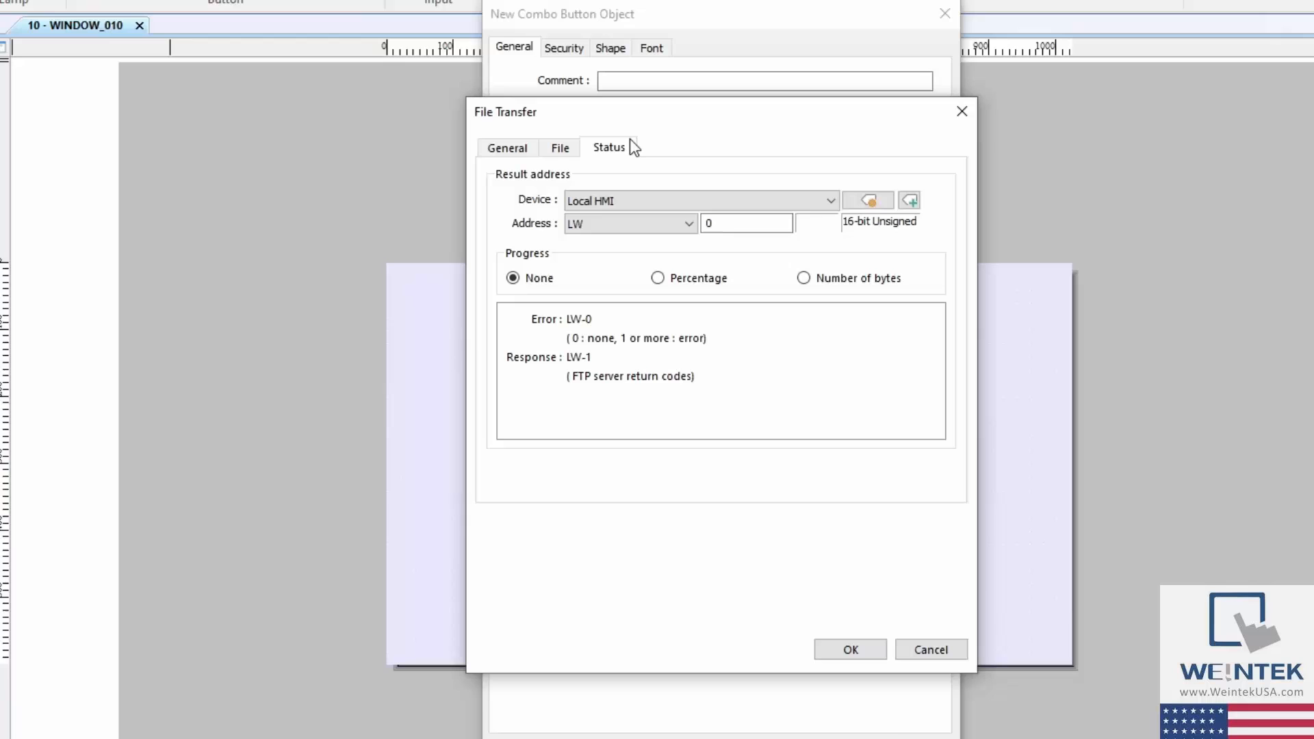
click(745, 223)
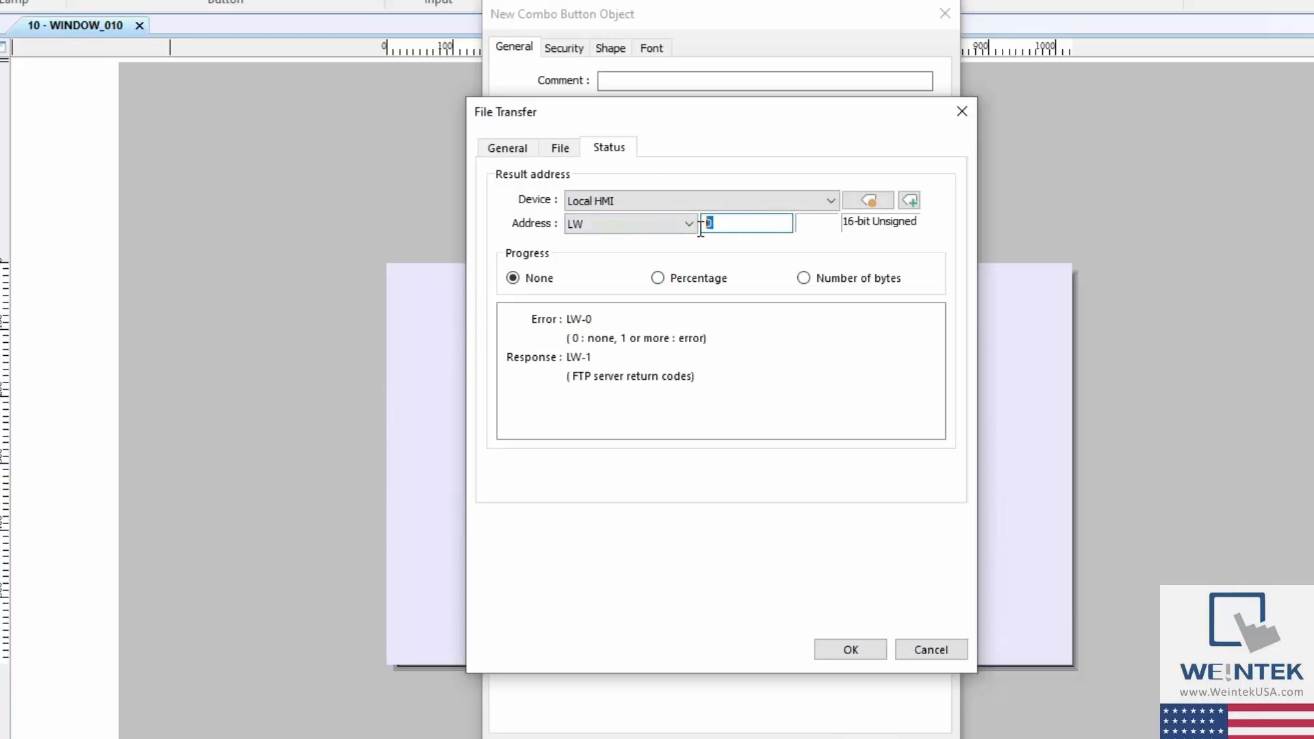
text(2)
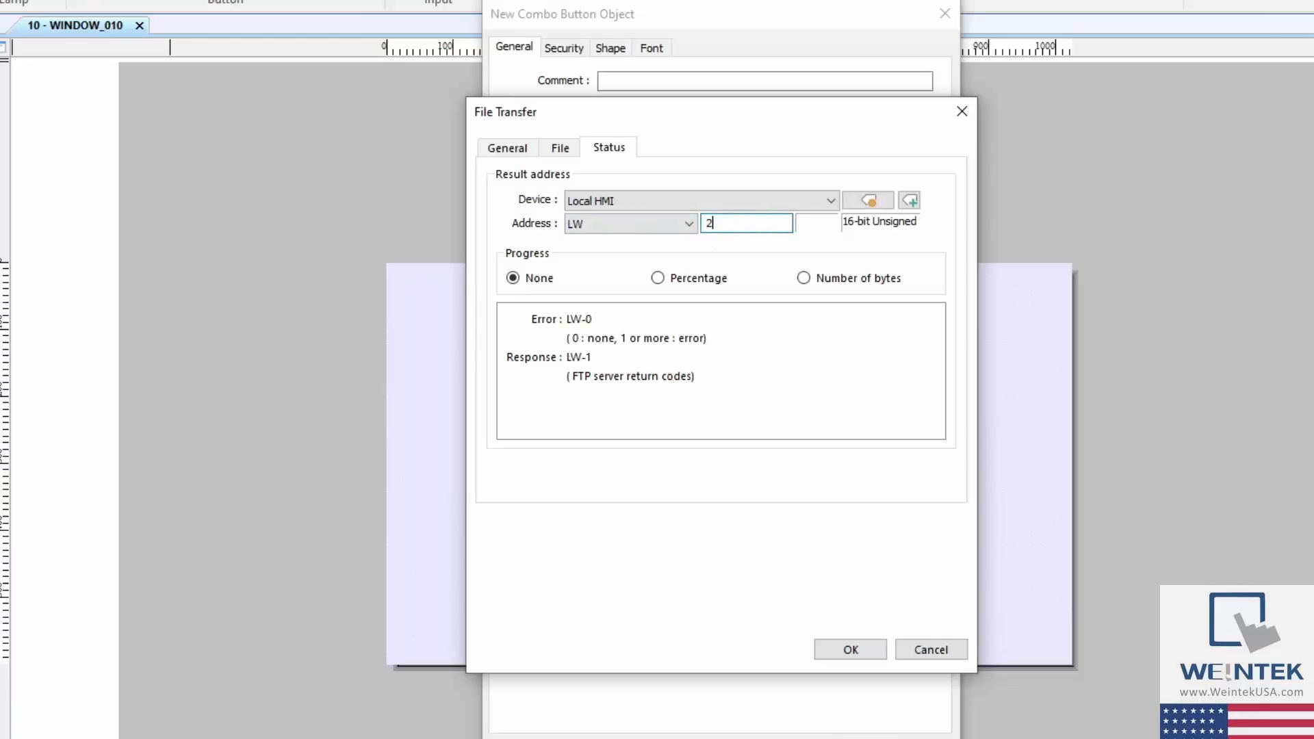
text(0)
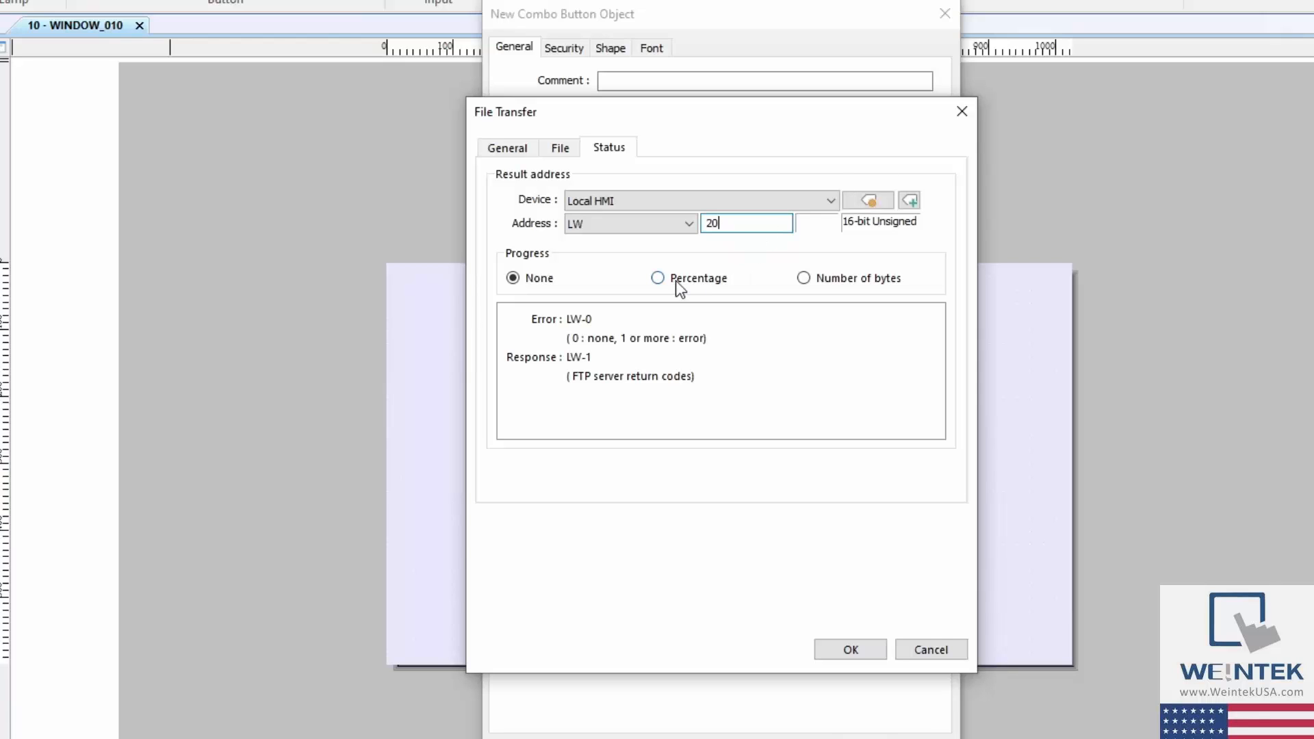
click(657, 277)
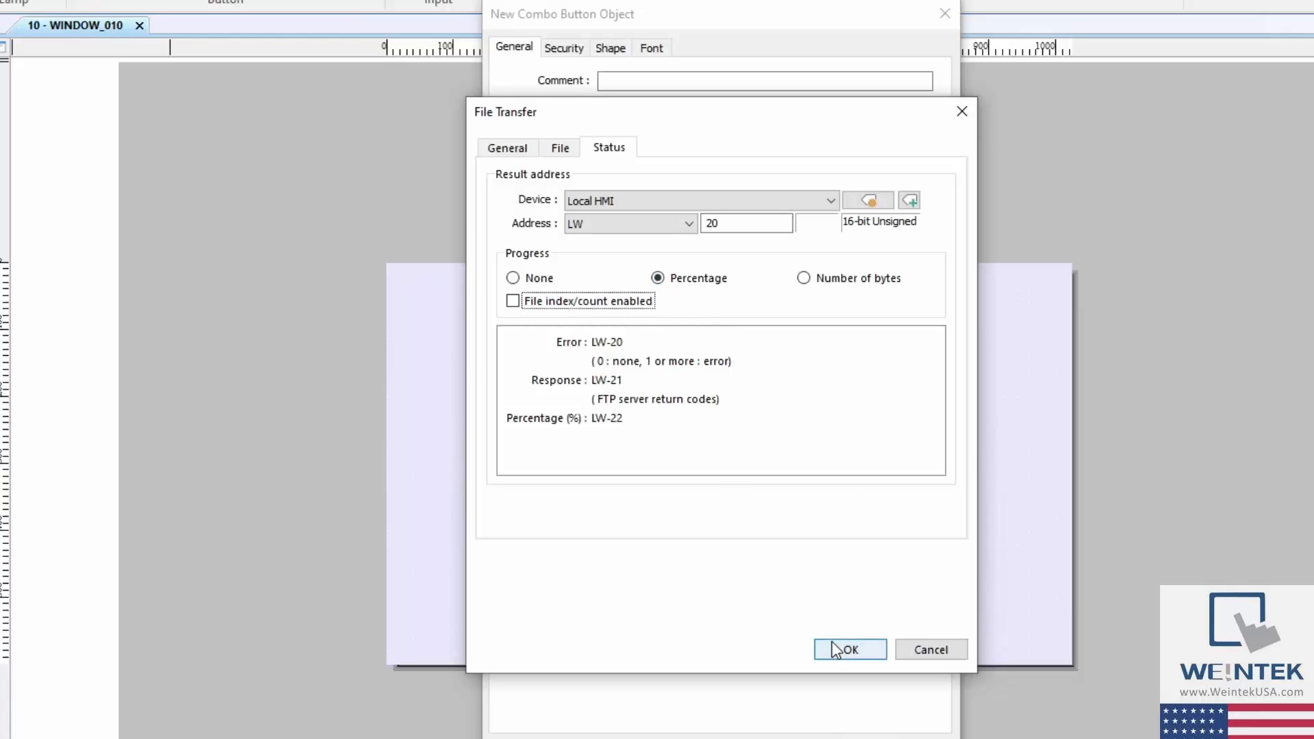
click(848, 649)
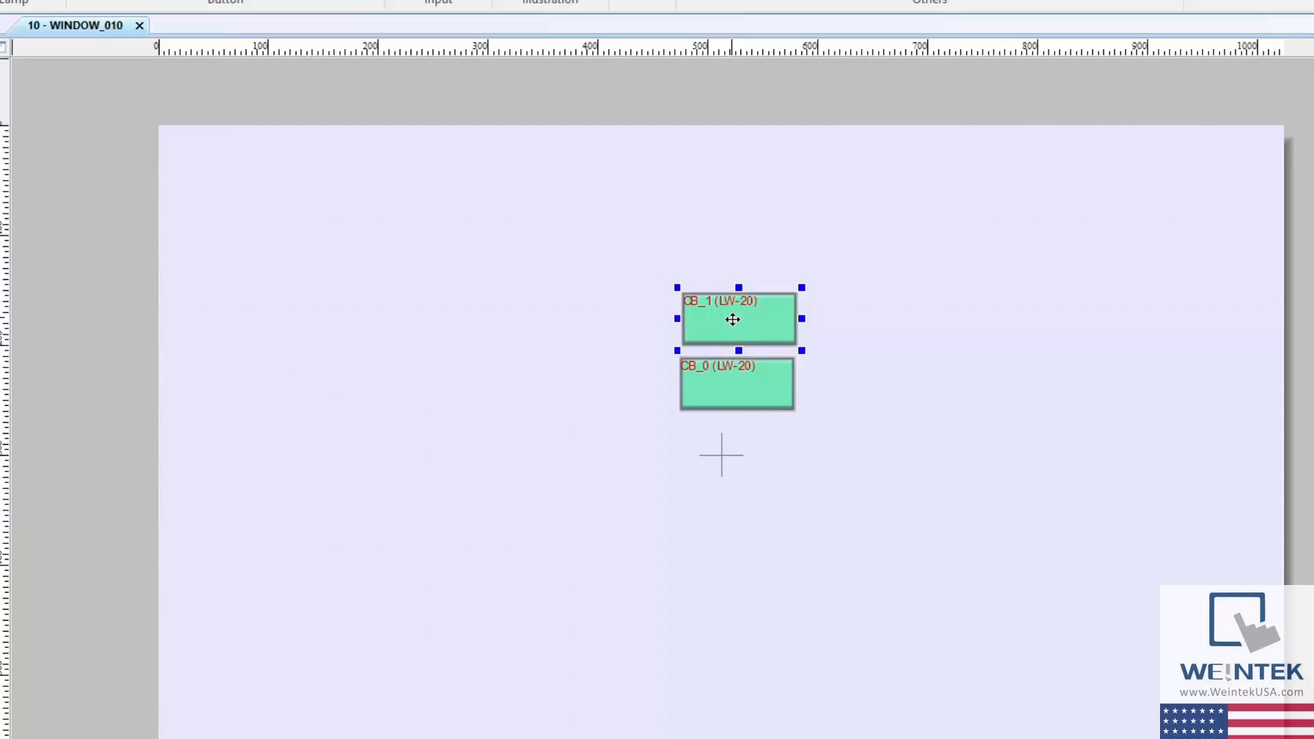
Step: Change CB_1's file transfer action to Upload (HMI -> FTP) and apply it
double_click(738, 319)
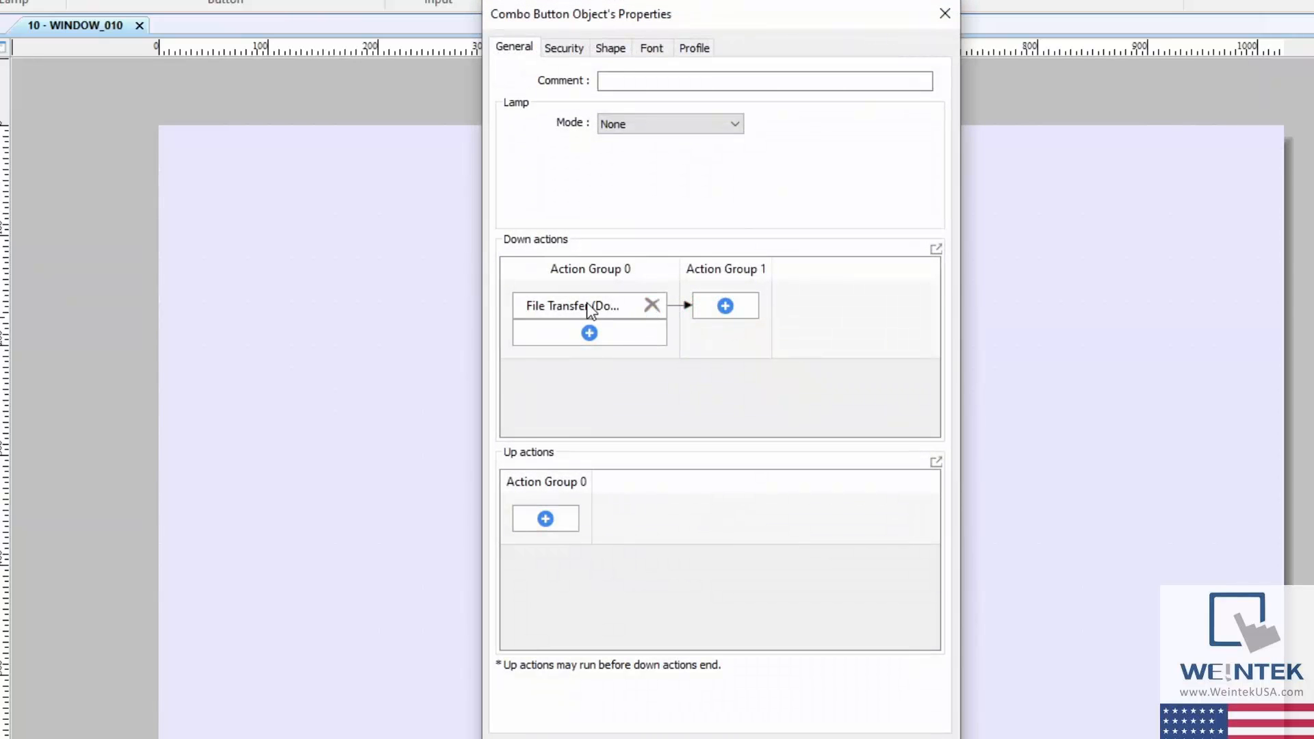
double_click(571, 305)
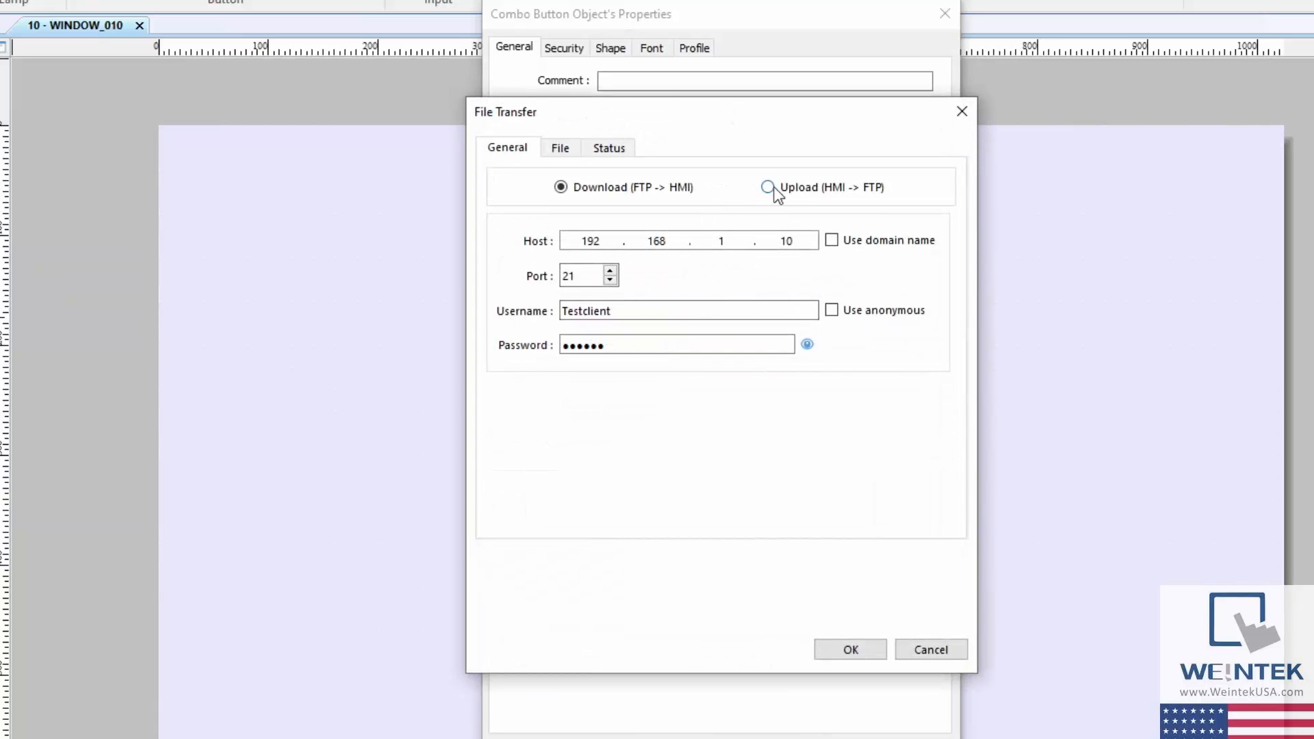
click(766, 187)
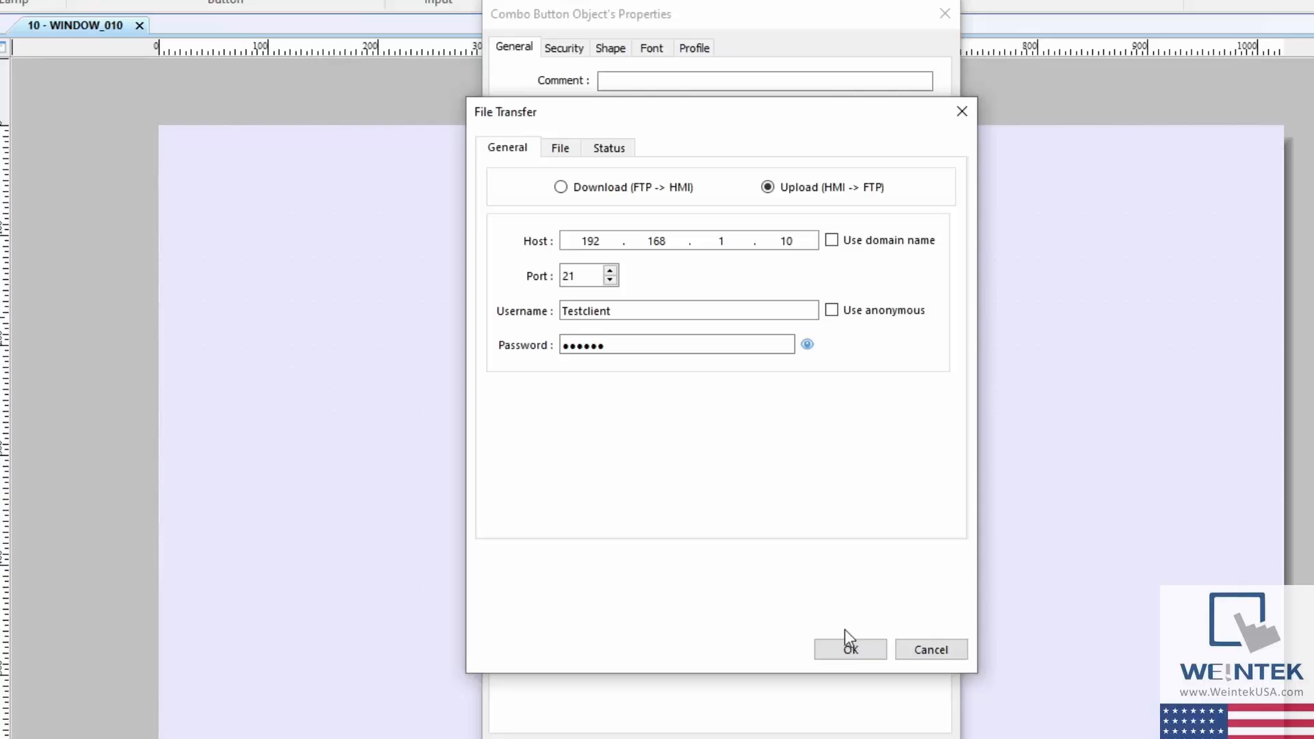
click(850, 649)
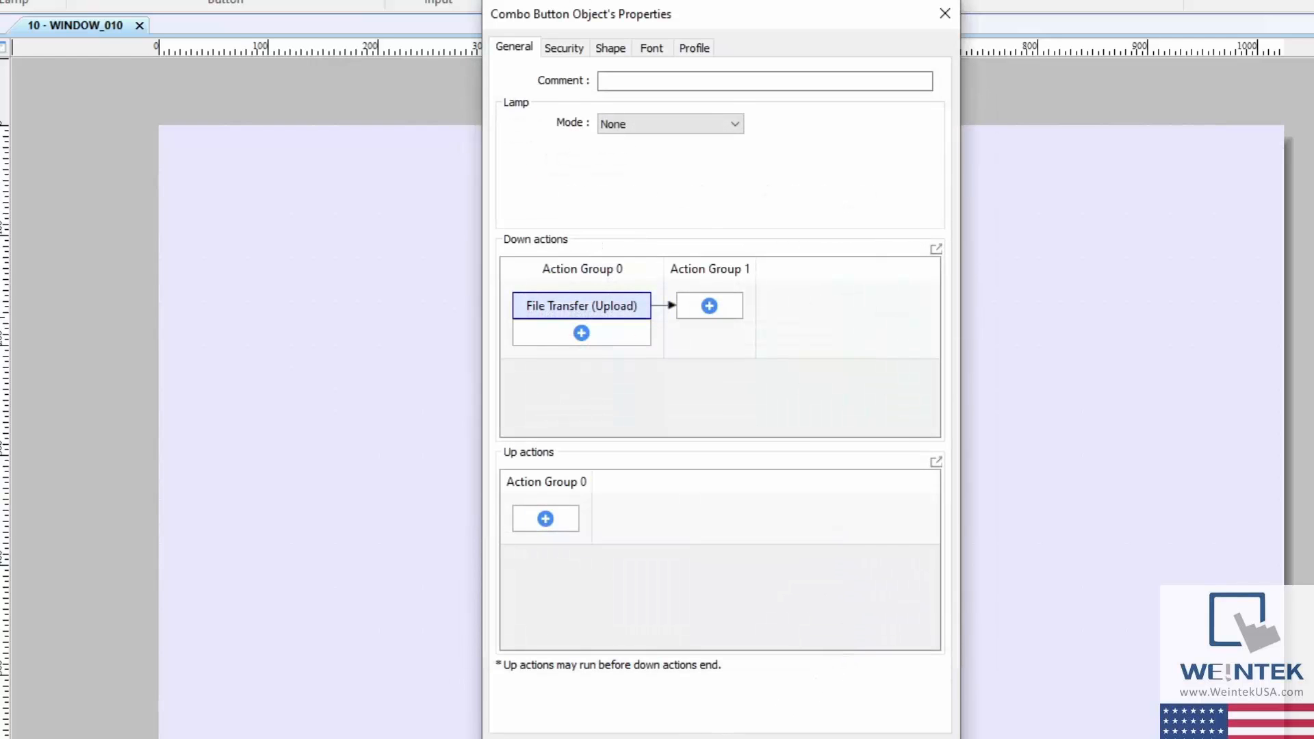
click(944, 14)
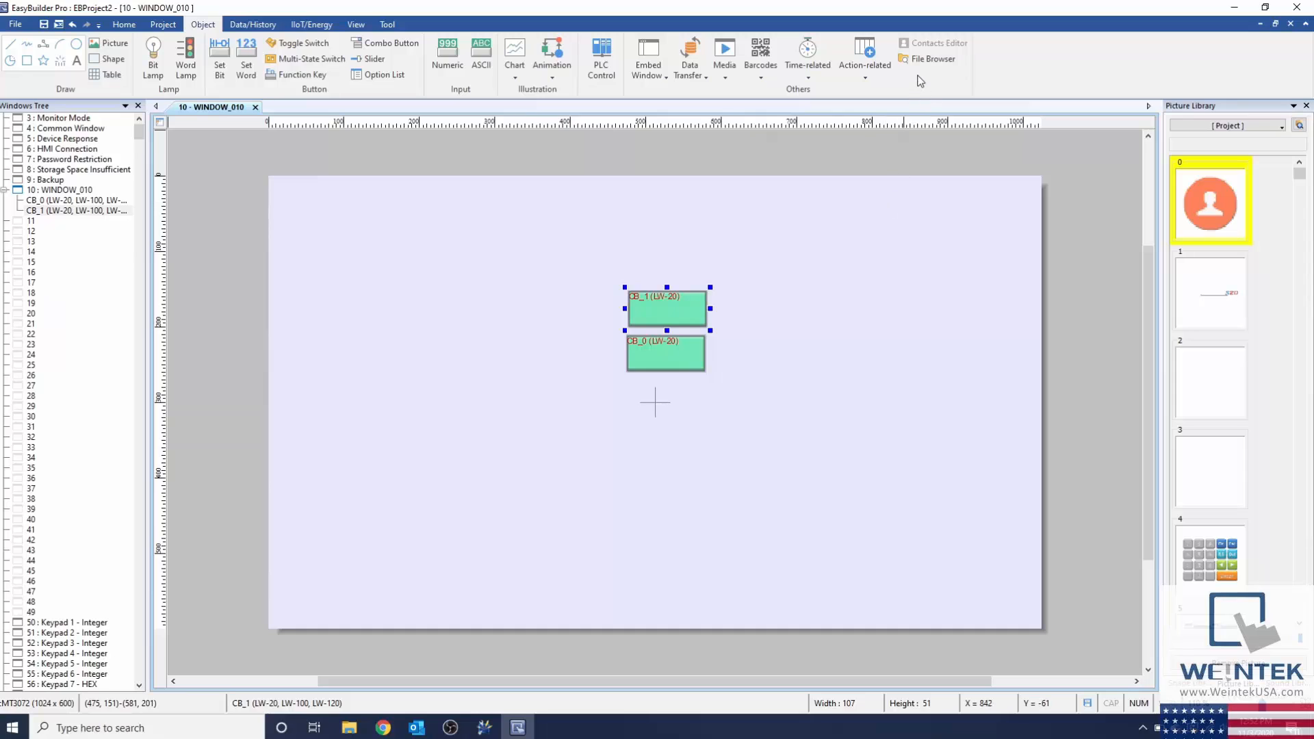
mouse_move(930, 59)
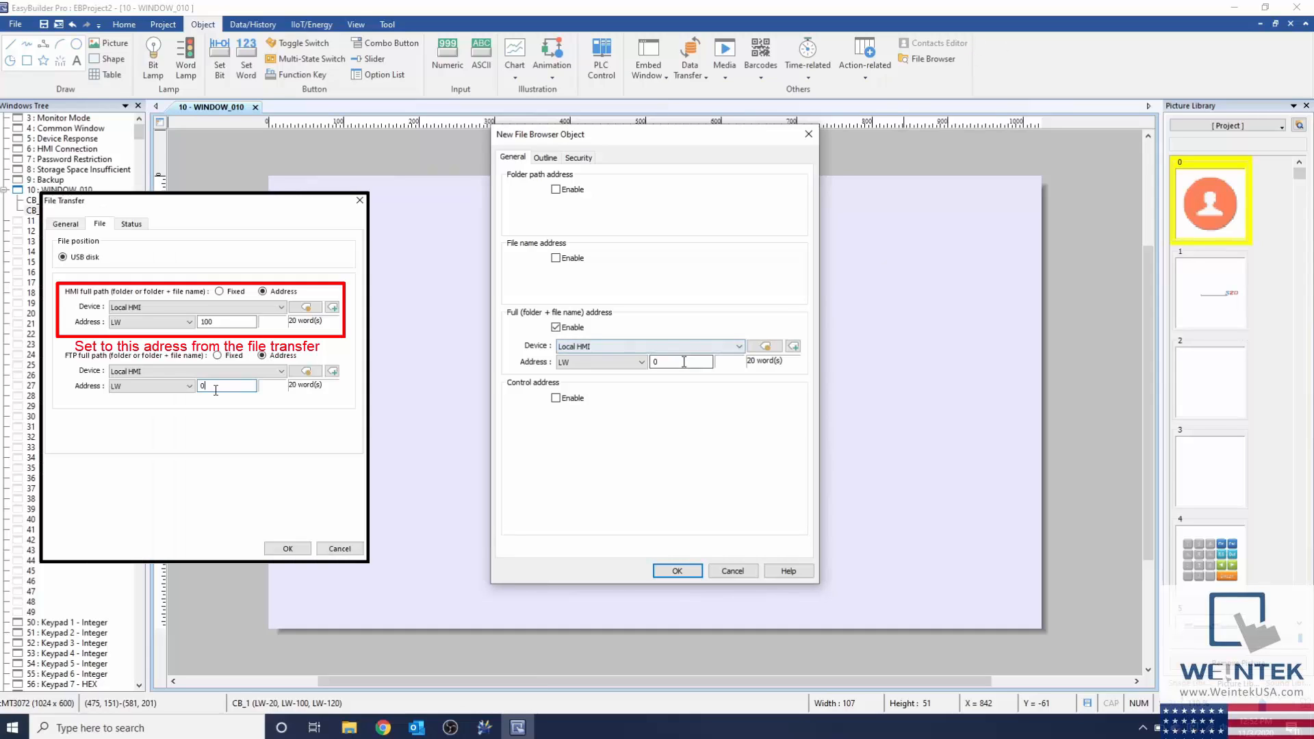
Step: Create file browser FR_0 with full path address LW 100 and enlarge it on the window
text(100)
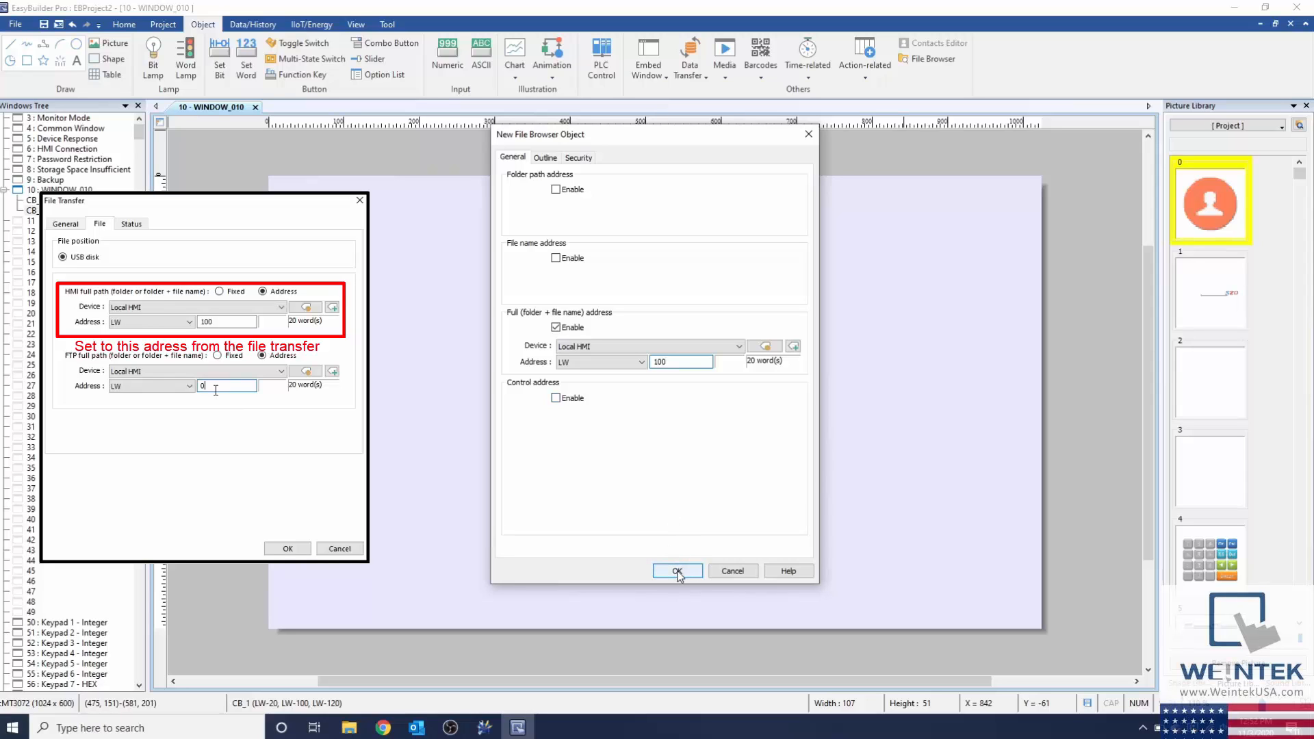
click(676, 571)
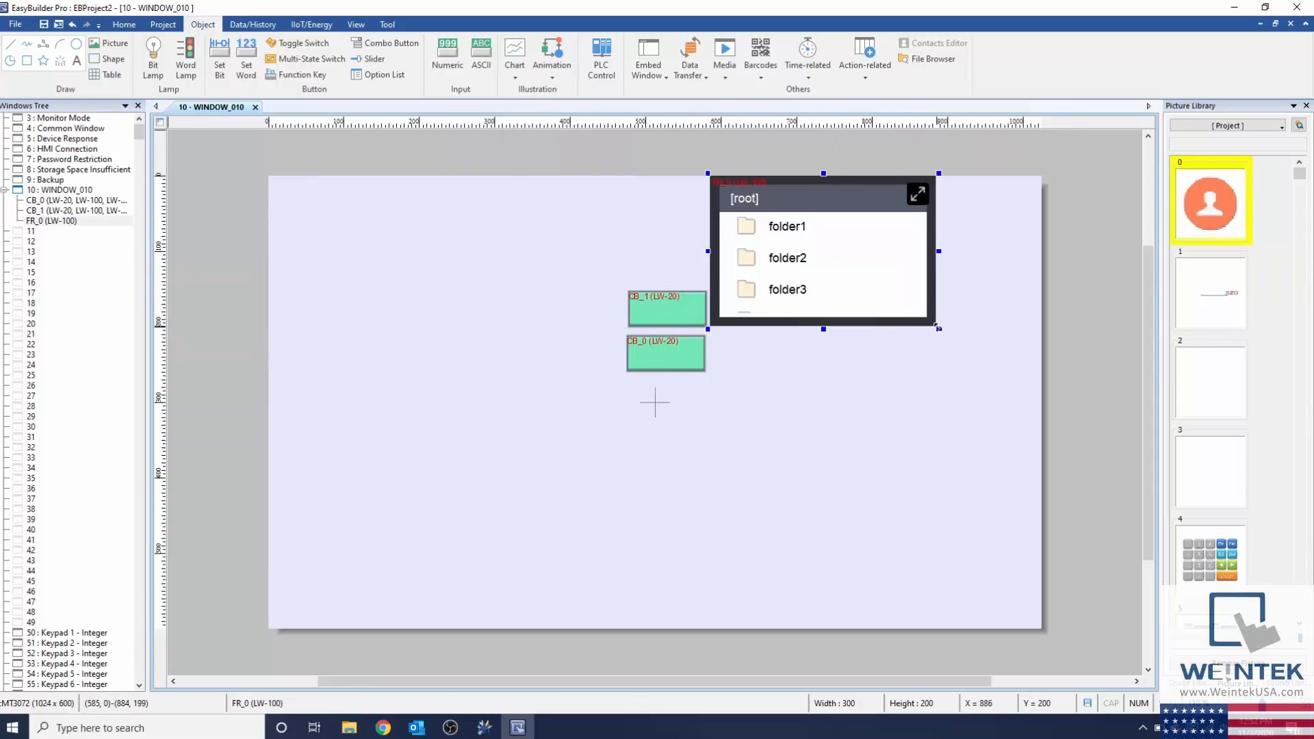
drag(938, 328, 1037, 424)
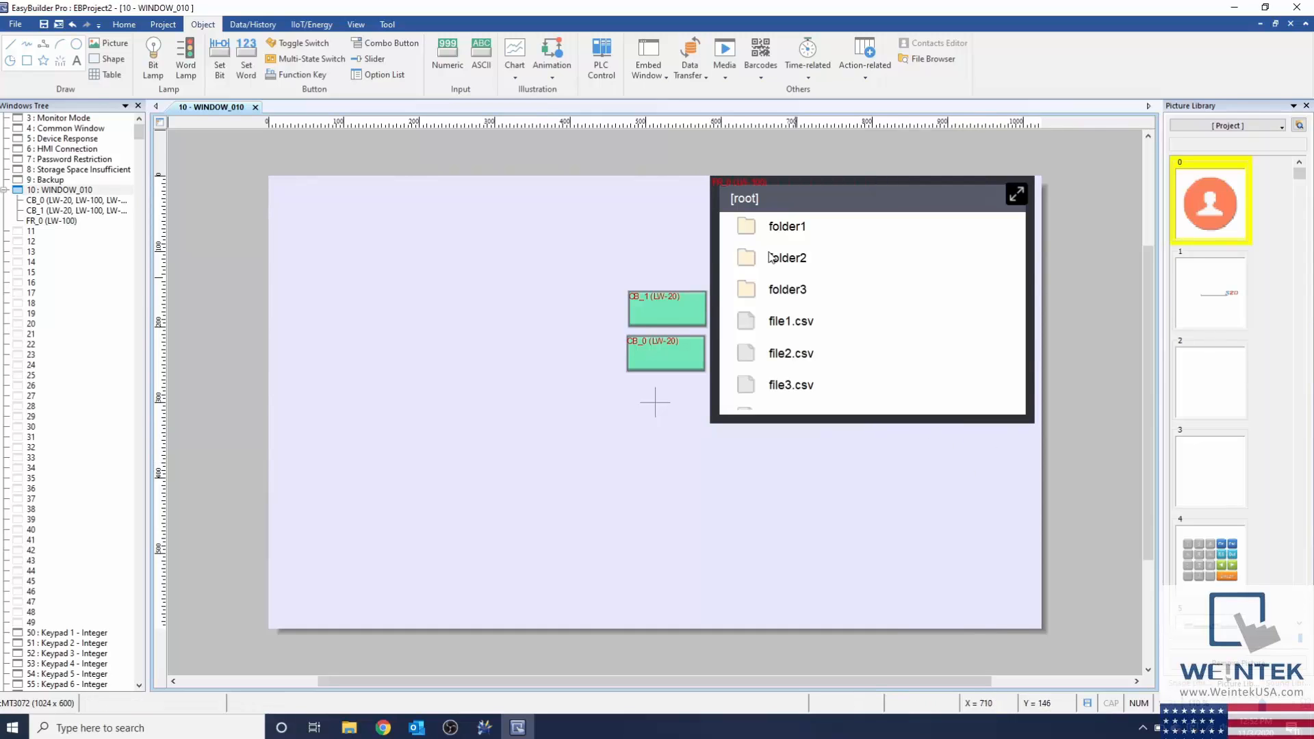
mouse_move(480, 49)
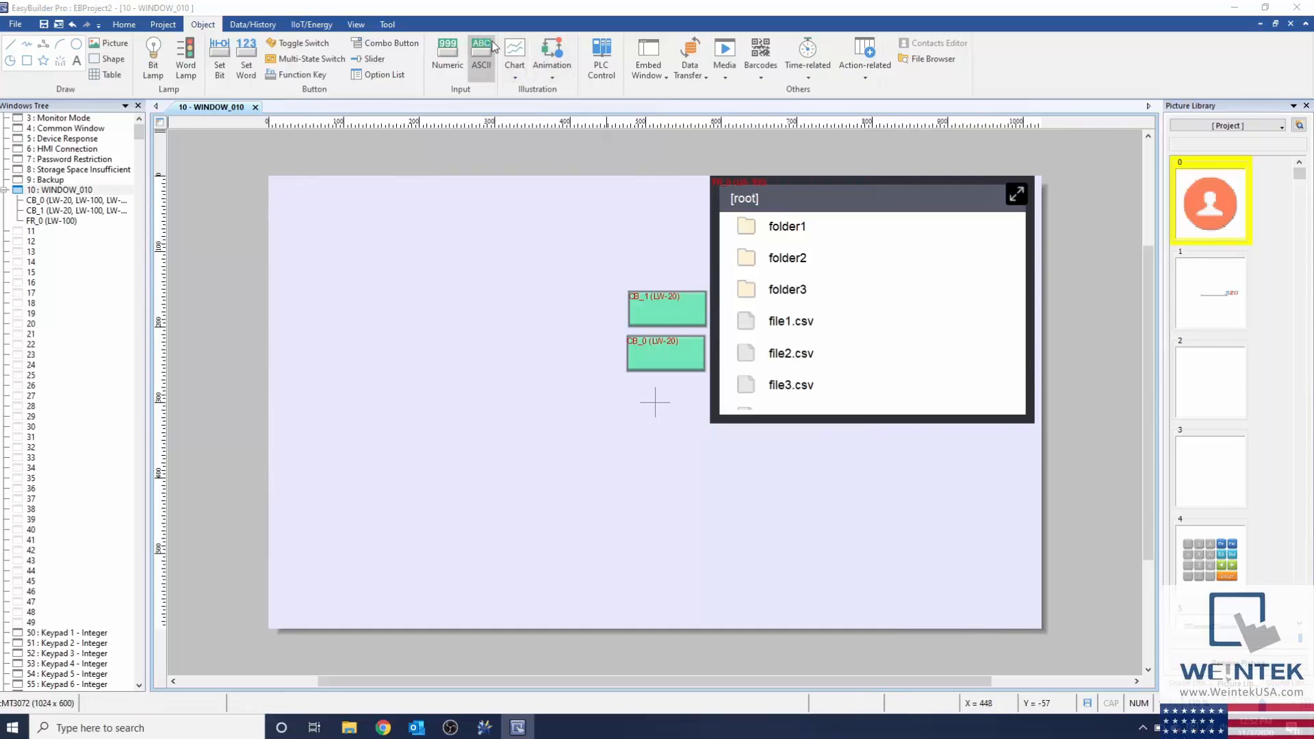
Step: Add a 20-word ASCII input field at address LW 100
click(481, 54)
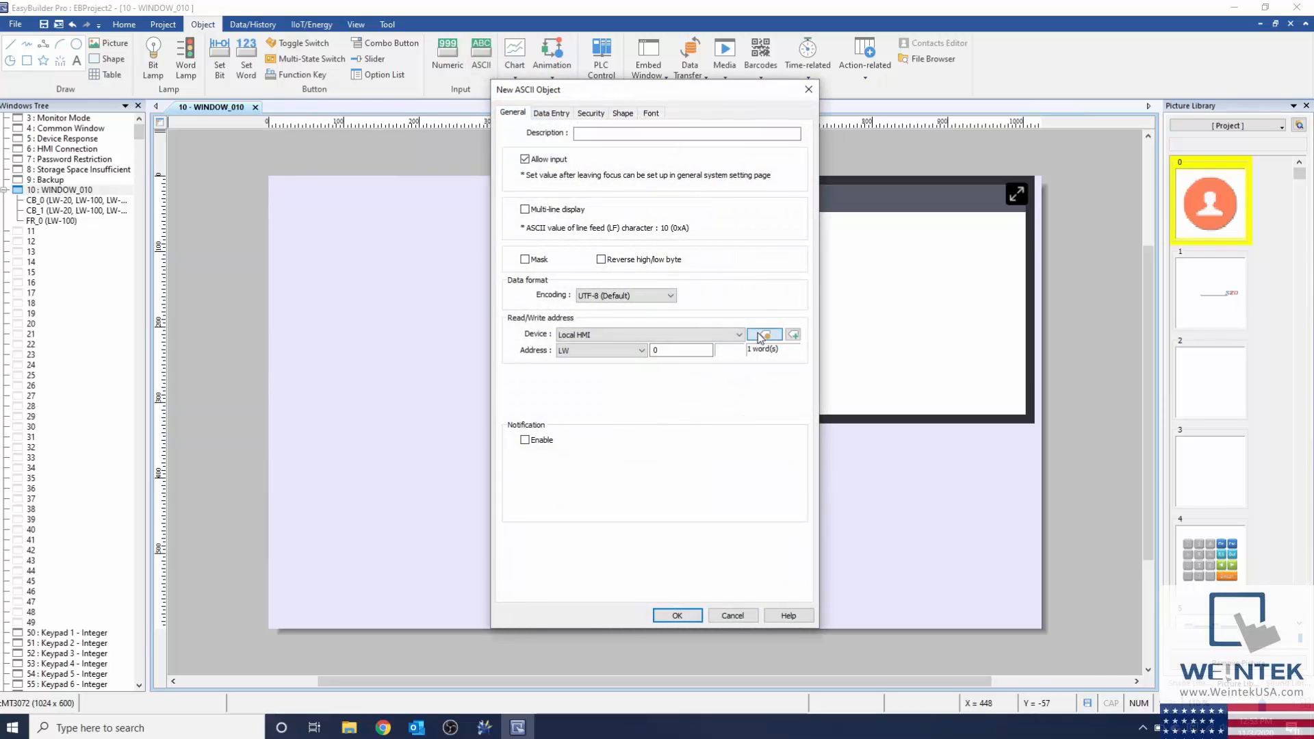
click(764, 333)
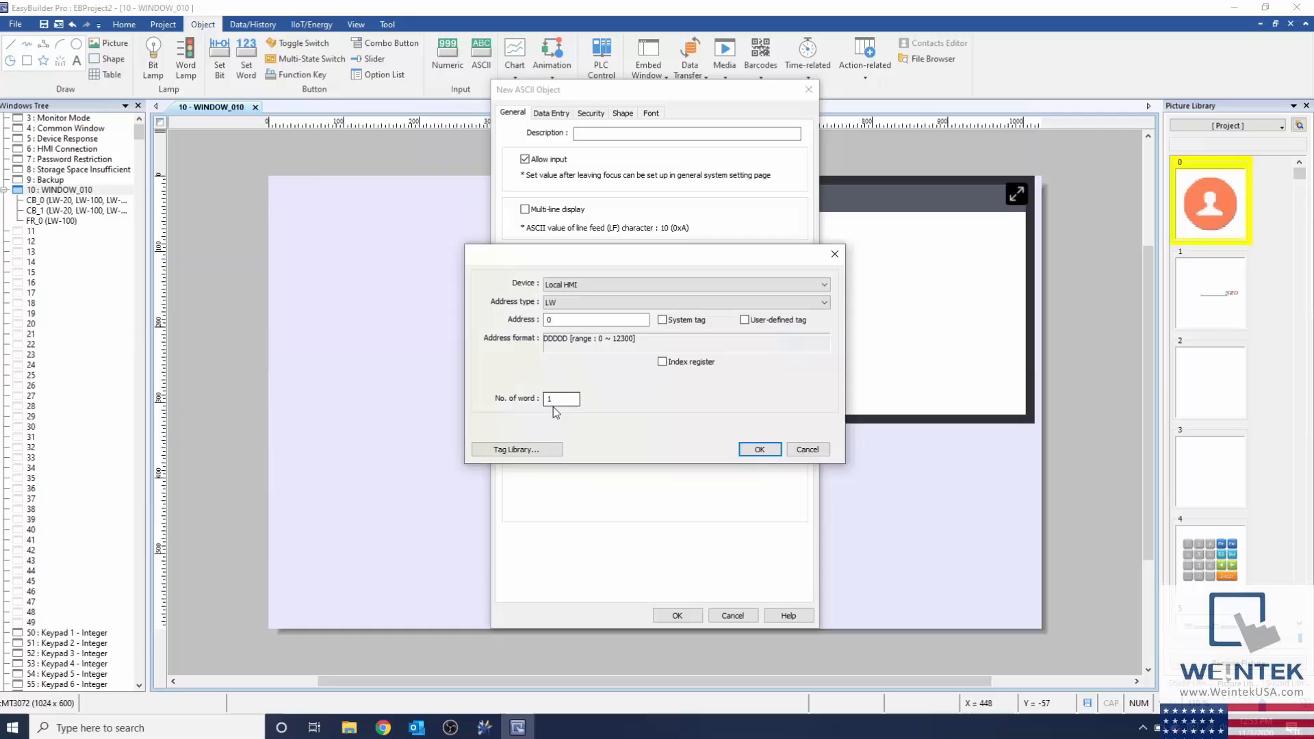
click(561, 398)
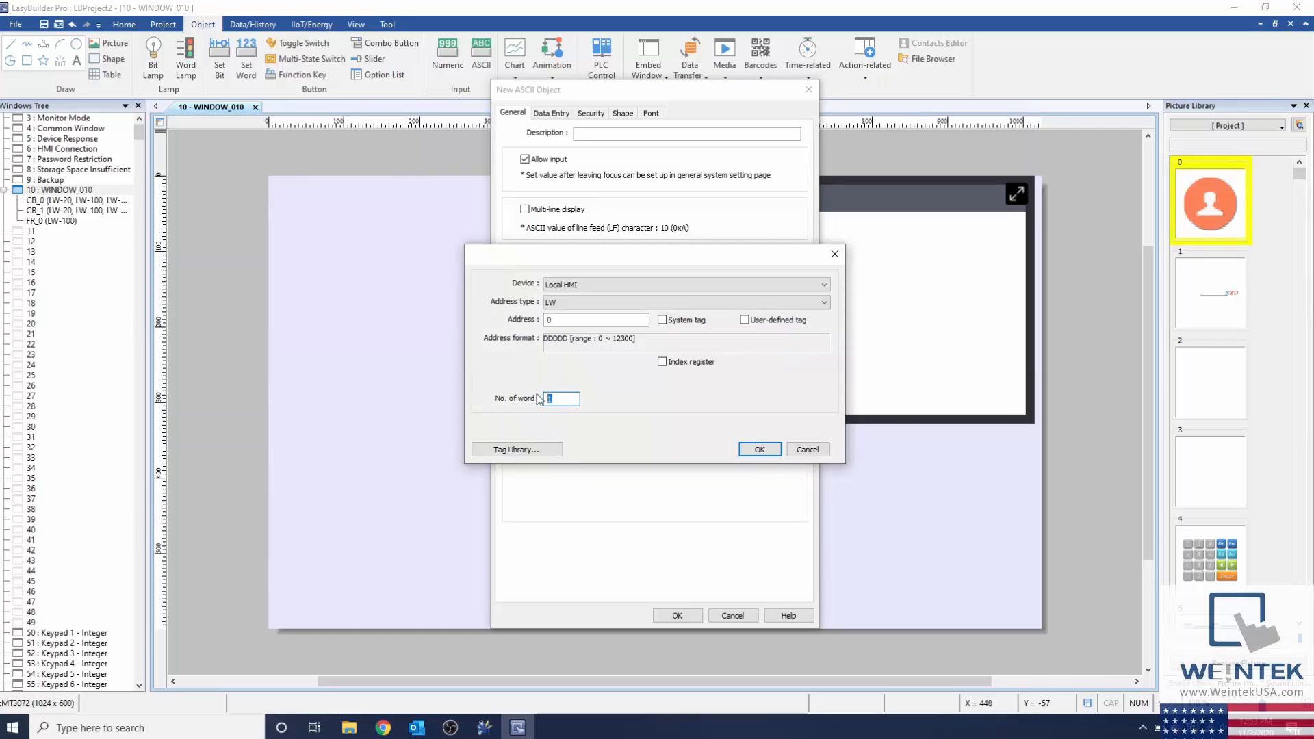
text(20)
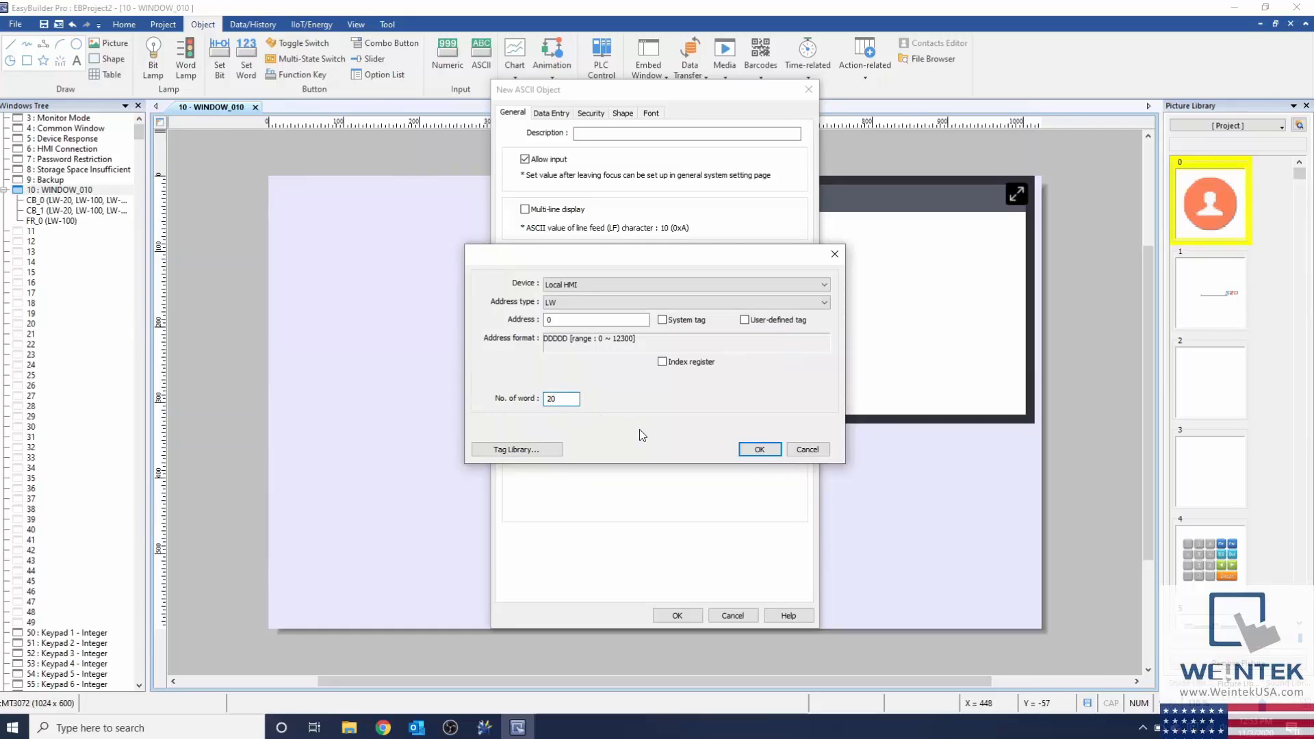
click(759, 448)
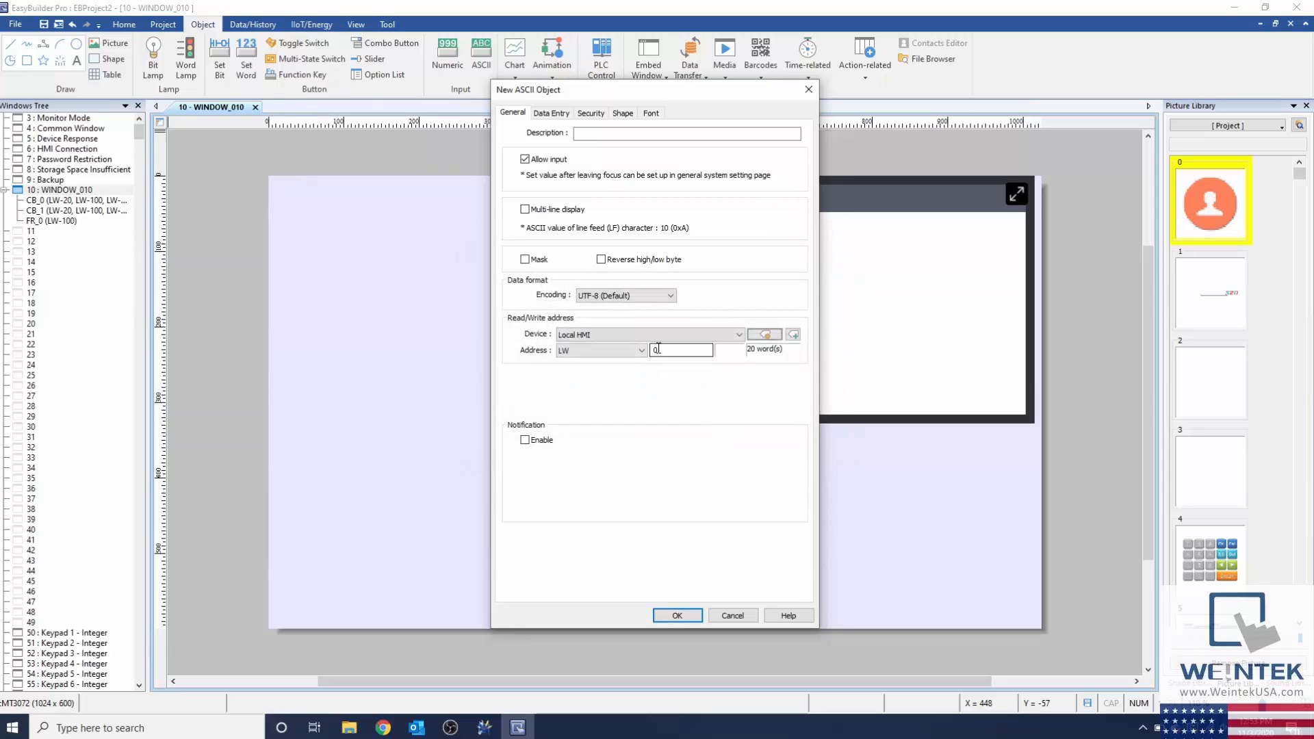
text(100)
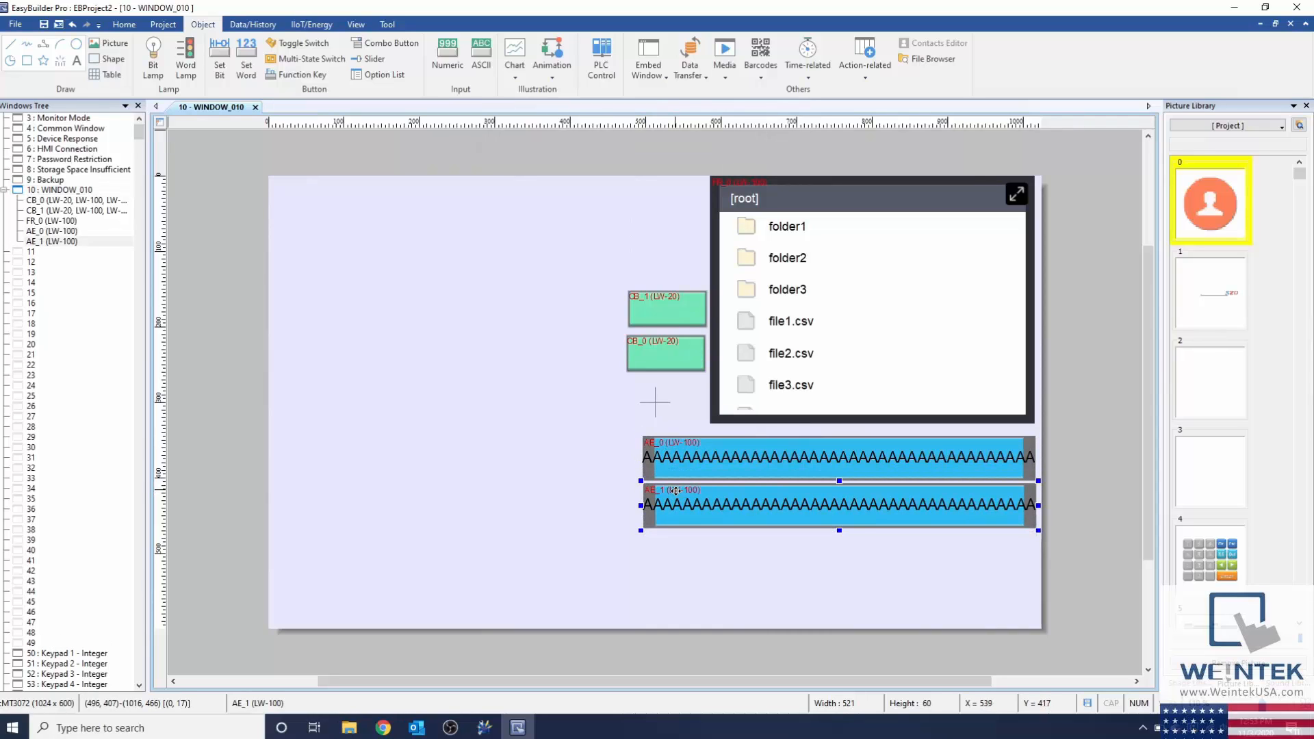
Step: Set the copied second ASCII field's address to LW 120
double_click(837, 504)
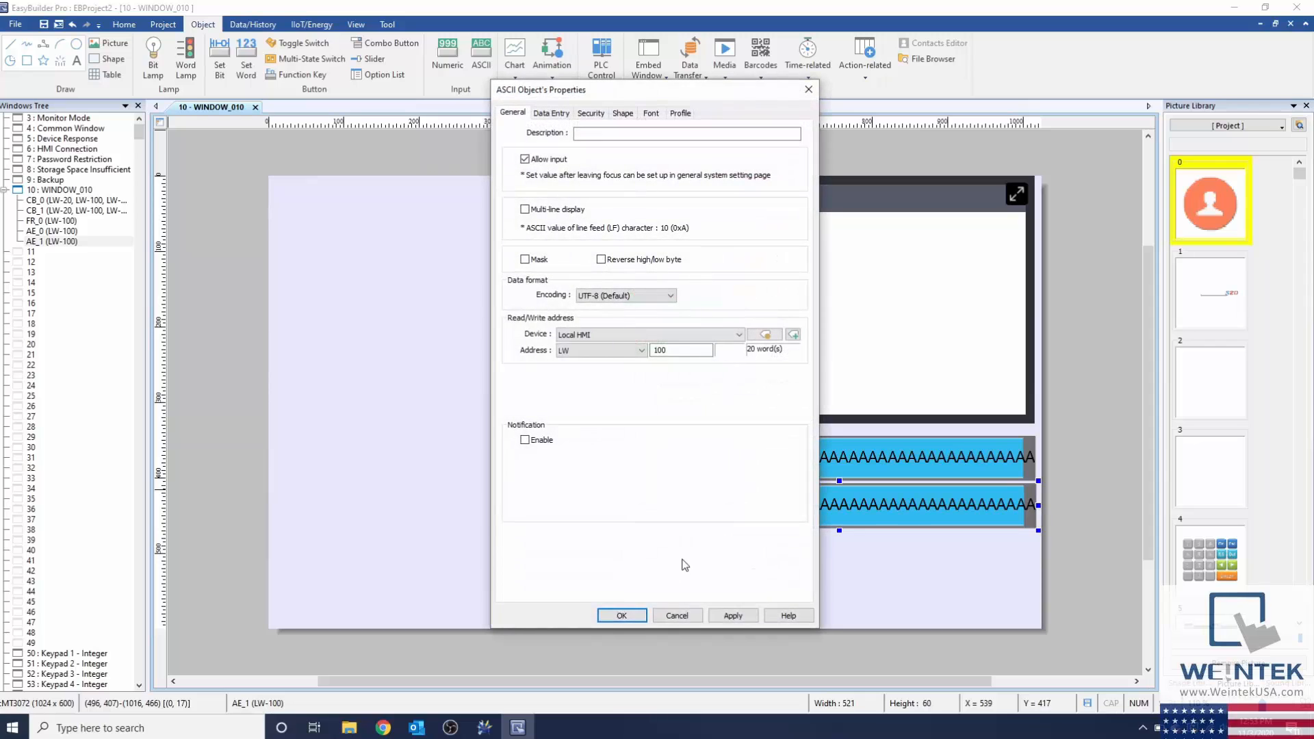
text(120)
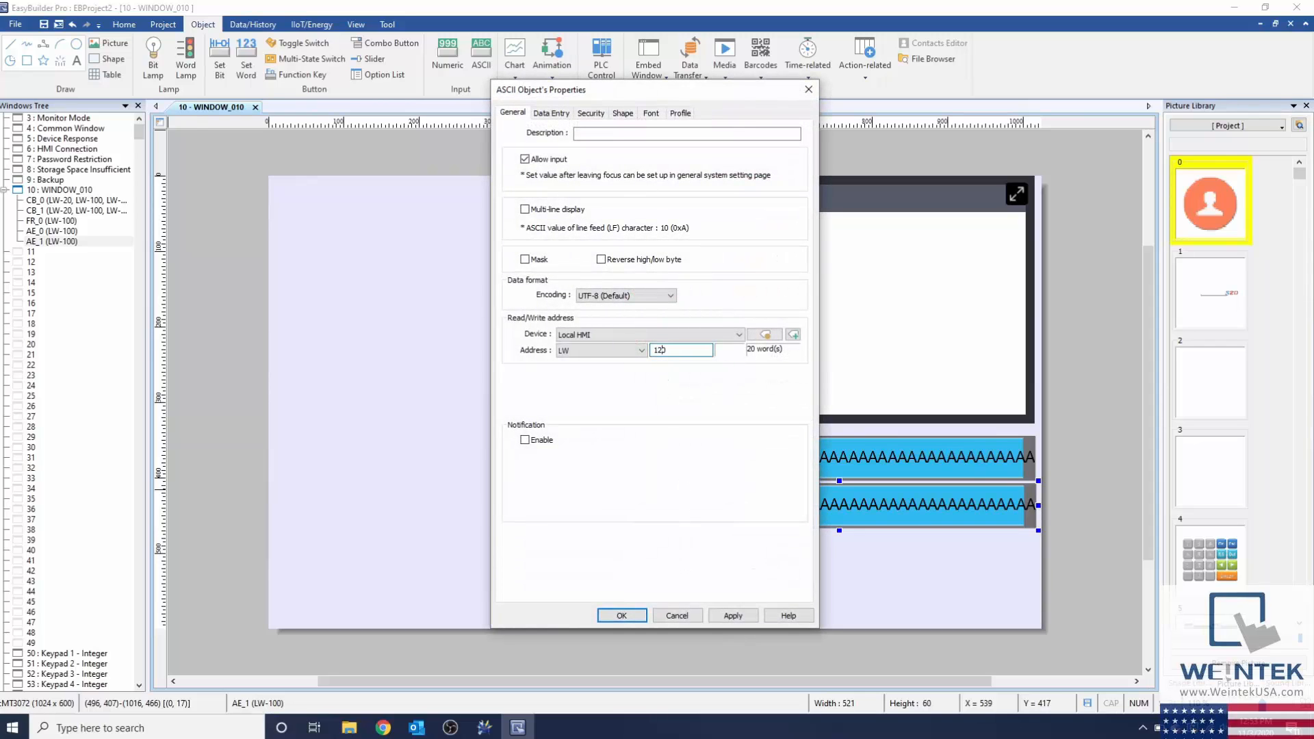
click(621, 614)
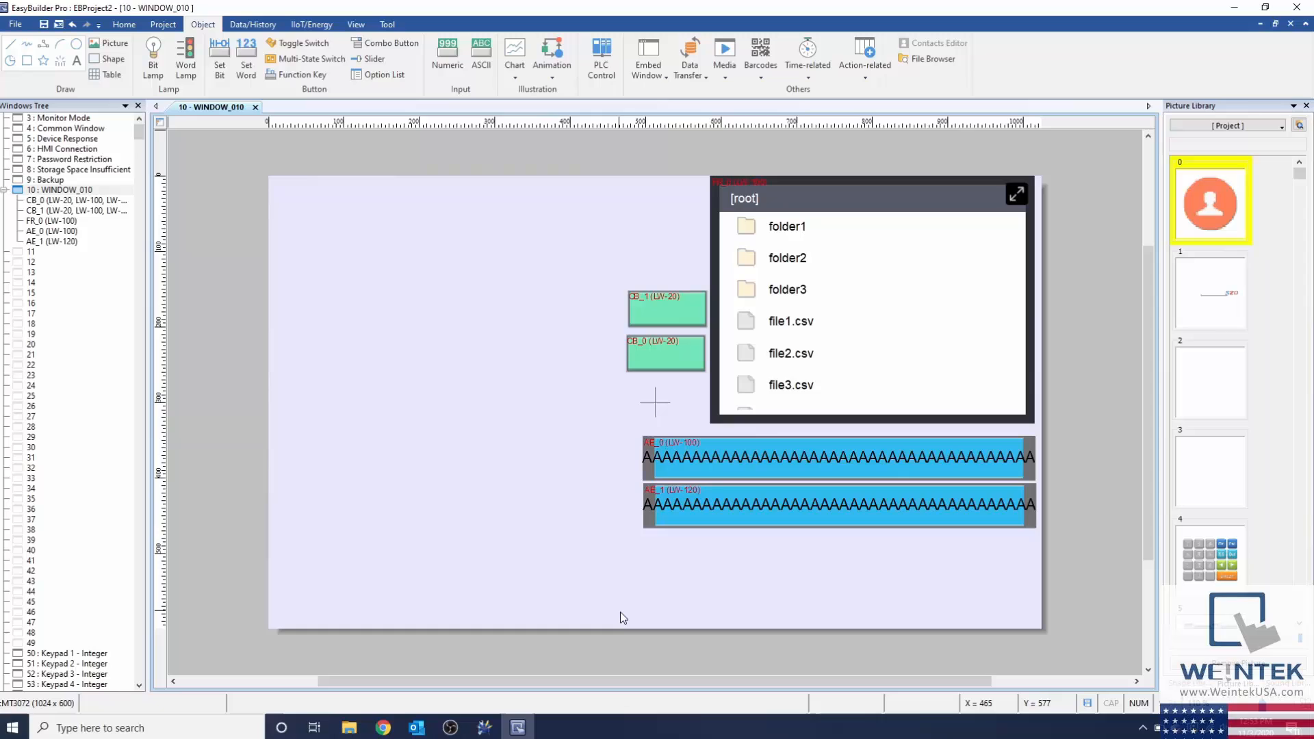
mouse_move(448, 92)
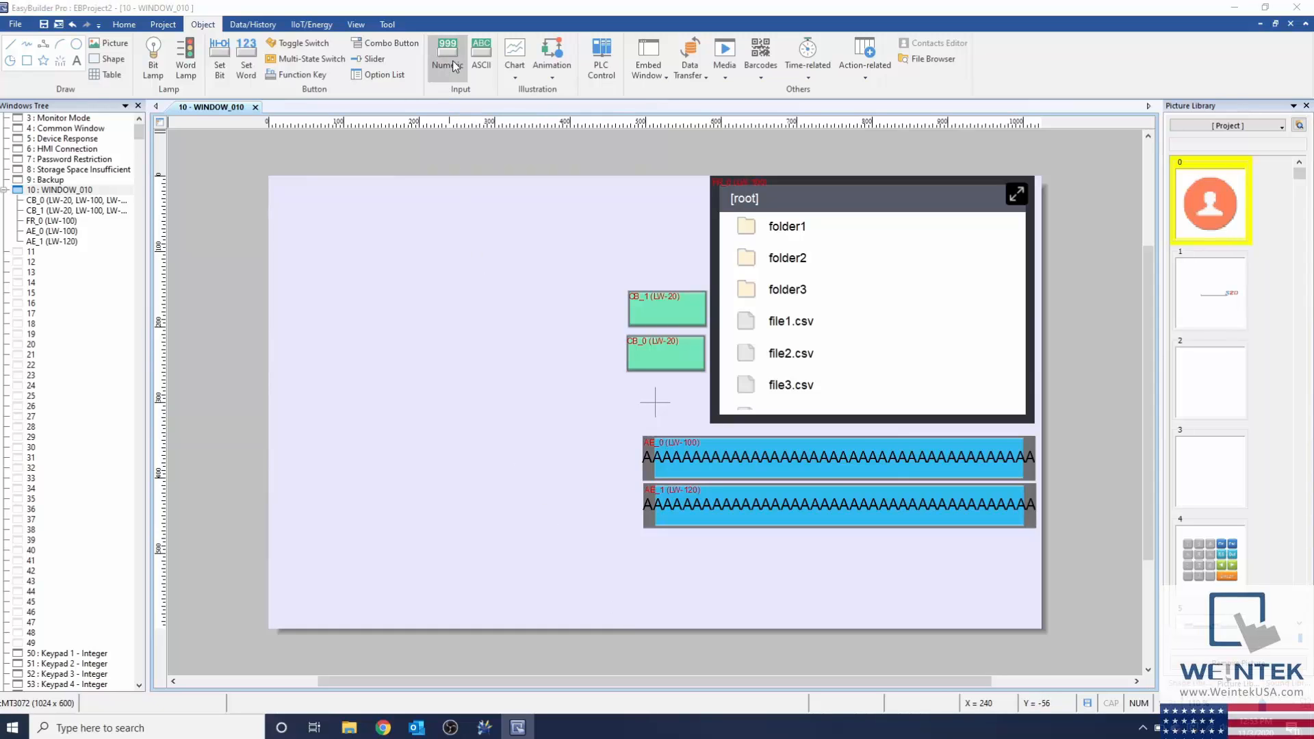
Step: Place three numeric inputs NE_0 to NE_2 at addresses LW 20, 21 and 22
click(446, 56)
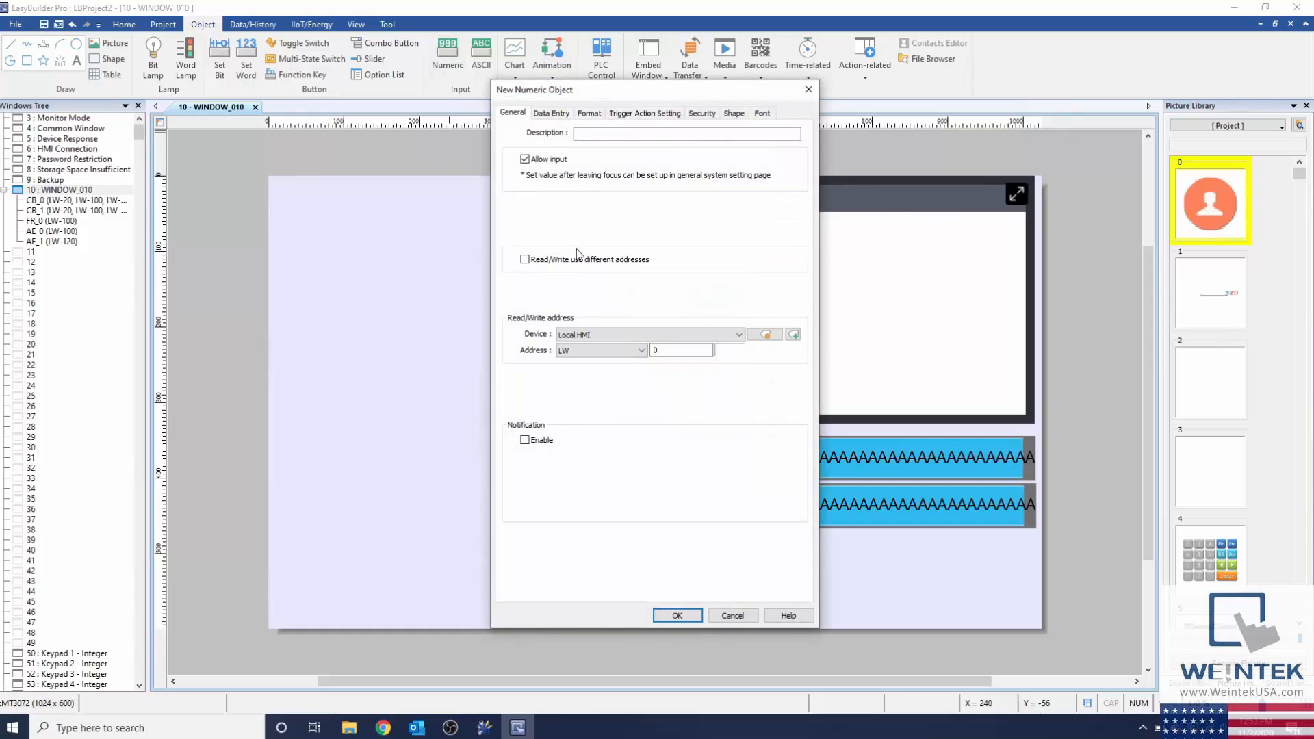
click(648, 334)
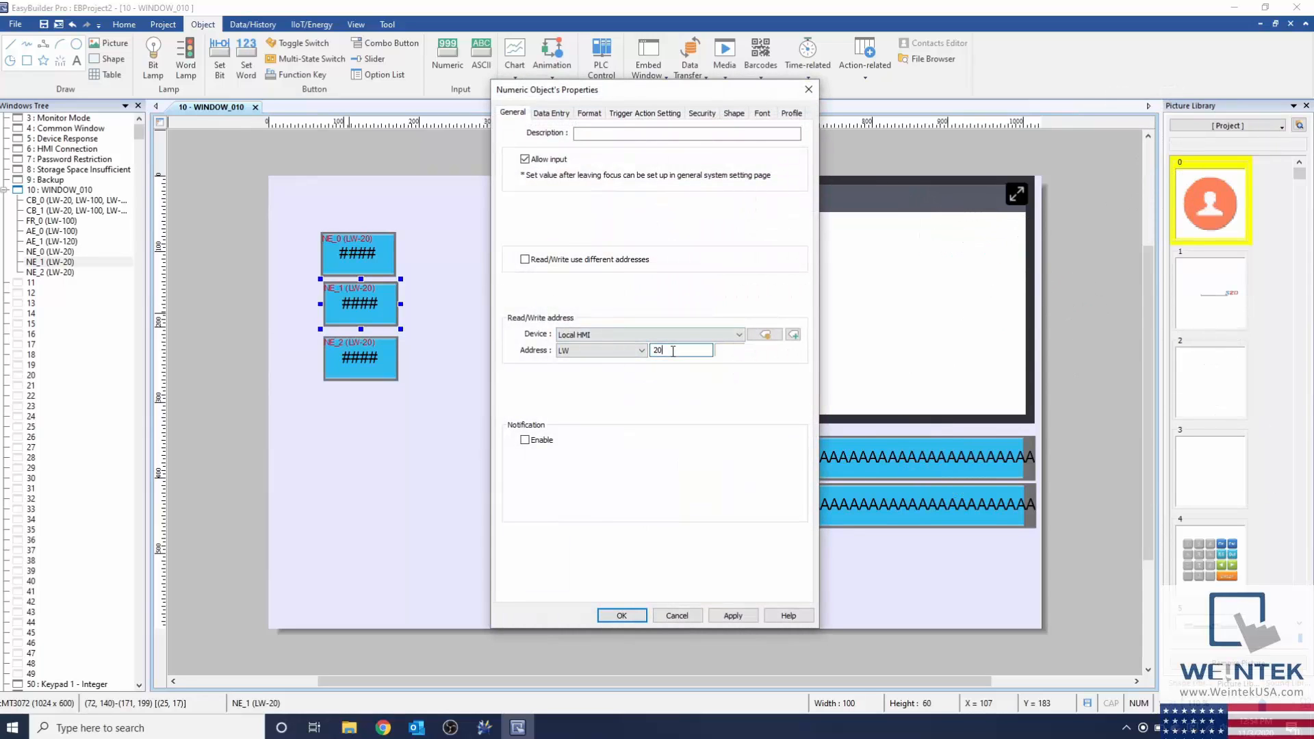
click(622, 614)
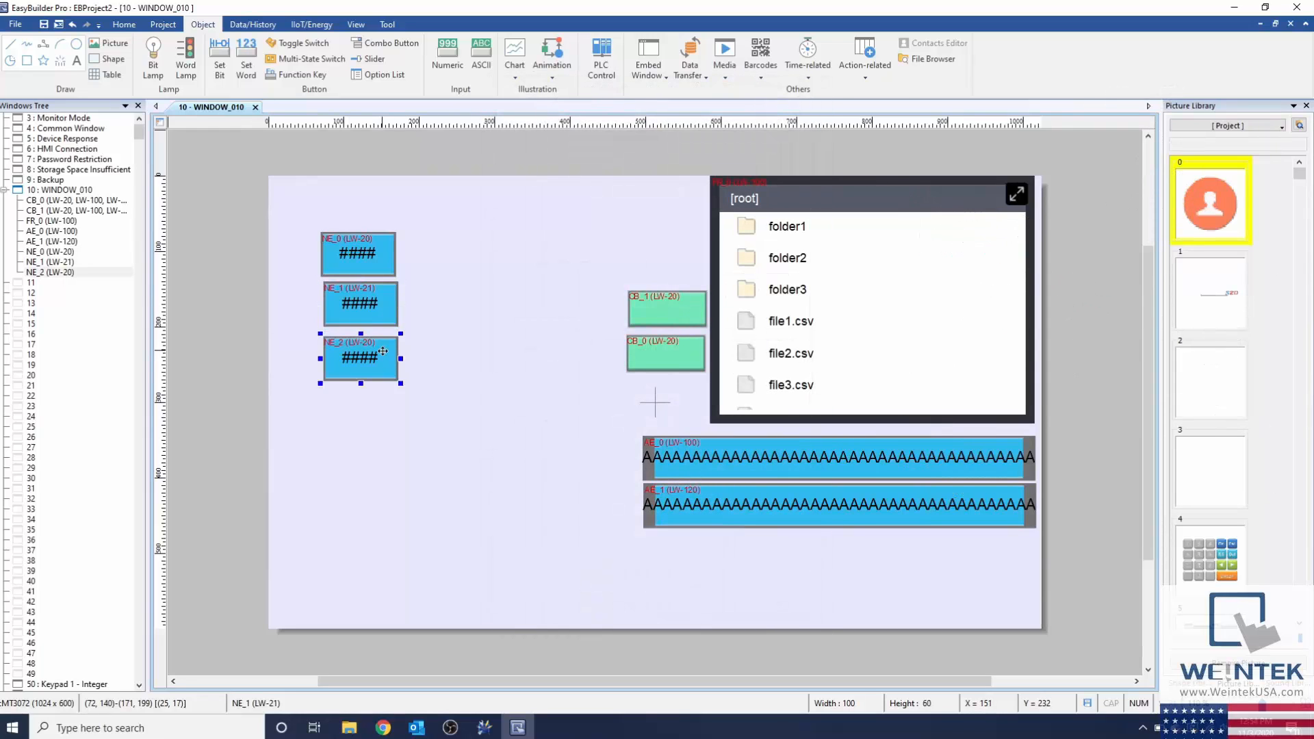
double_click(360, 356)
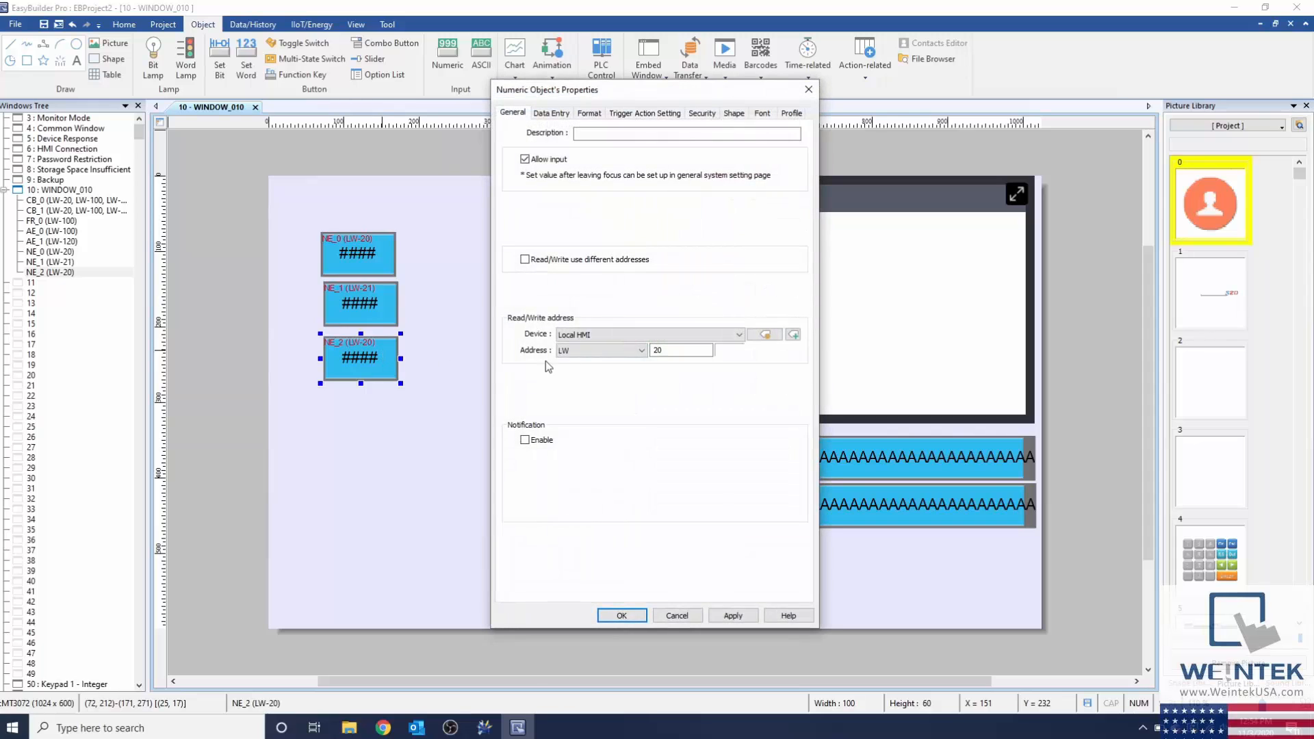
click(622, 614)
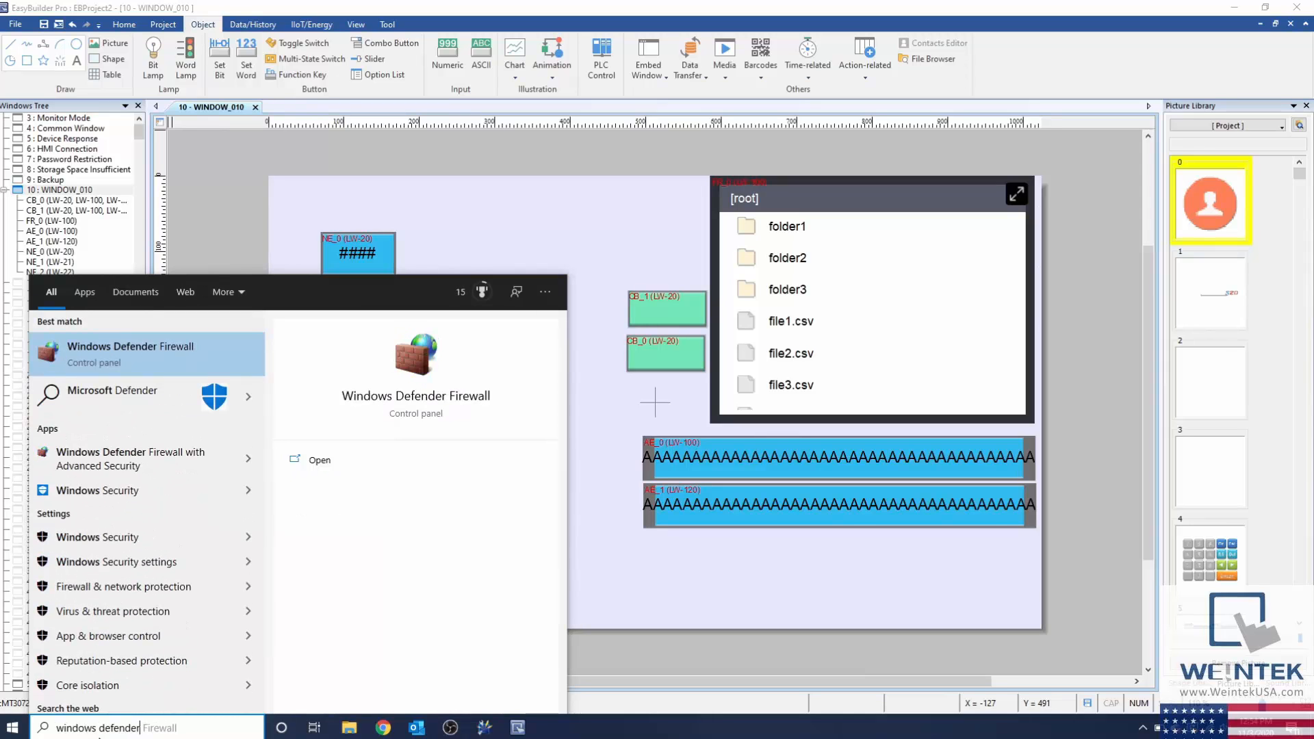
Step: Start the New Inbound Rule Wizard from Windows Defender Firewall's advanced Inbound Rules
click(130, 353)
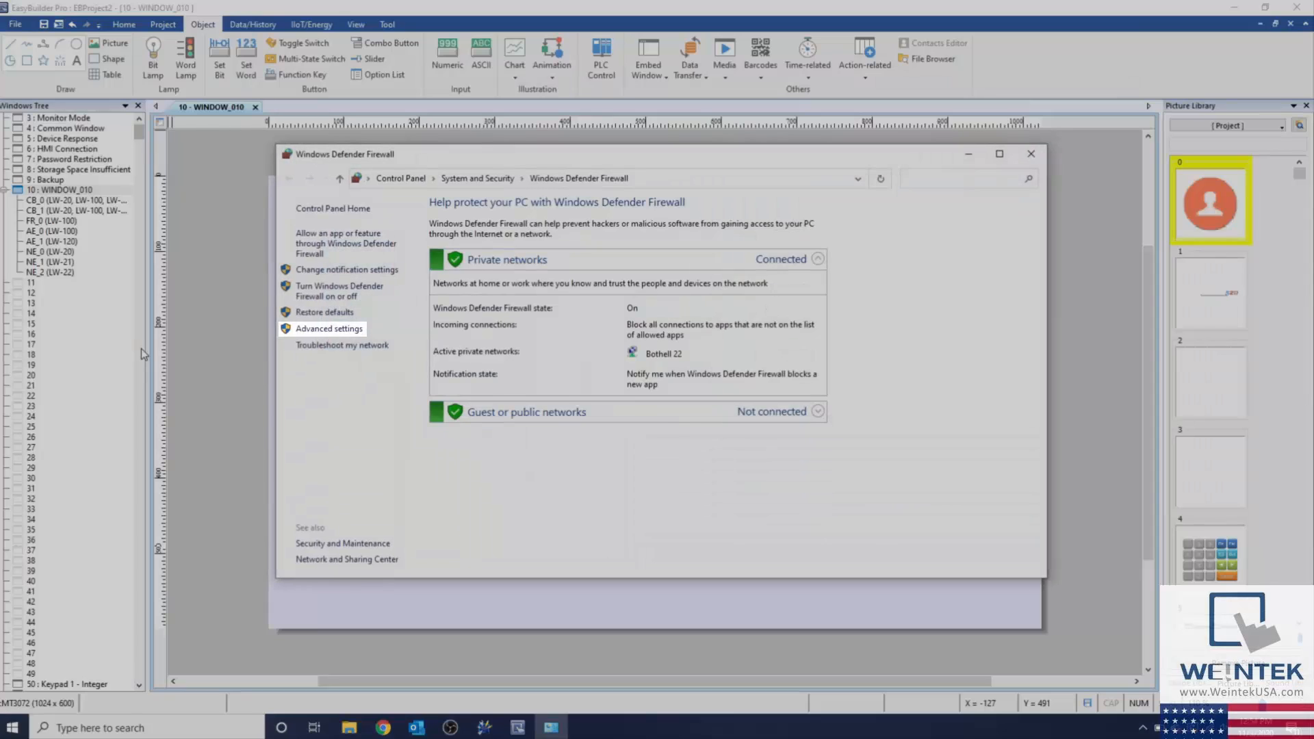
mouse_move(374, 290)
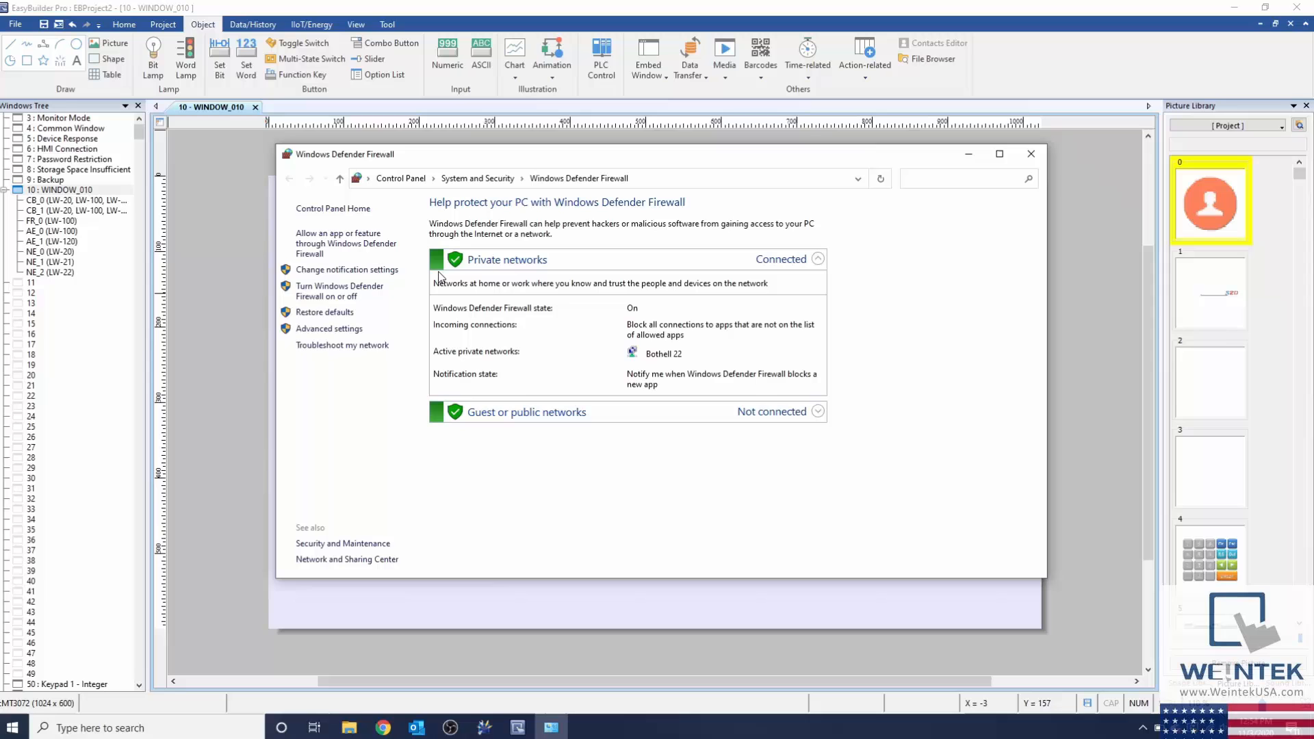
mouse_move(327, 328)
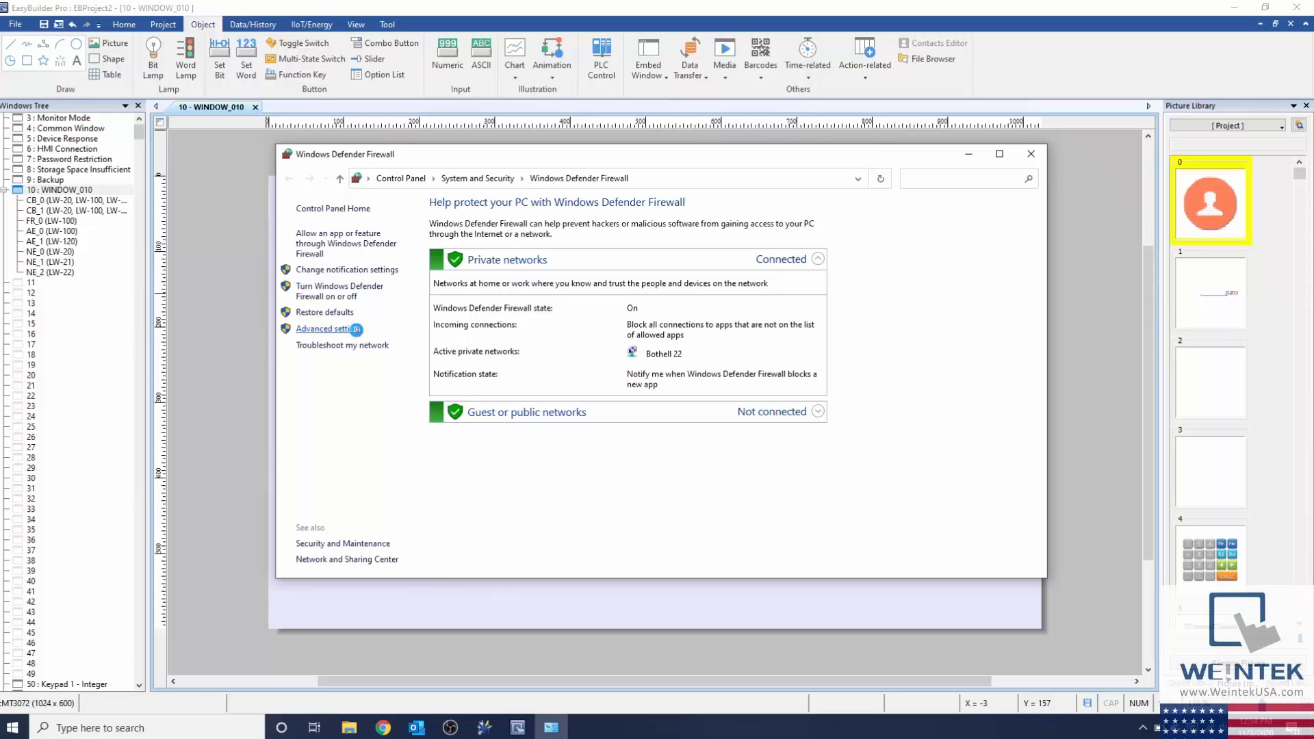
click(323, 329)
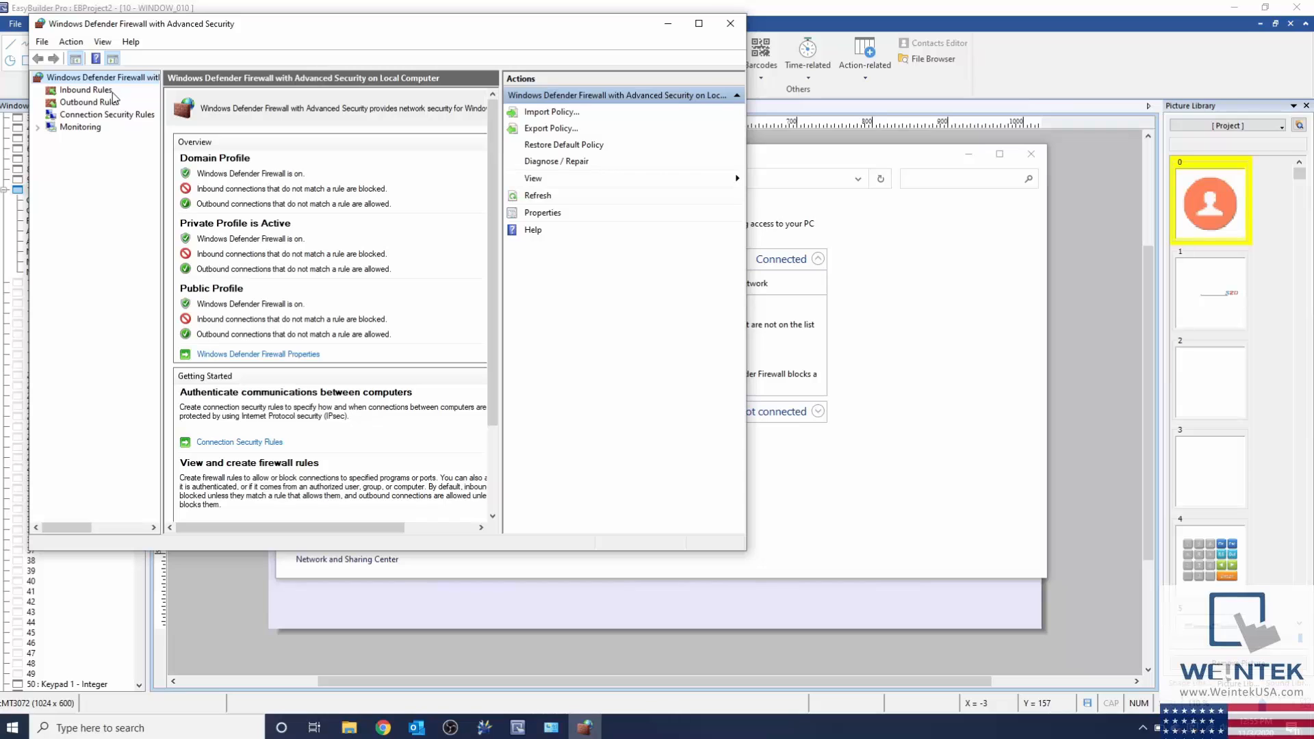
click(86, 90)
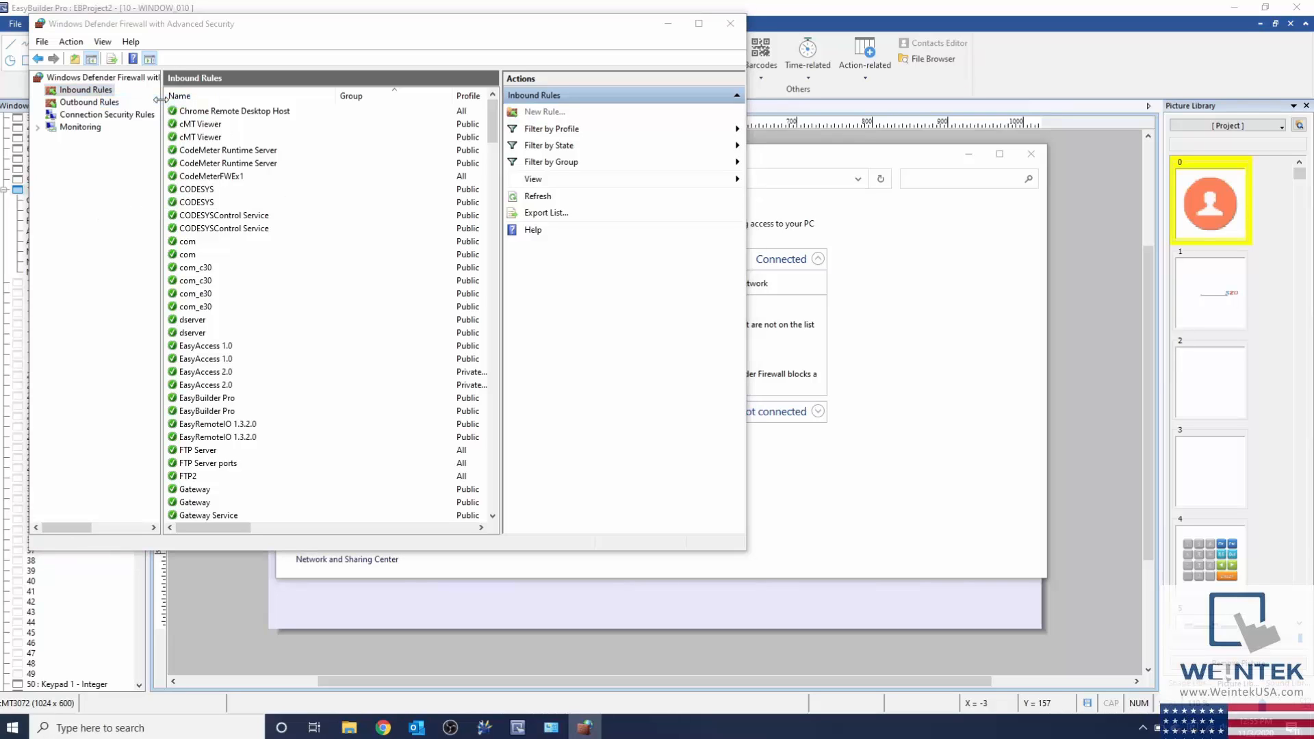
click(544, 111)
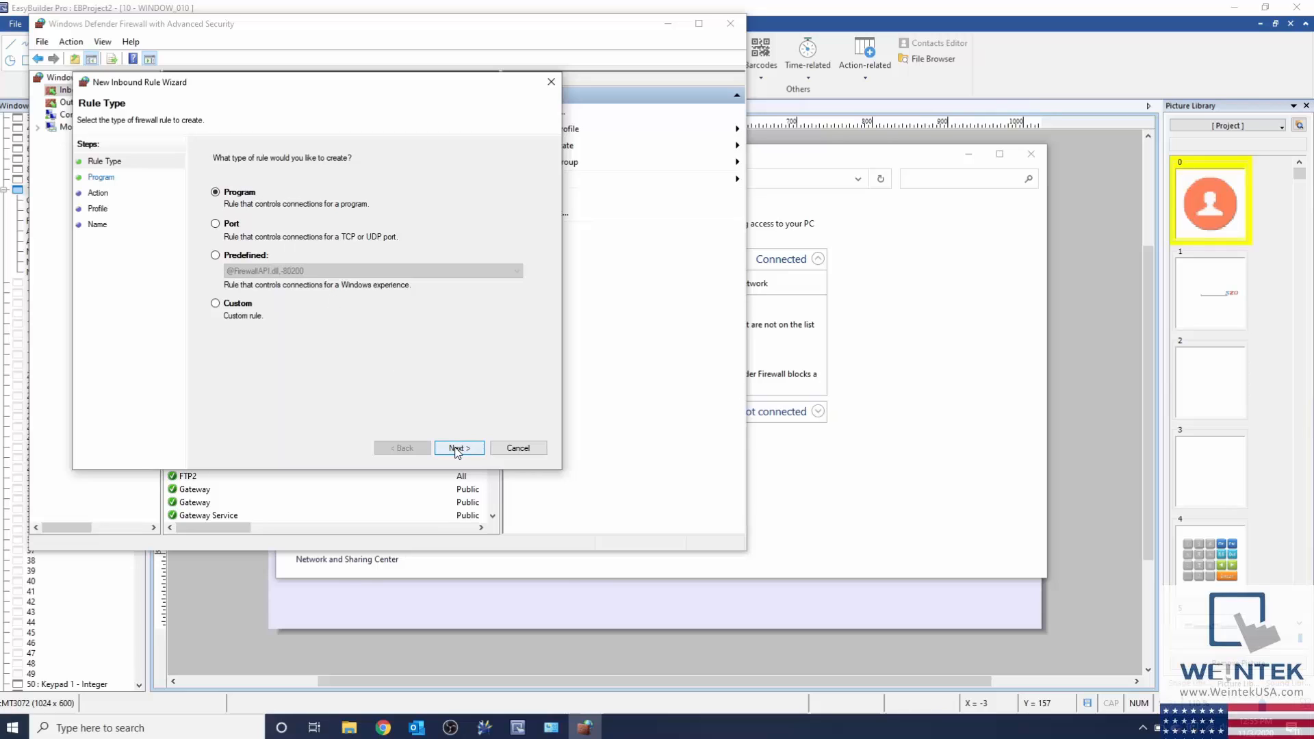
Step: Make it a program rule for the FileZilla Server Interface executable
click(457, 448)
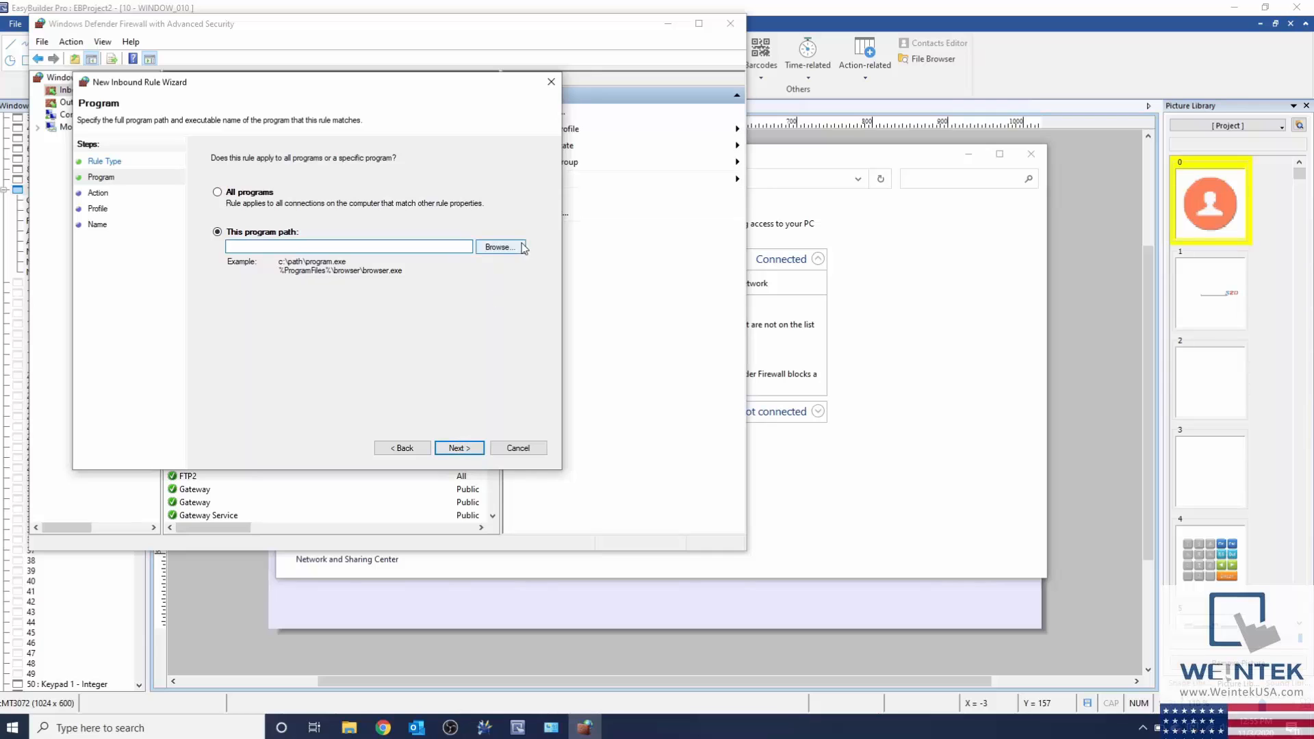
click(501, 246)
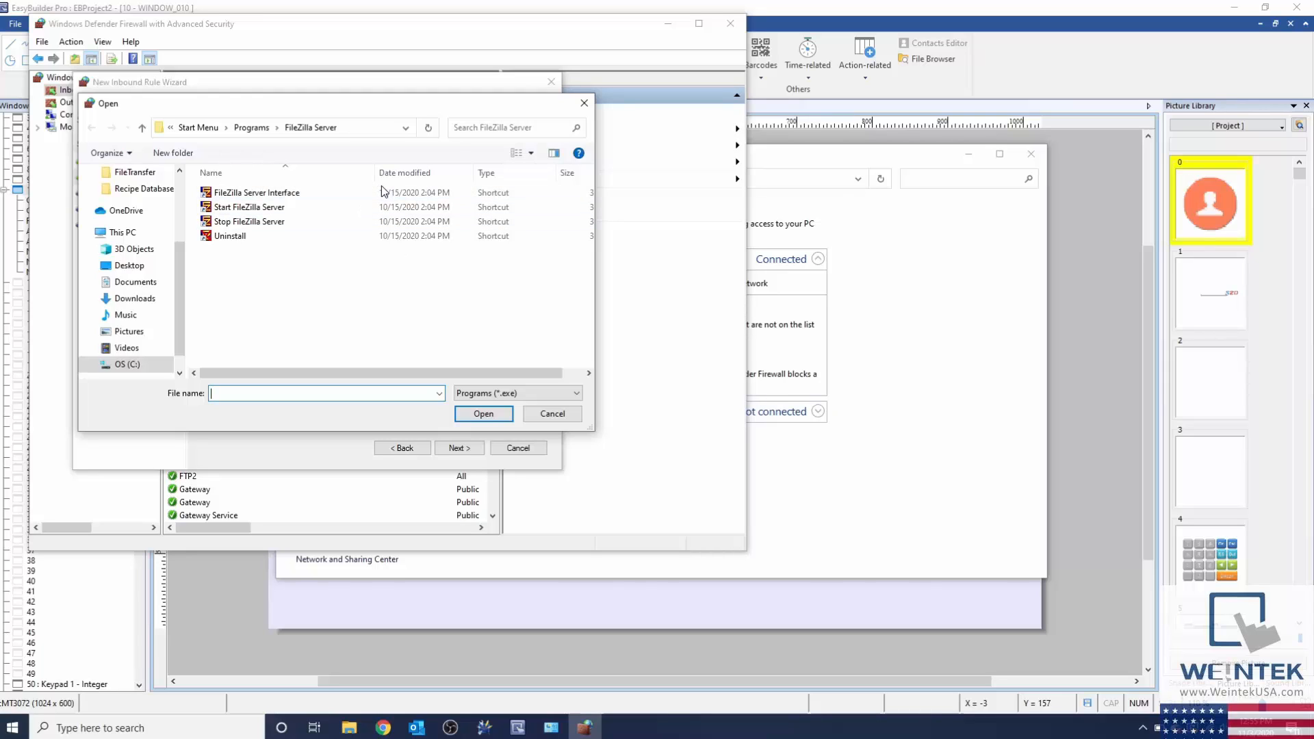
click(256, 191)
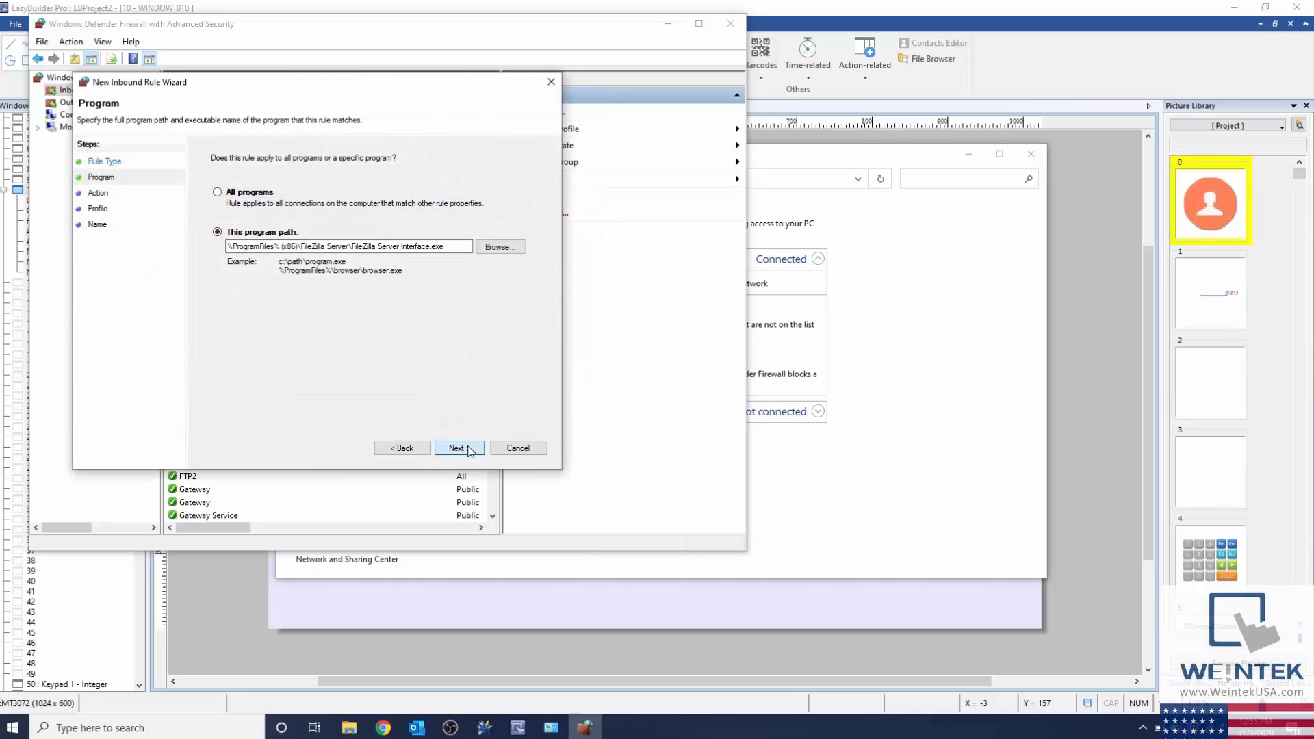
Step: Allow the connection on default profiles, name the rule FTP and finish
click(458, 448)
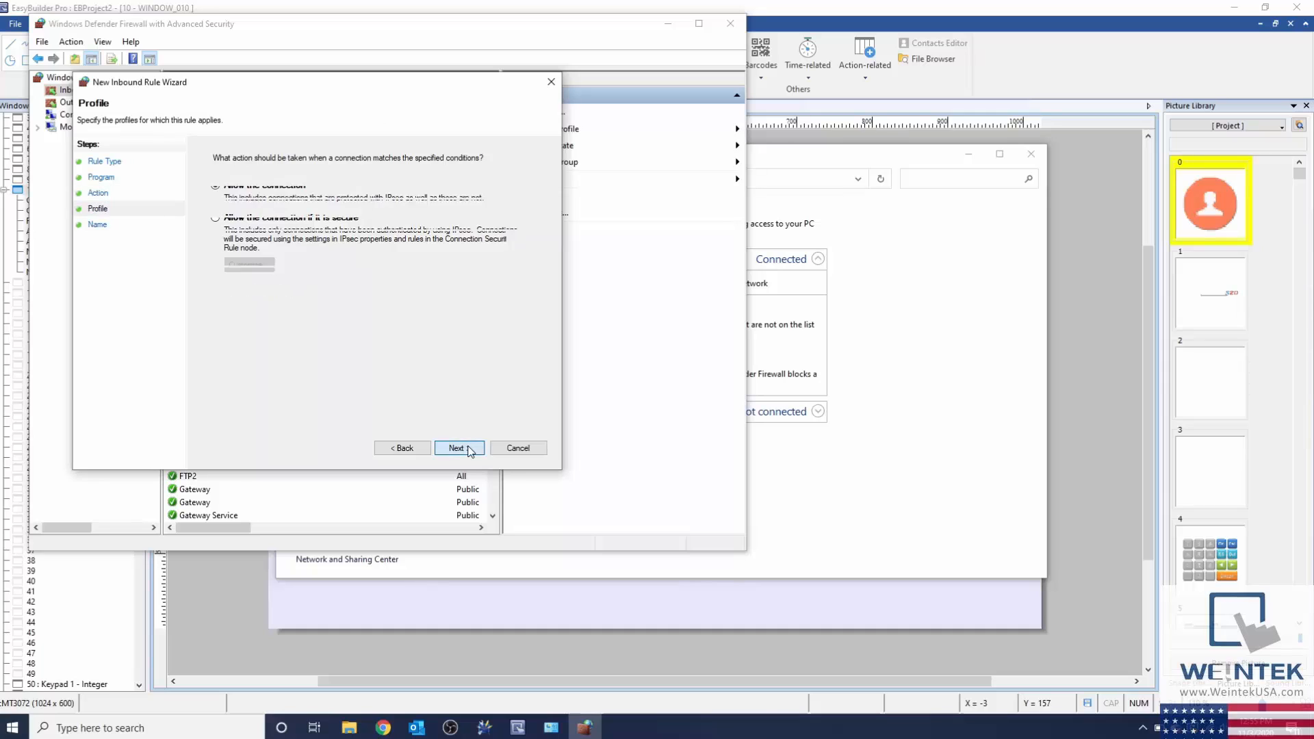
click(458, 447)
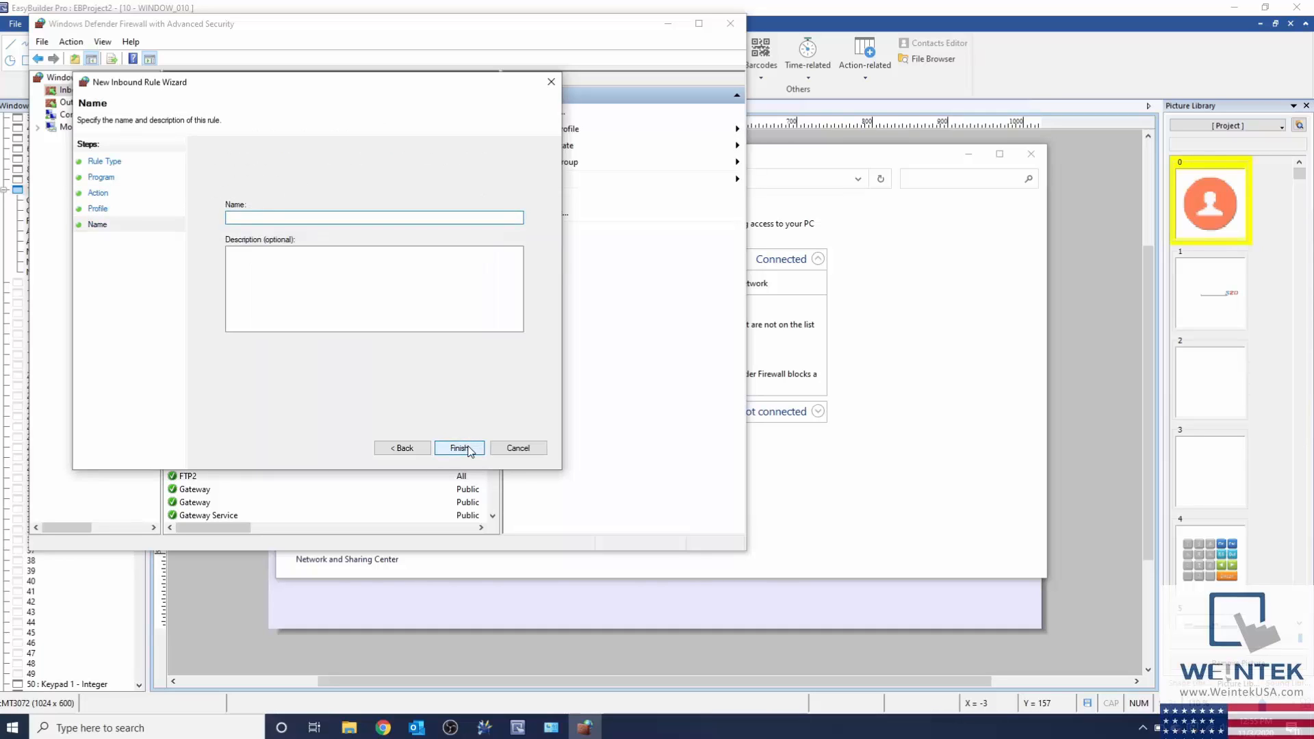
text(FTP)
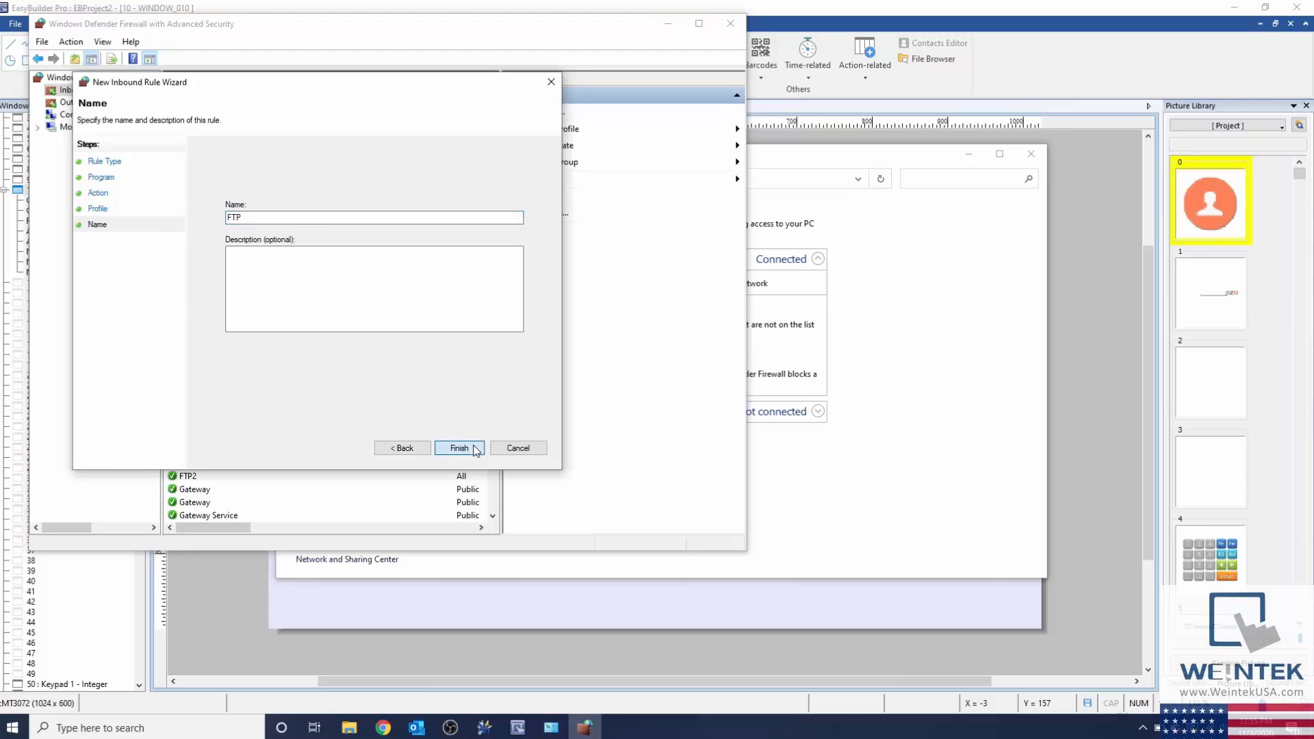
click(459, 447)
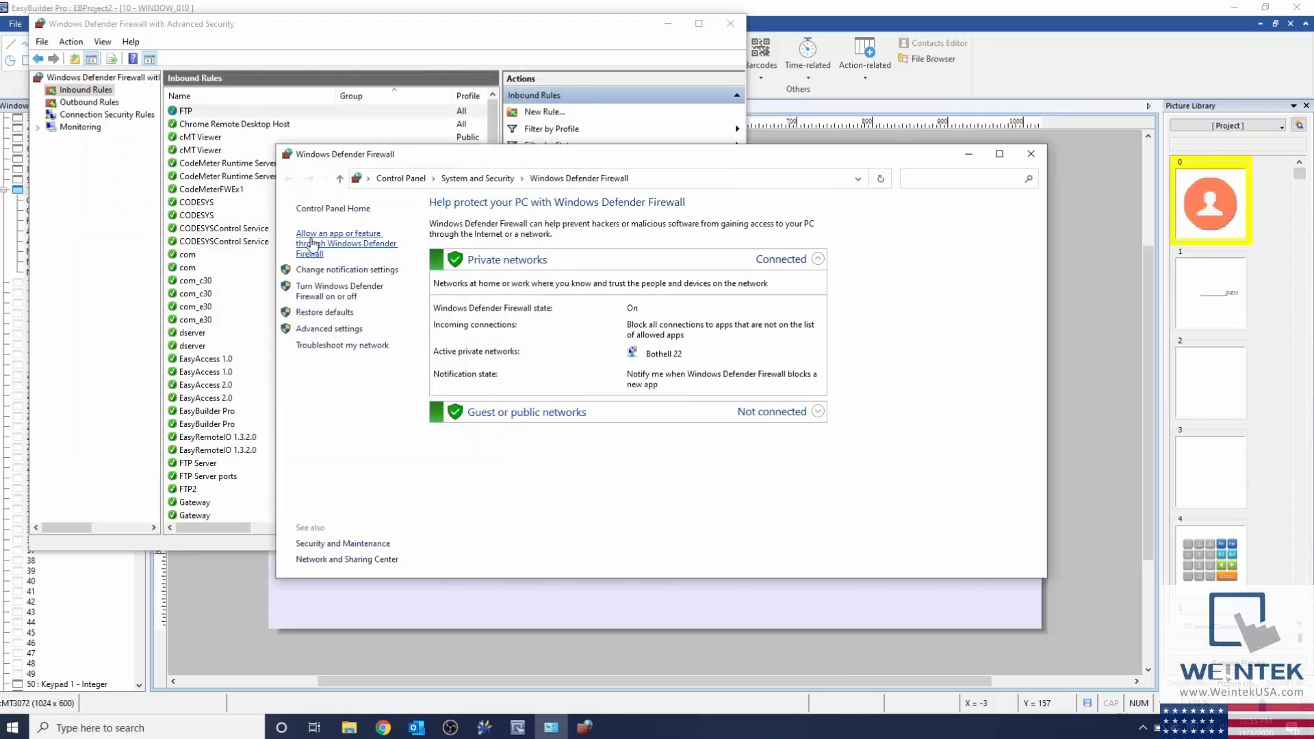
mouse_move(331, 261)
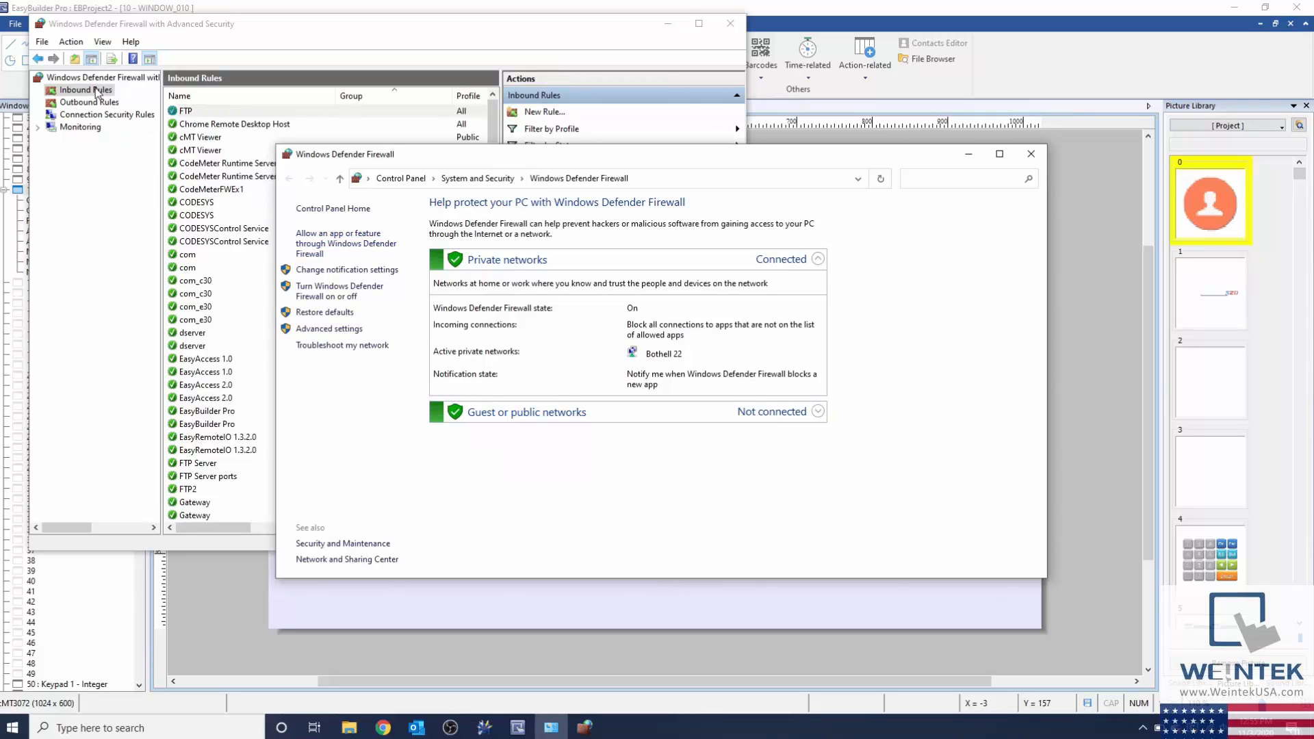
Step: Start a new inbound port rule for TCP ports 20,21
right_click(84, 90)
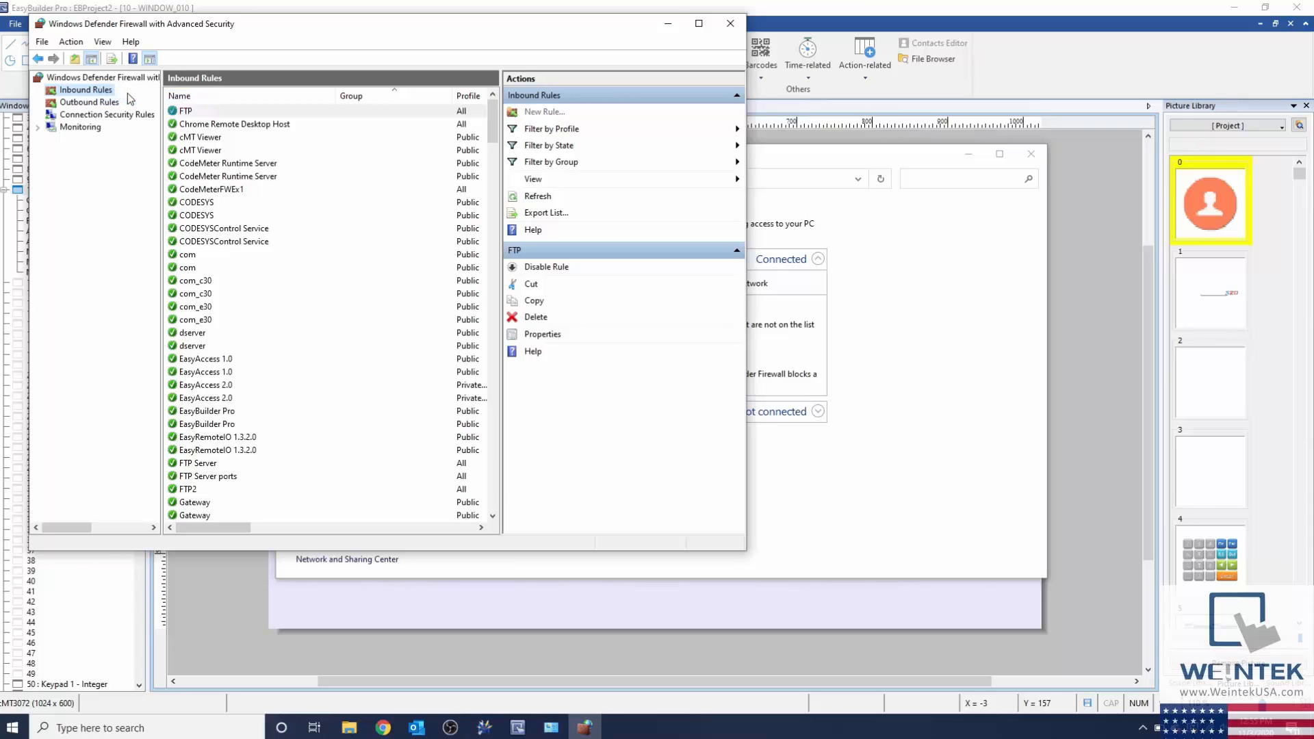
click(543, 111)
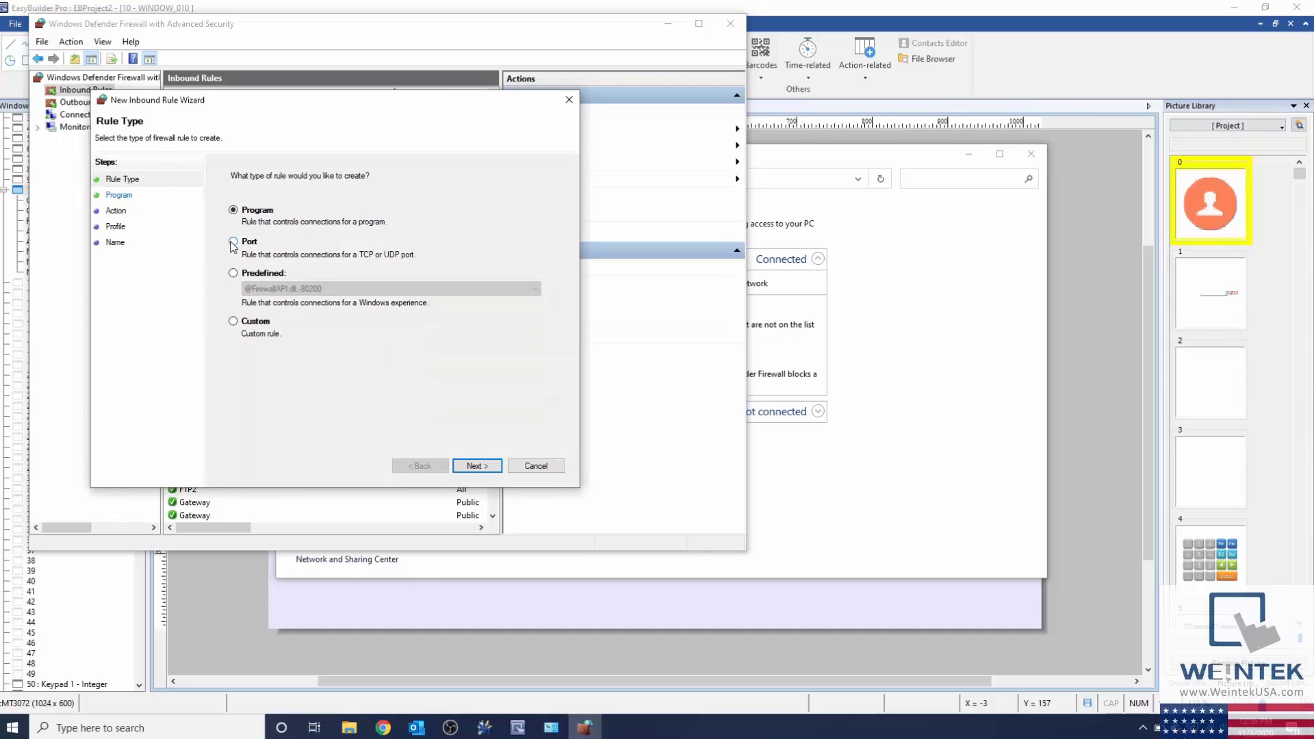
click(233, 243)
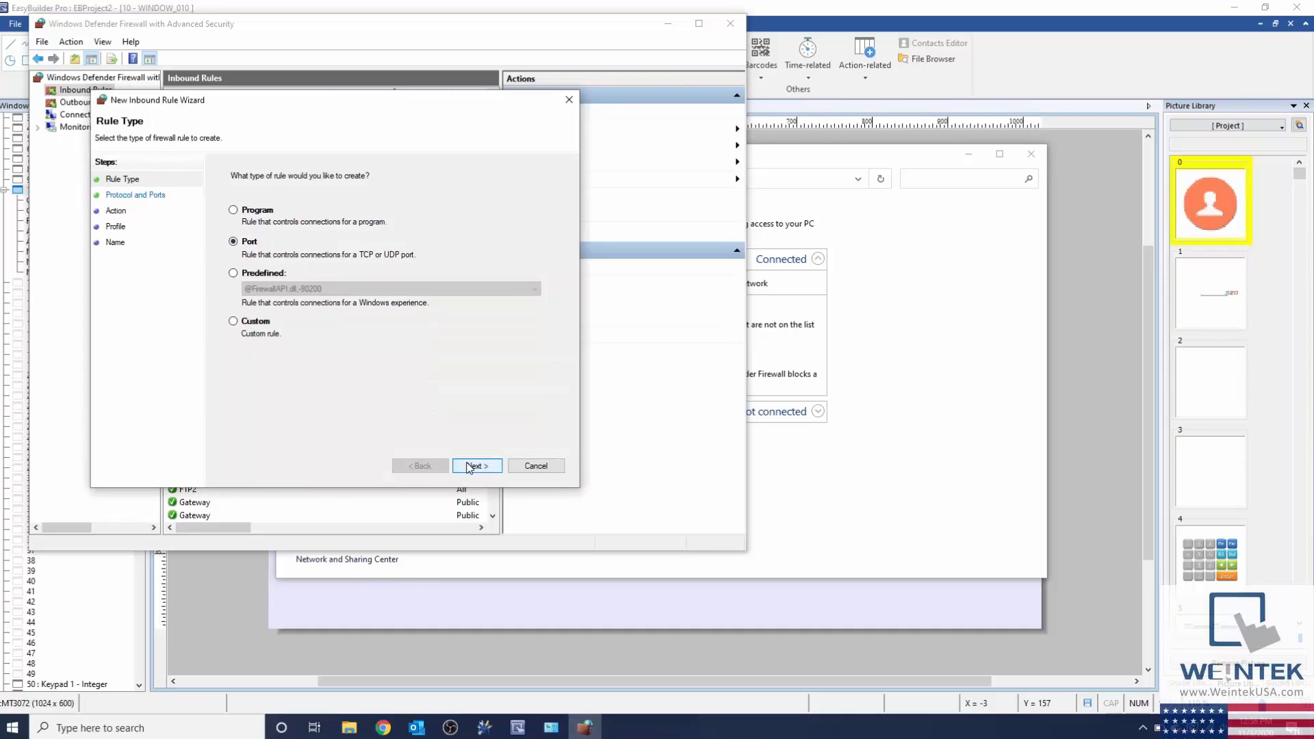
click(475, 465)
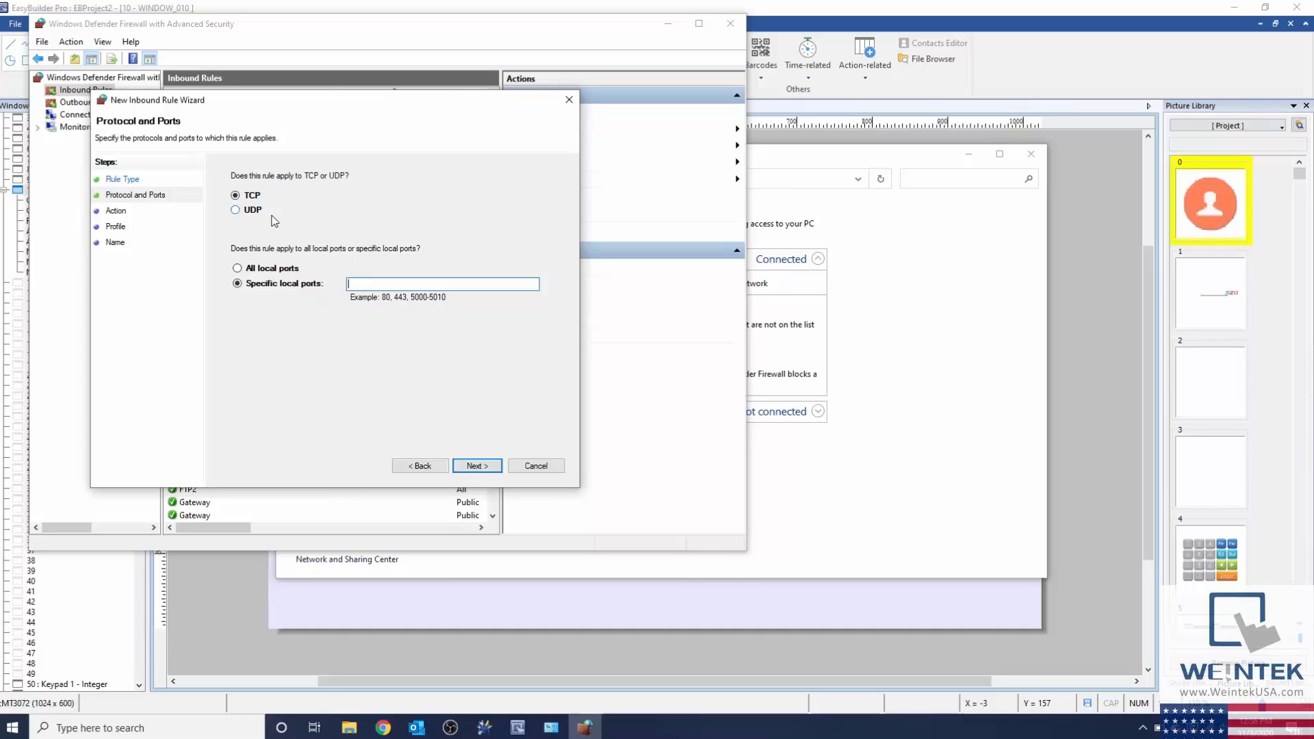
text(20)
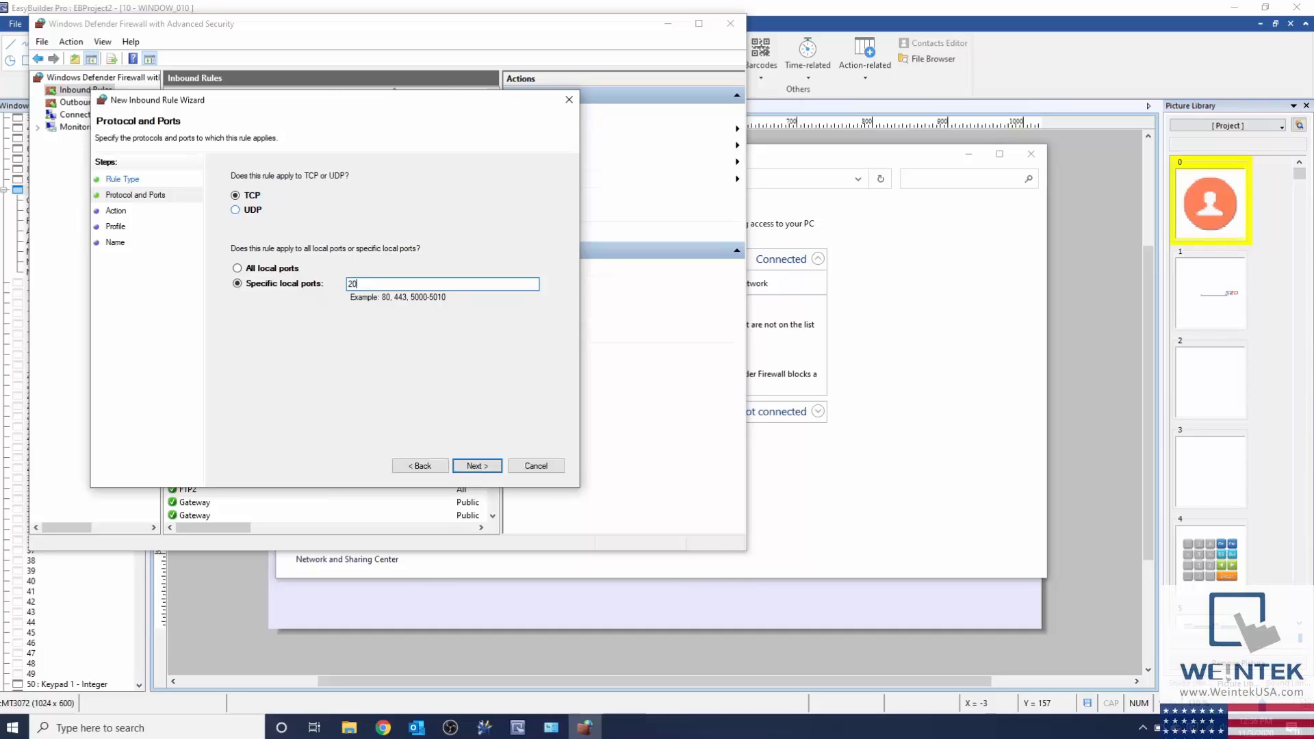
text(,21)
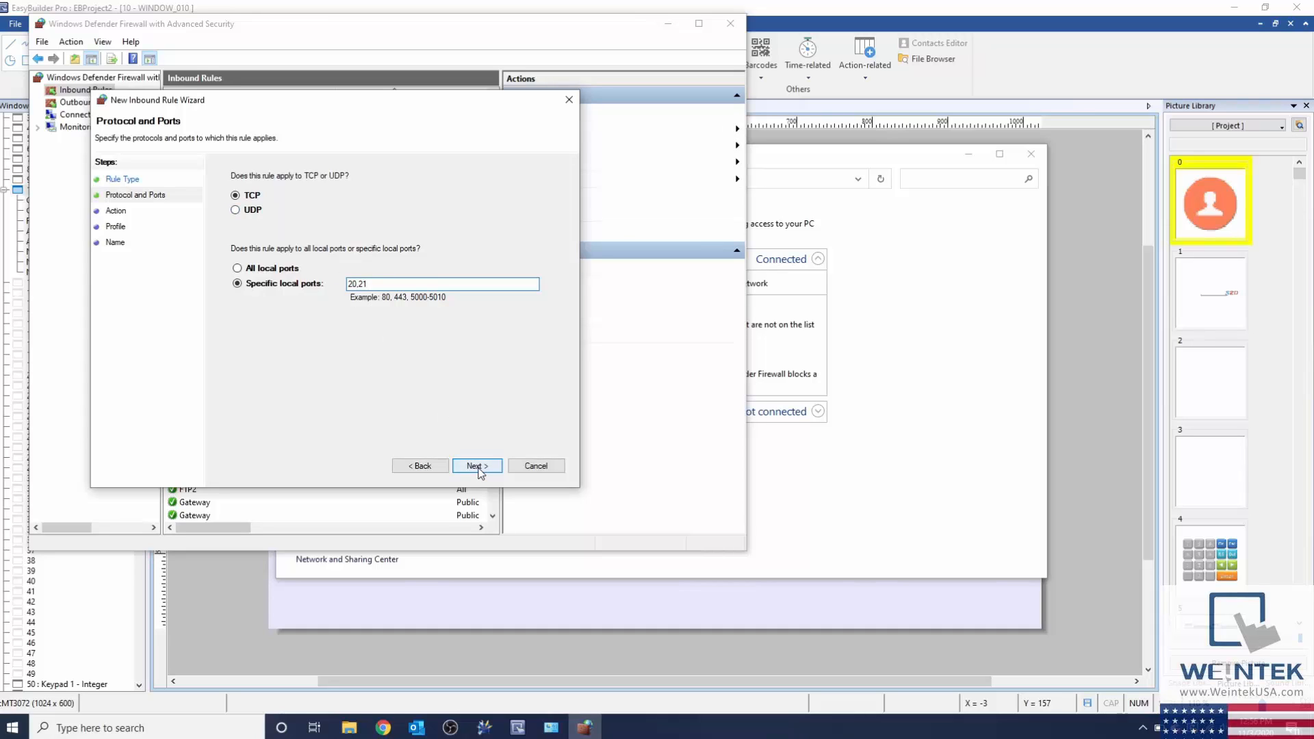
click(476, 465)
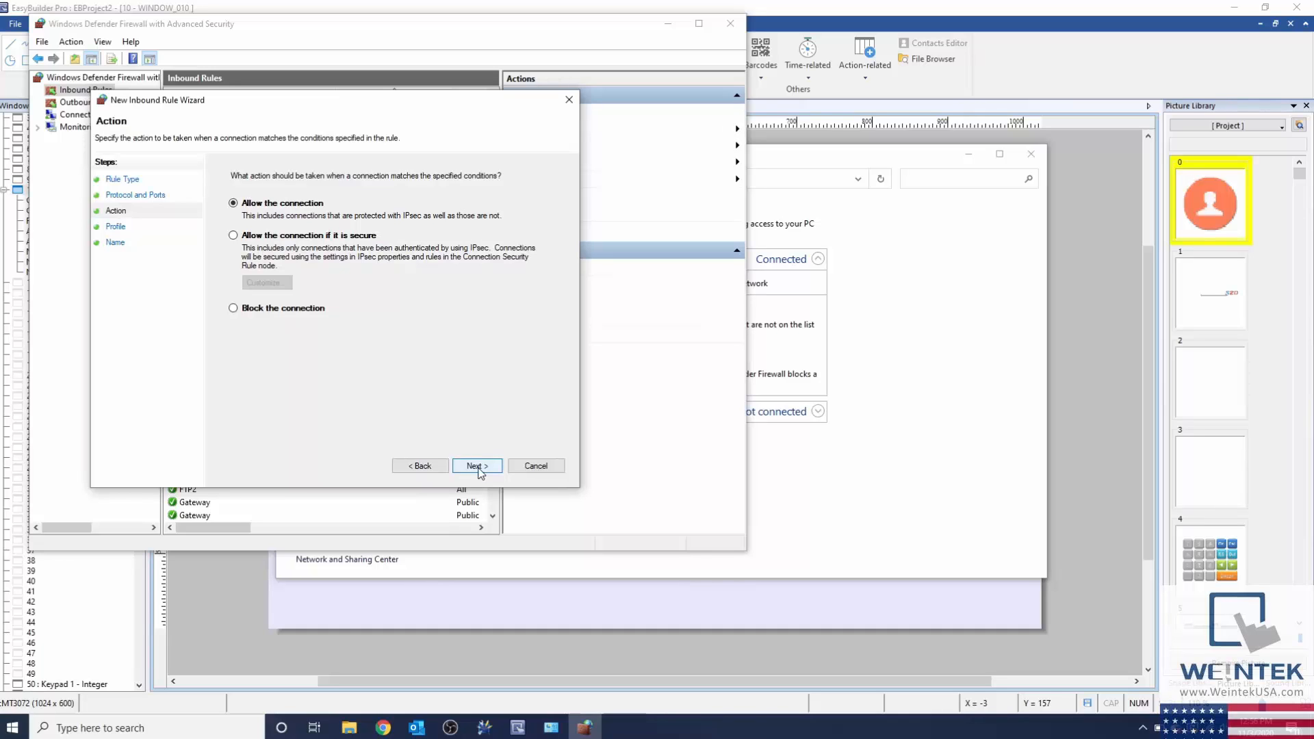
Step: Keep Allow and all profiles, name the rule FTP Ports and finish it
click(475, 465)
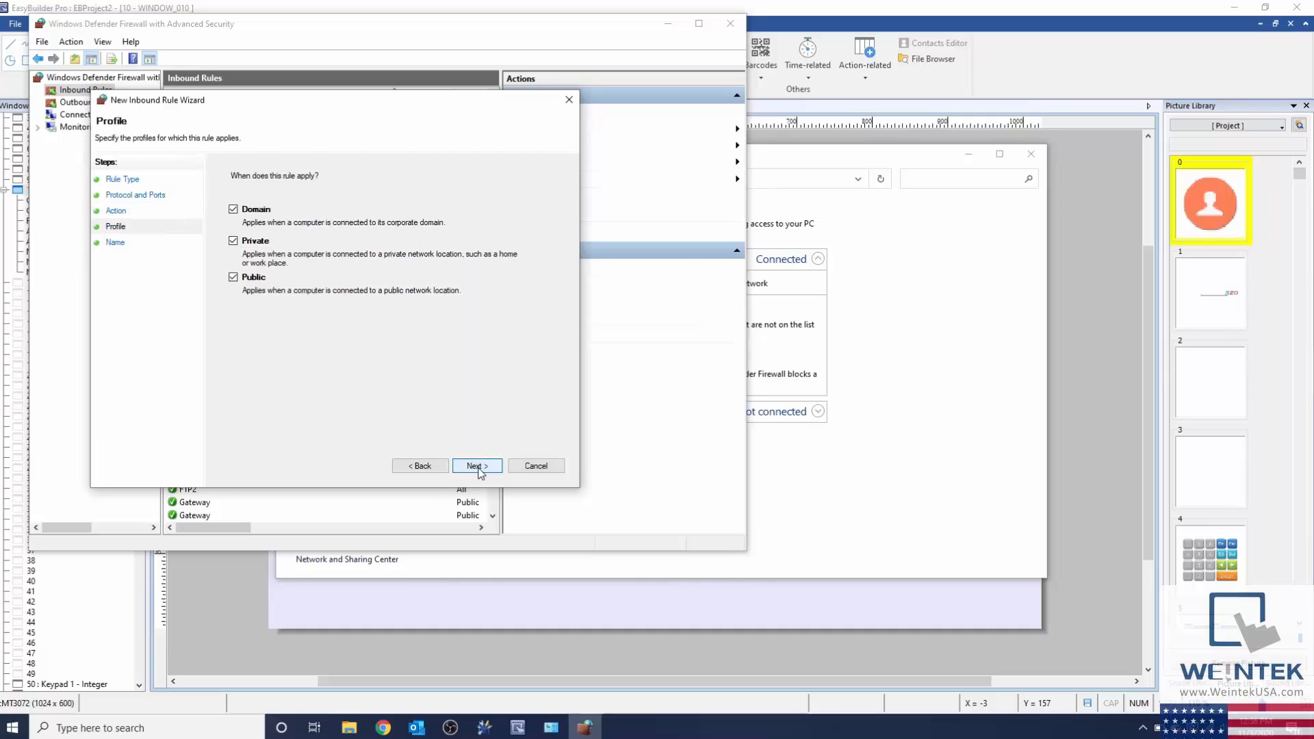
click(476, 466)
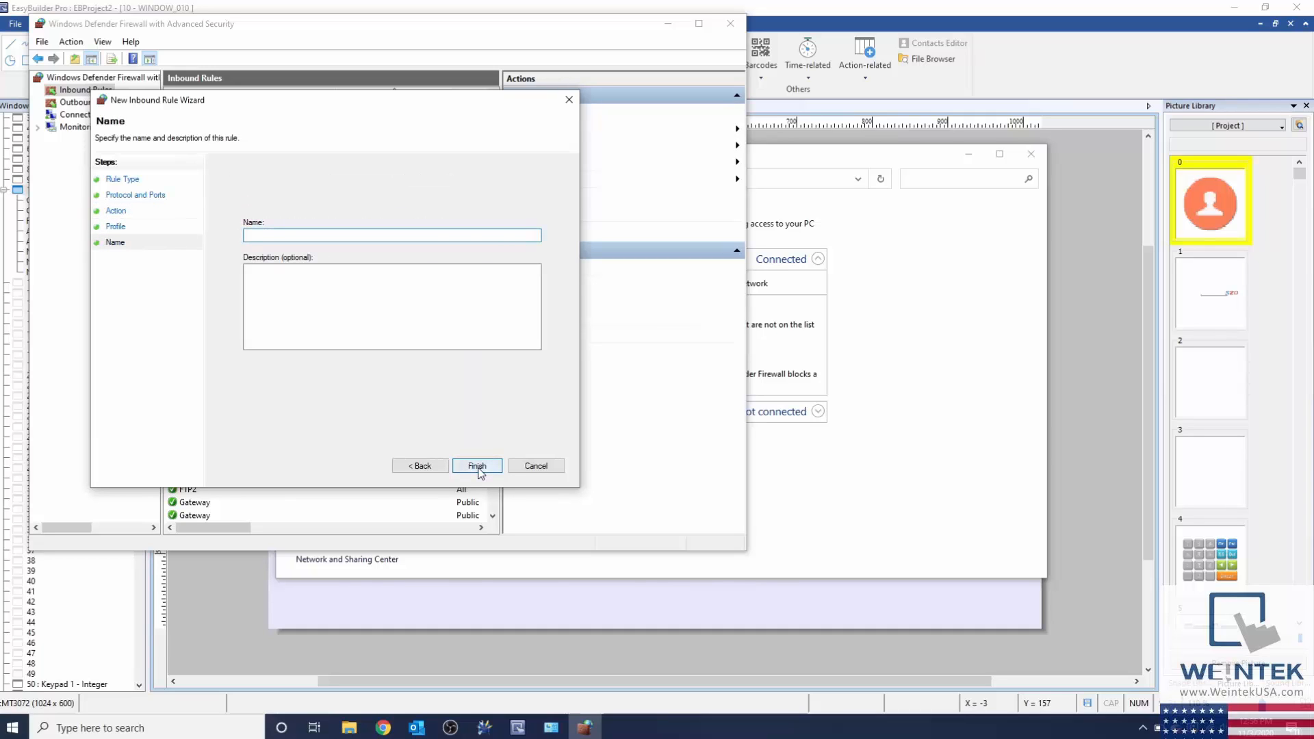
text(FTP Ports)
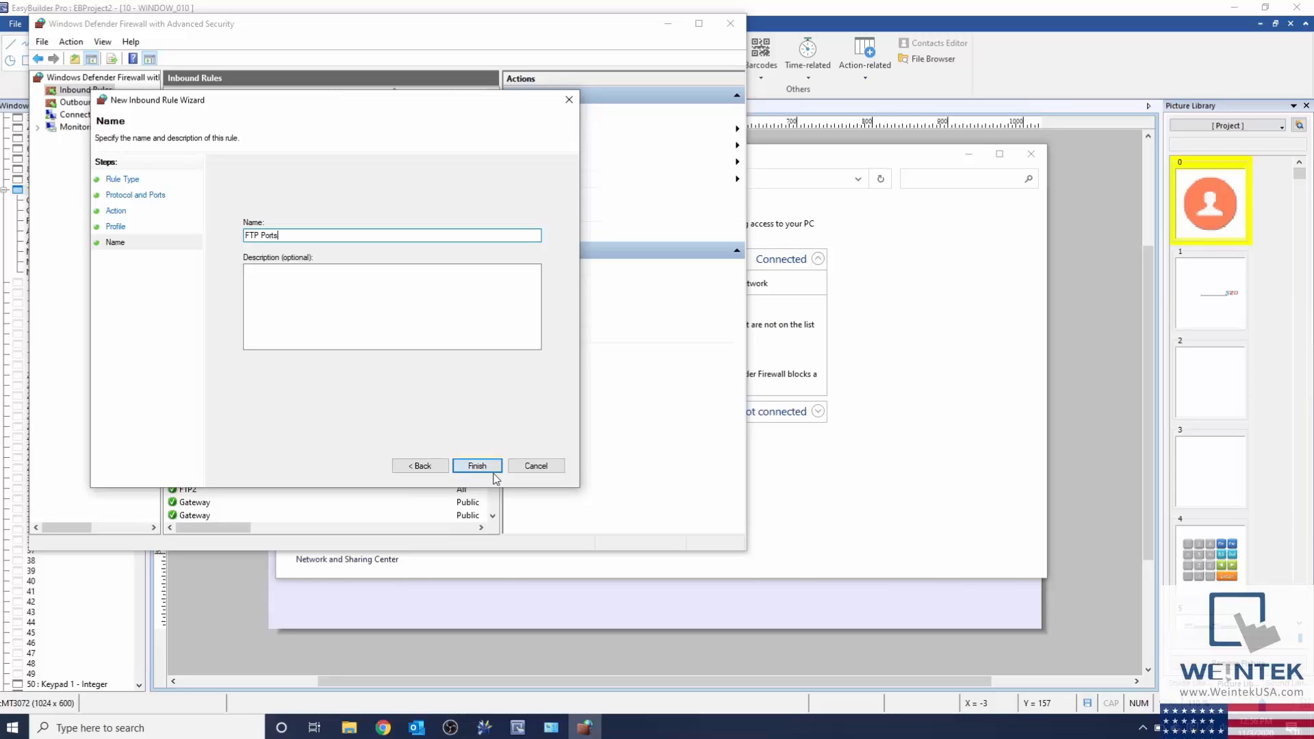
click(476, 465)
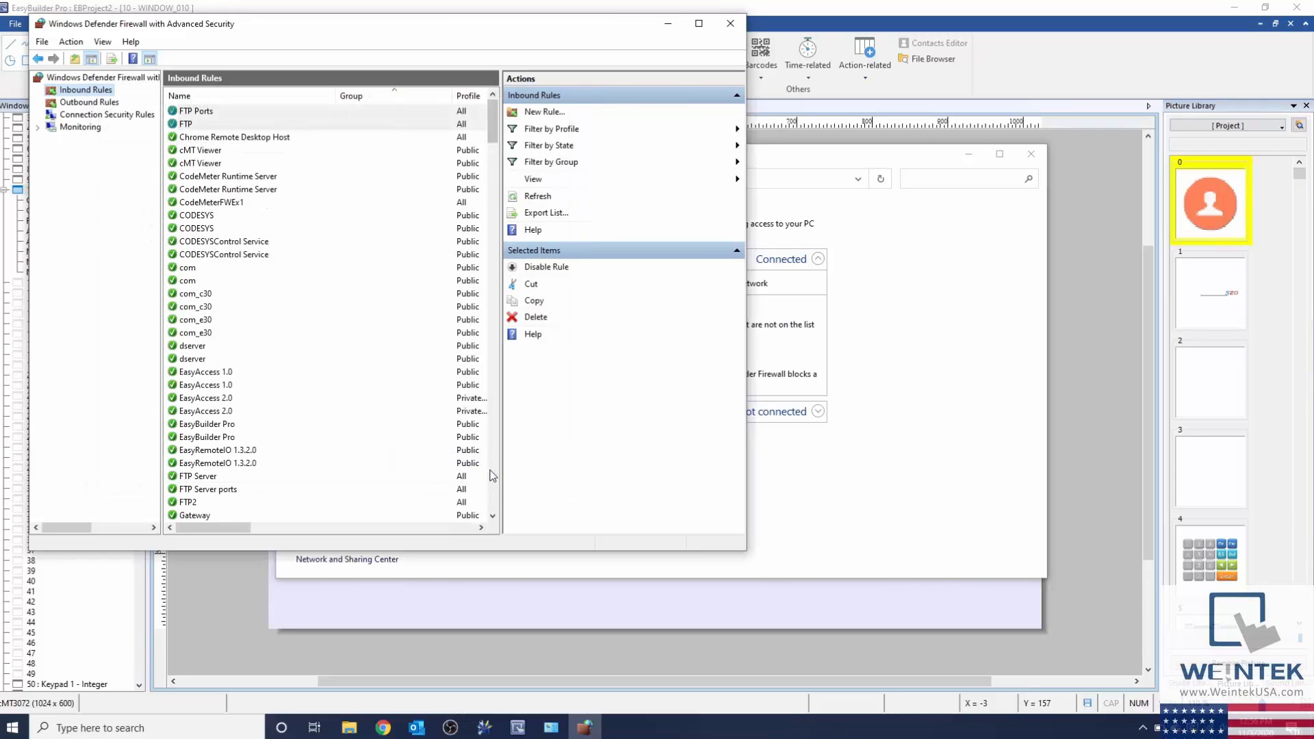
mouse_move(419, 416)
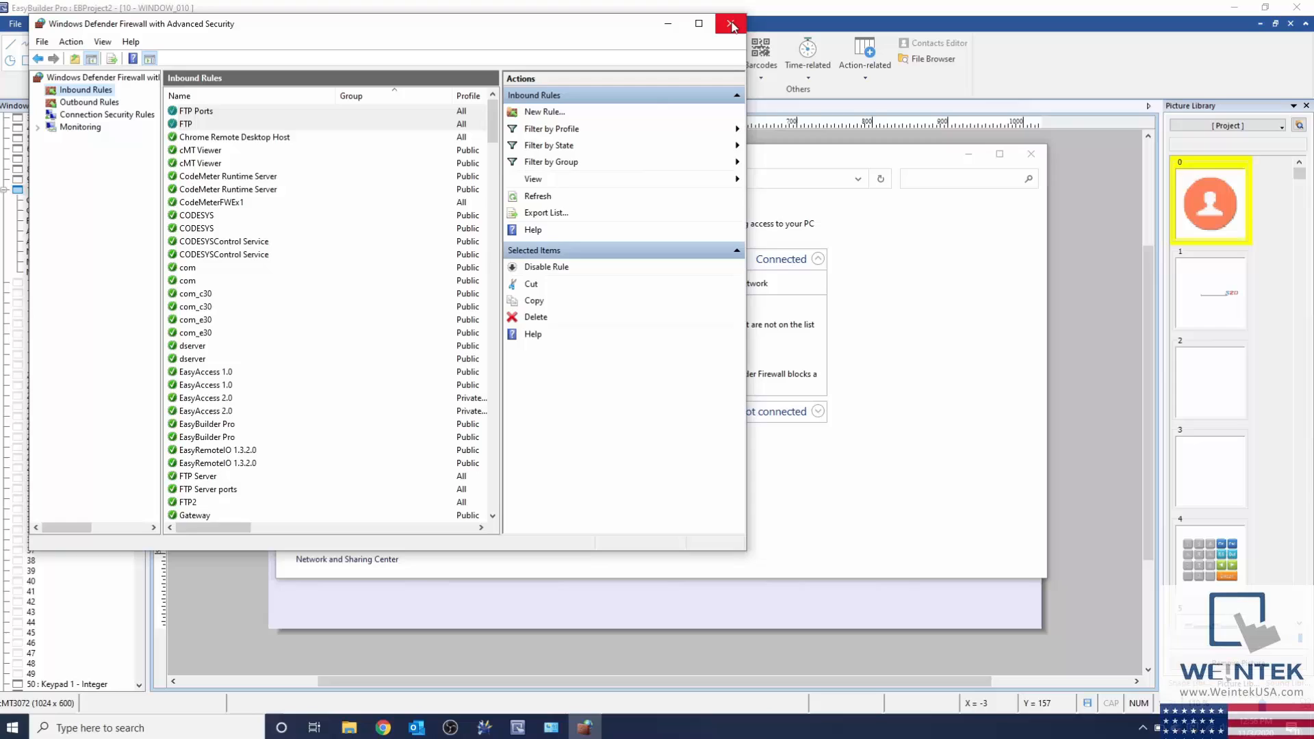
Step: Close Windows Defender Firewall with Advanced Security
click(729, 23)
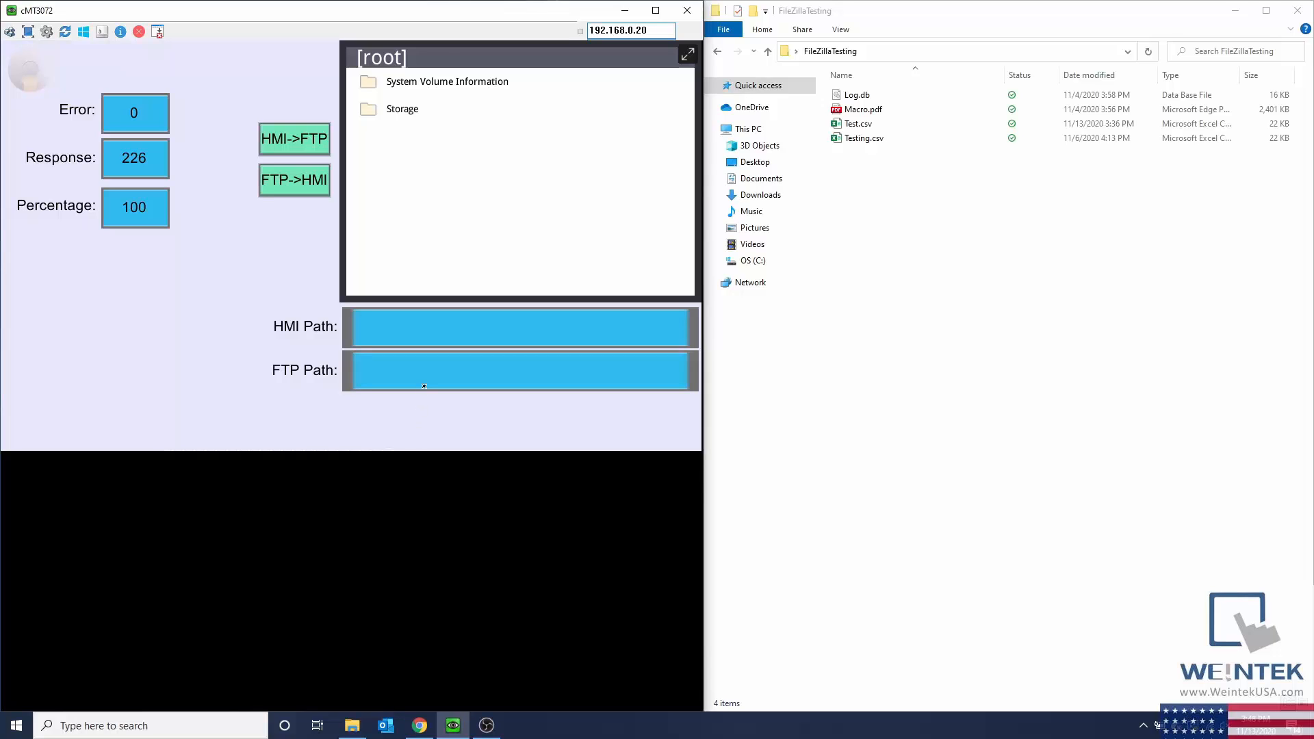
Step: Enter Macro.pdf as both the FTP path and the HMI path on the cMT3072
click(519, 369)
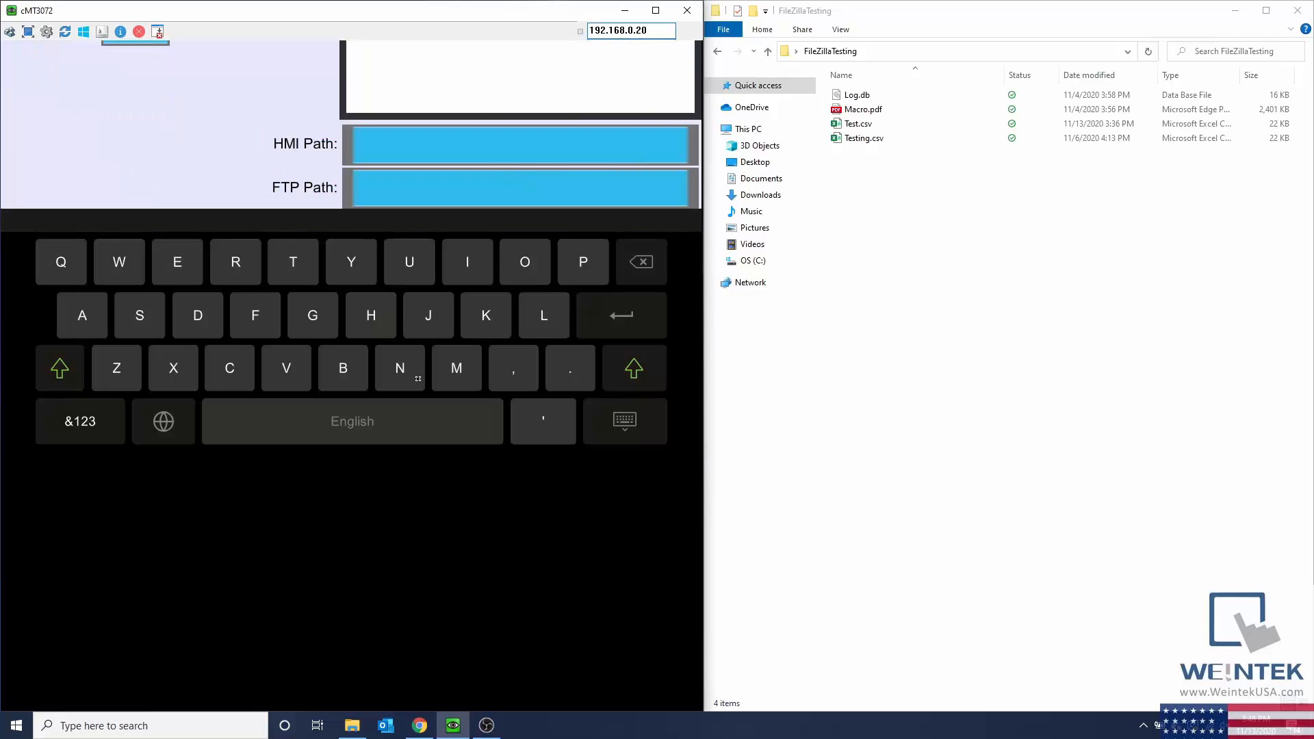
text(Macro.pdf)
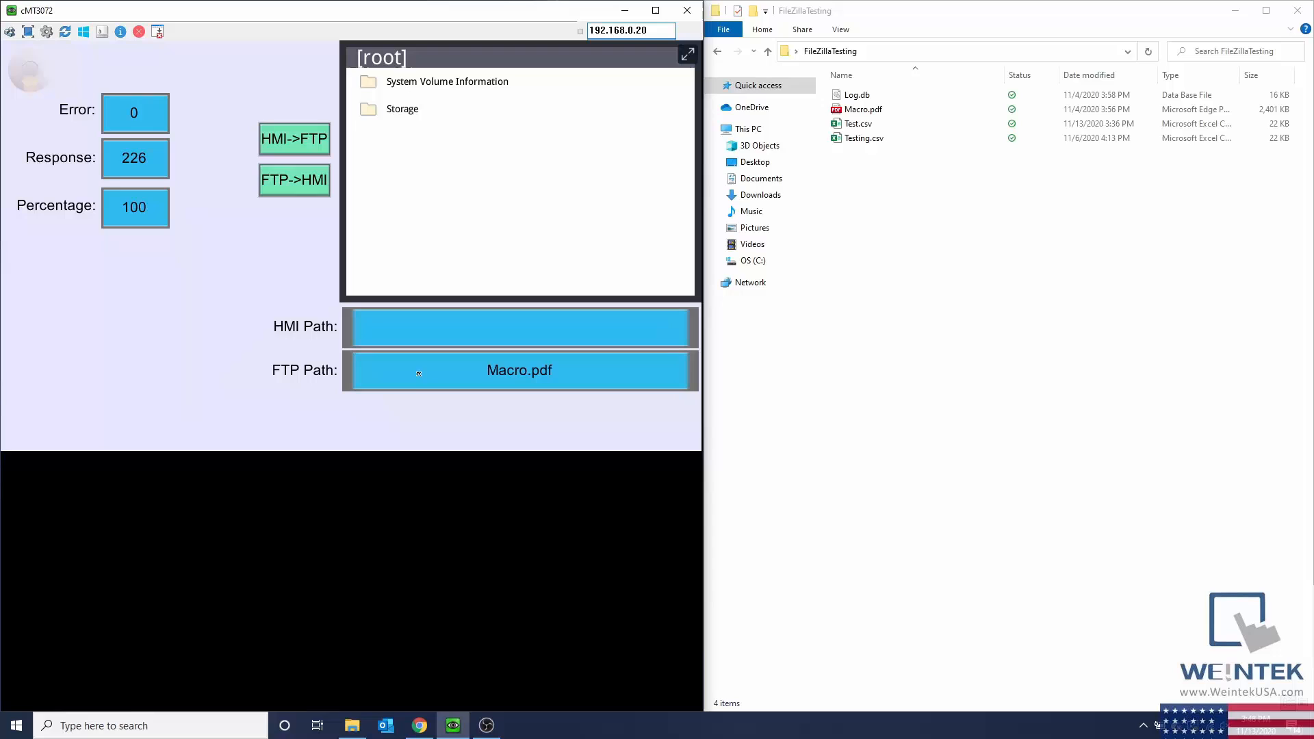
click(519, 326)
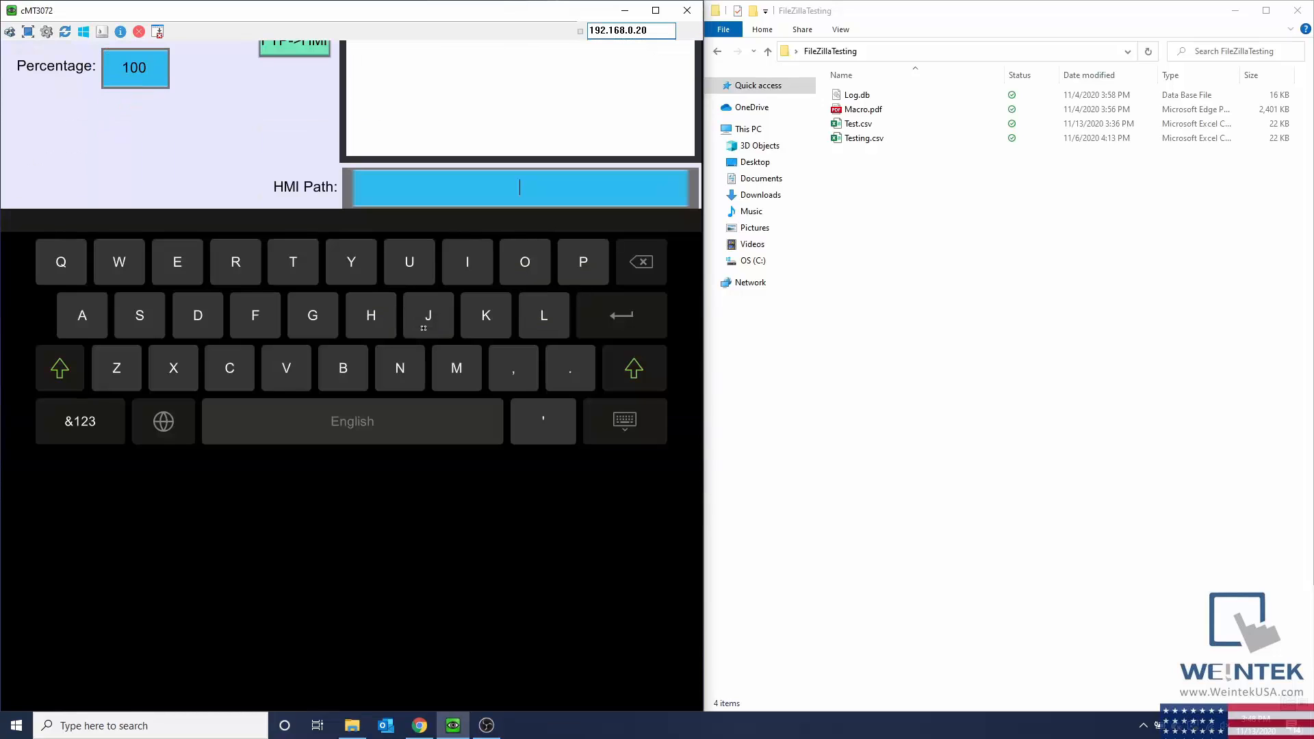
text(Macro)
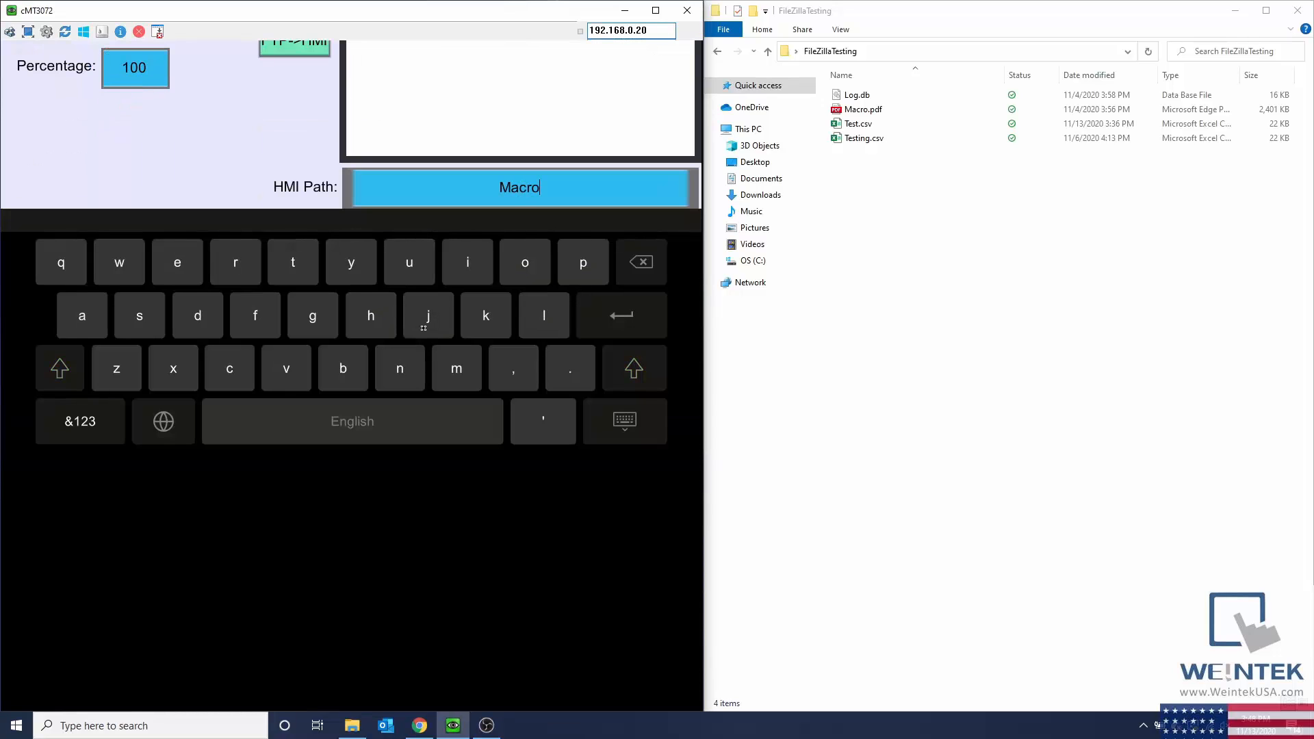
text(.pdf)
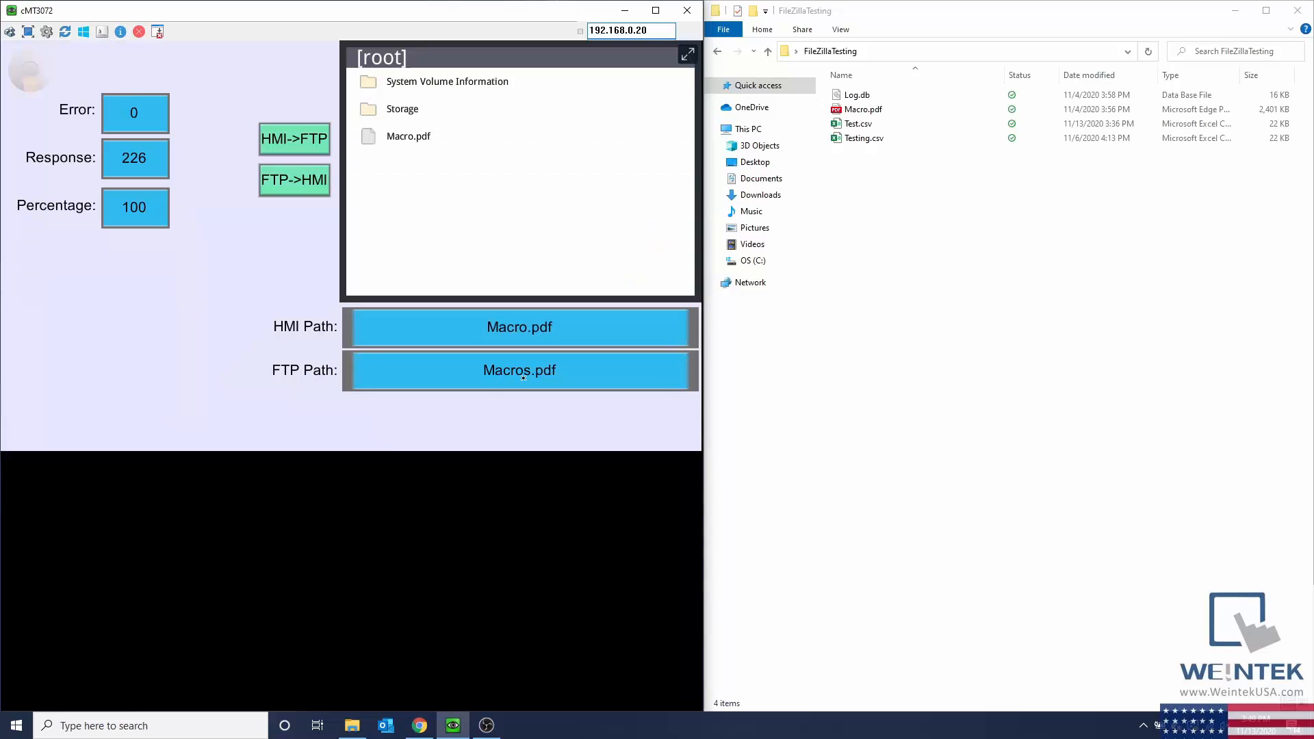
Step: Select Macro.pdf in the FileZillaTesting folder to remove it before the HMI->FTP upload
click(863, 110)
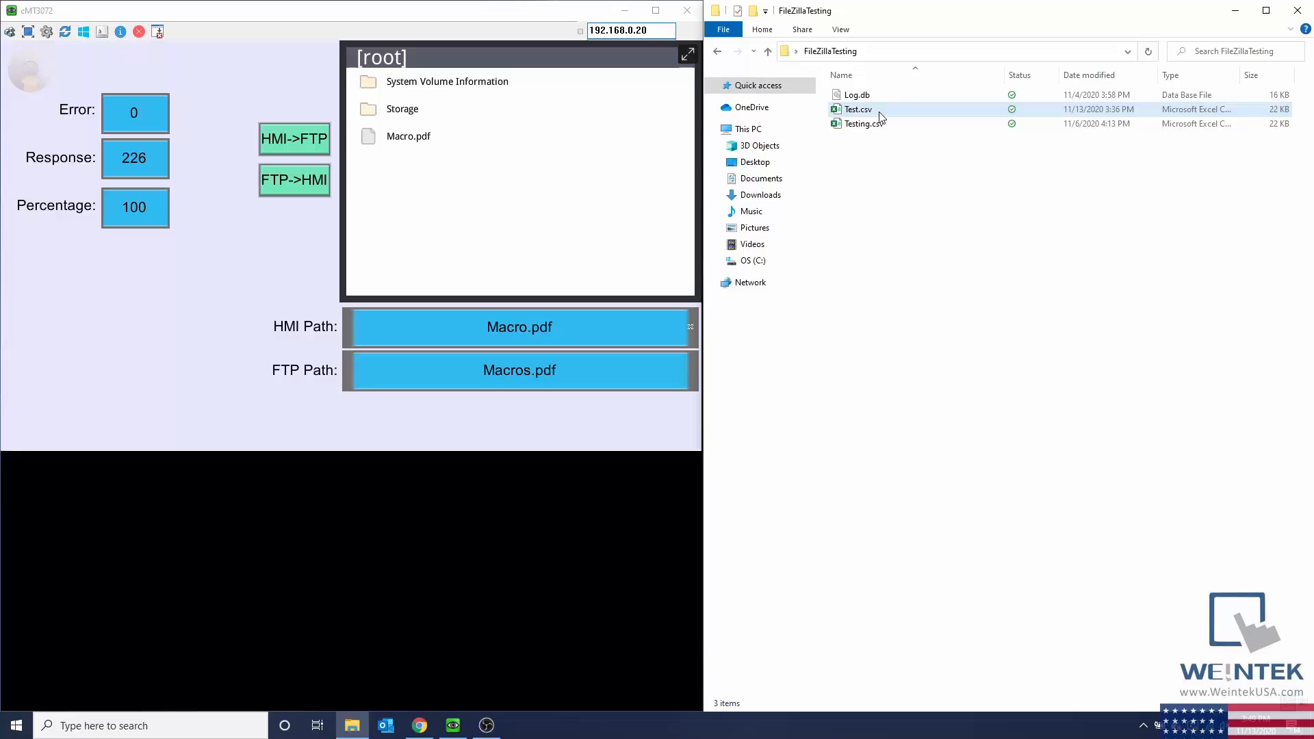
click(863, 123)
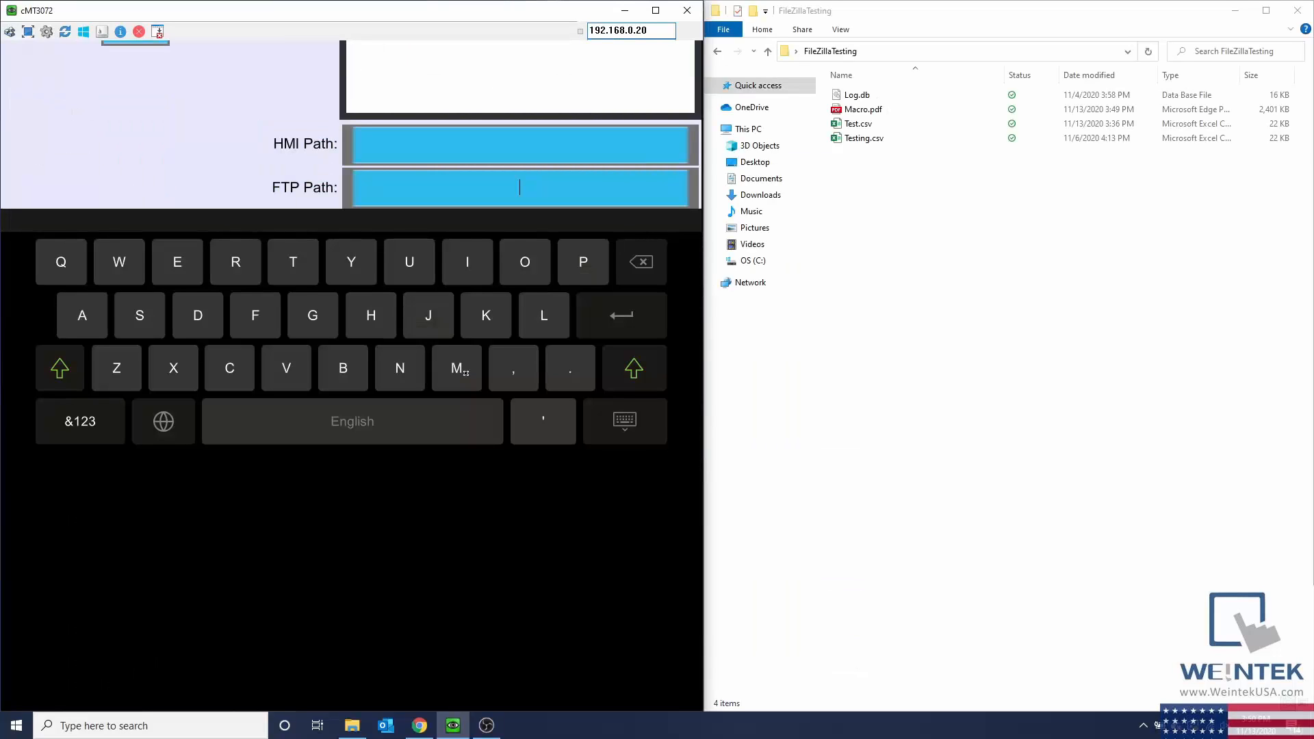
Step: Enter Te* as FTP path and Test as HMI path, then view the downloaded Test folder
text(Te*)
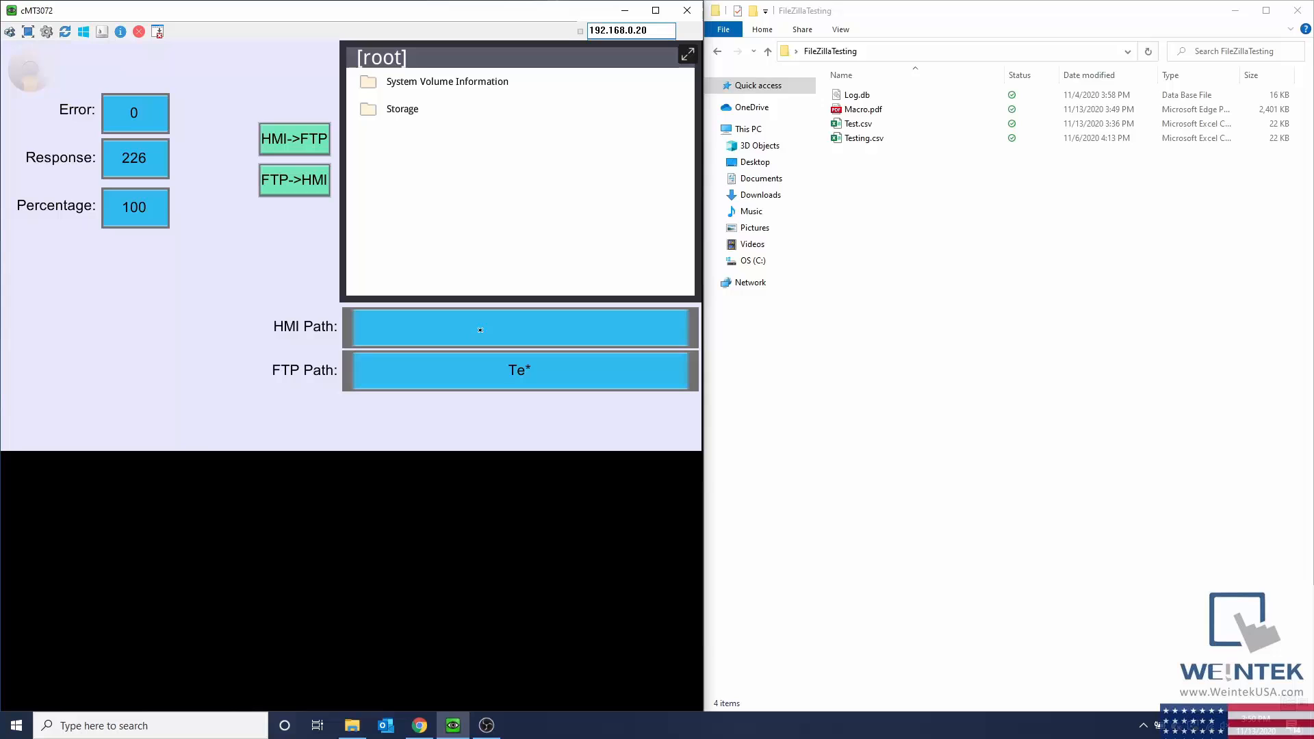
click(519, 327)
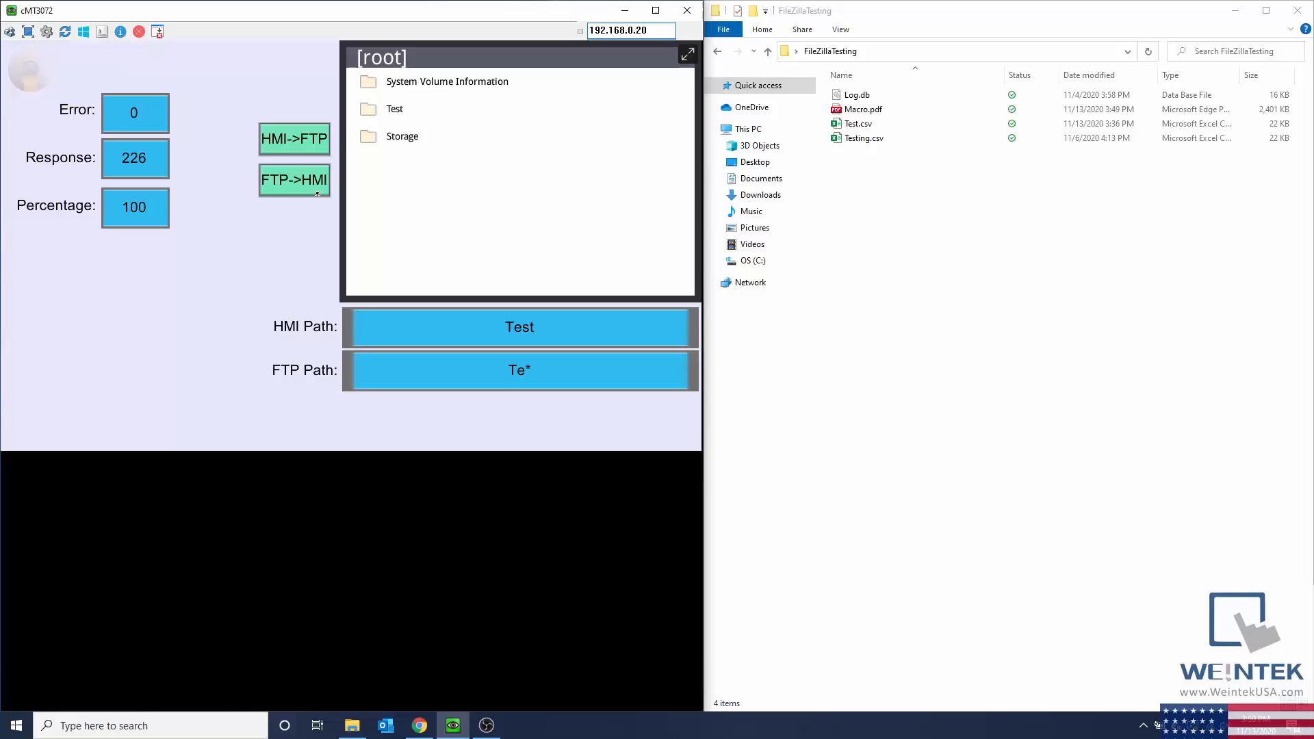
double_click(394, 108)
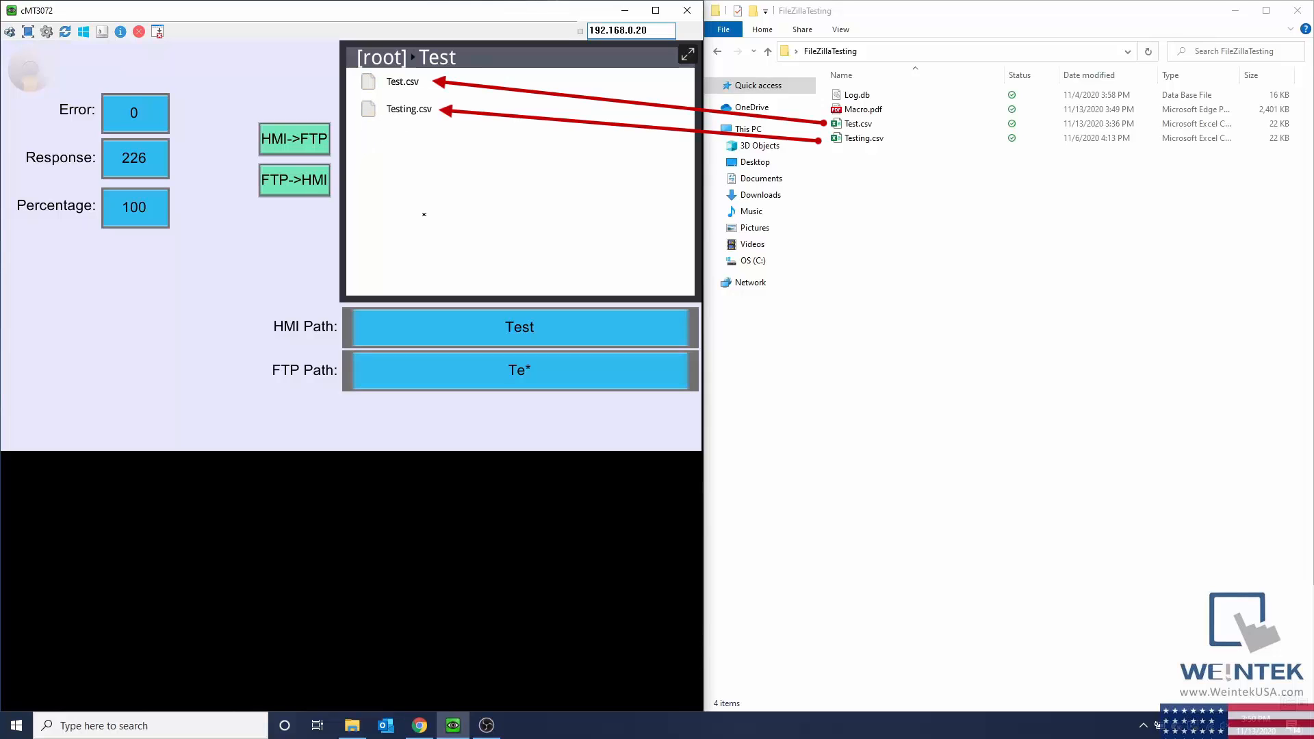